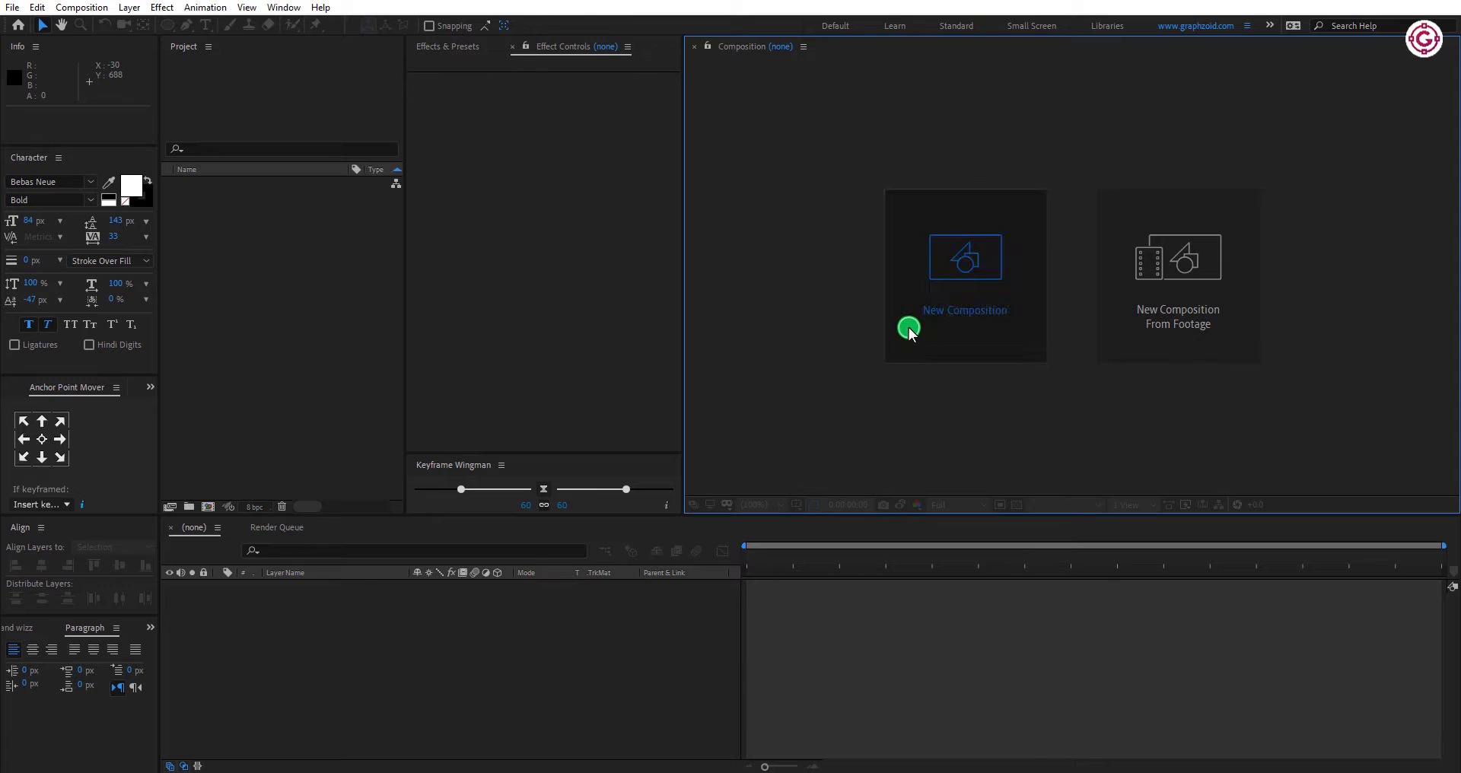
Step: Create the 'Title Animation' composition at 1920×1080, 60 fps, six seconds long
click(964, 274)
text(Title Animation)
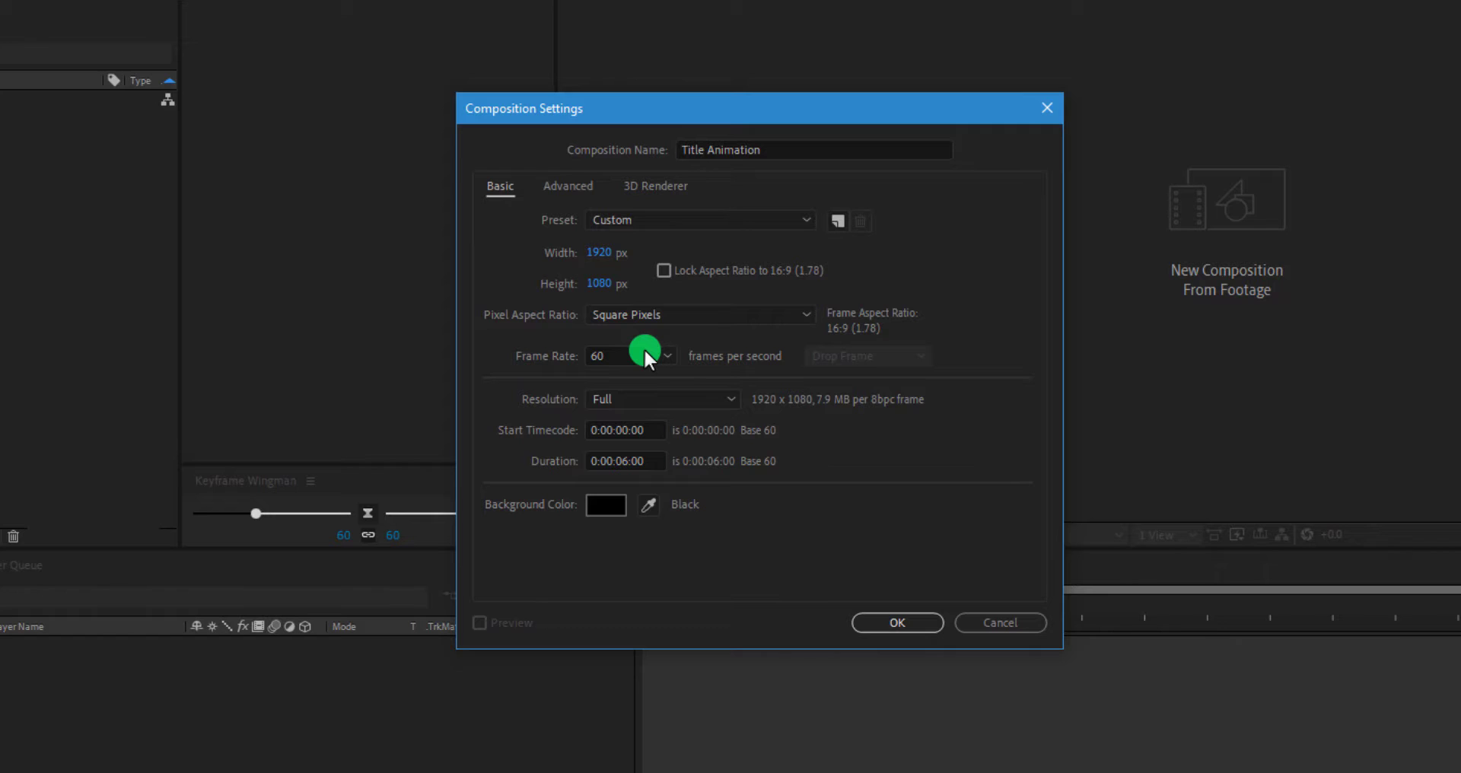
mouse_move(654, 445)
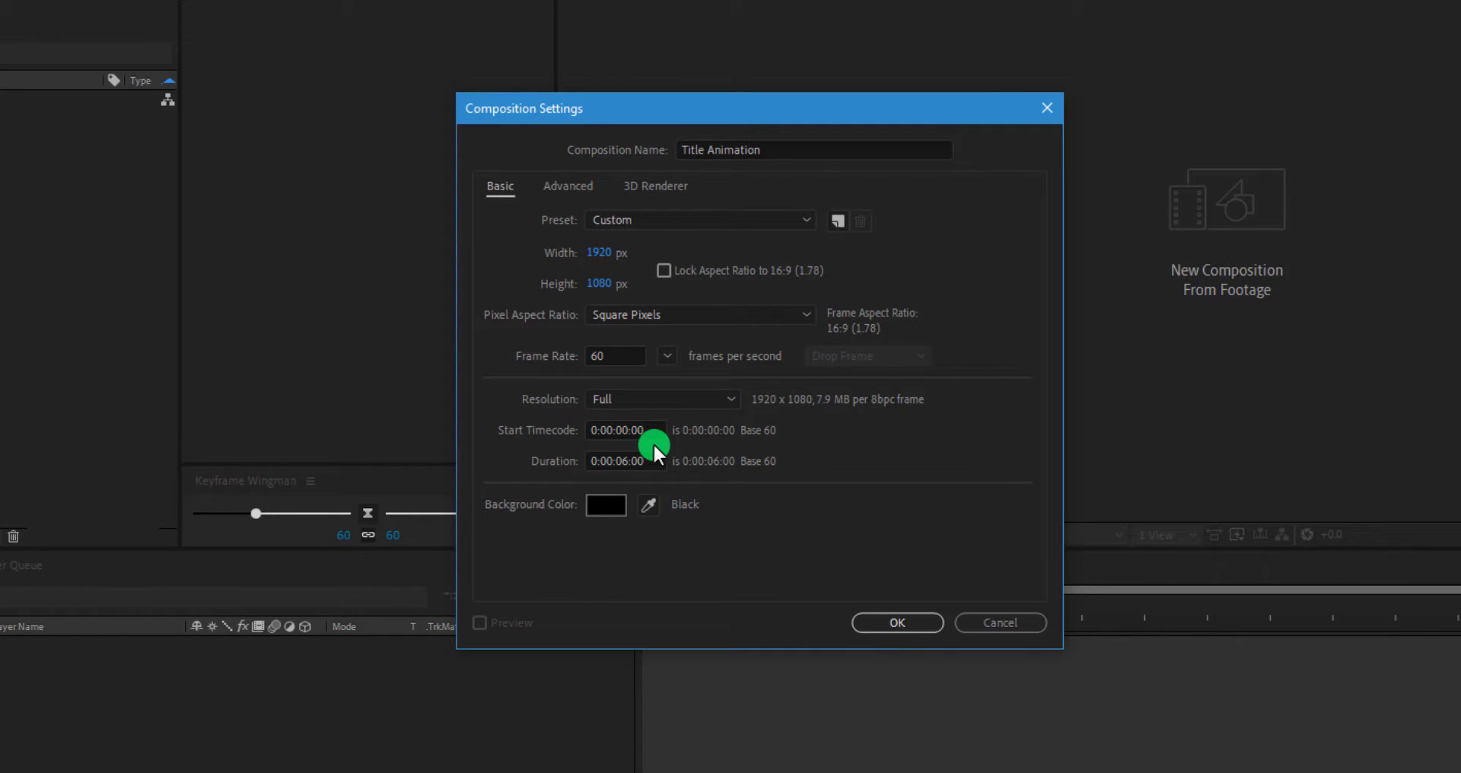
mouse_move(870, 623)
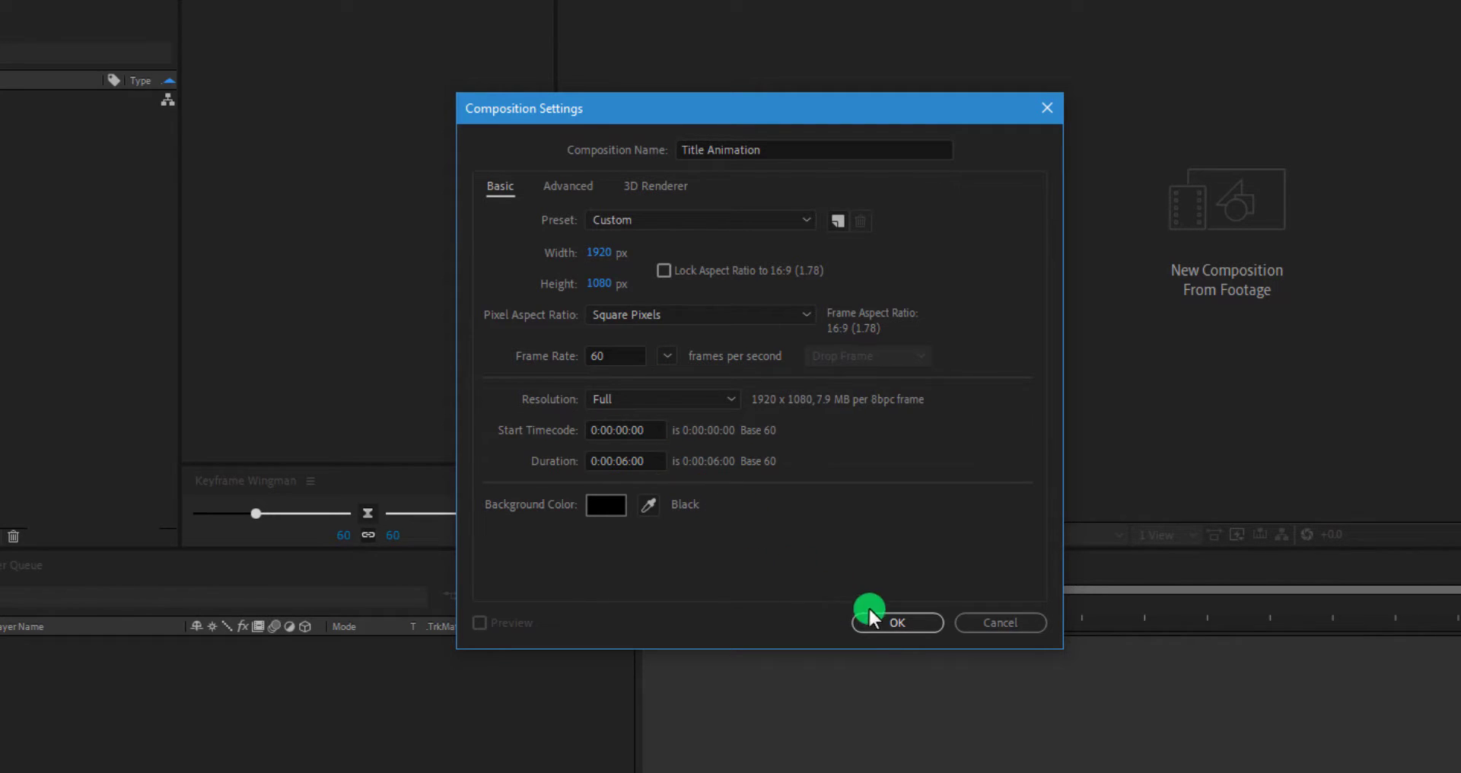
click(897, 622)
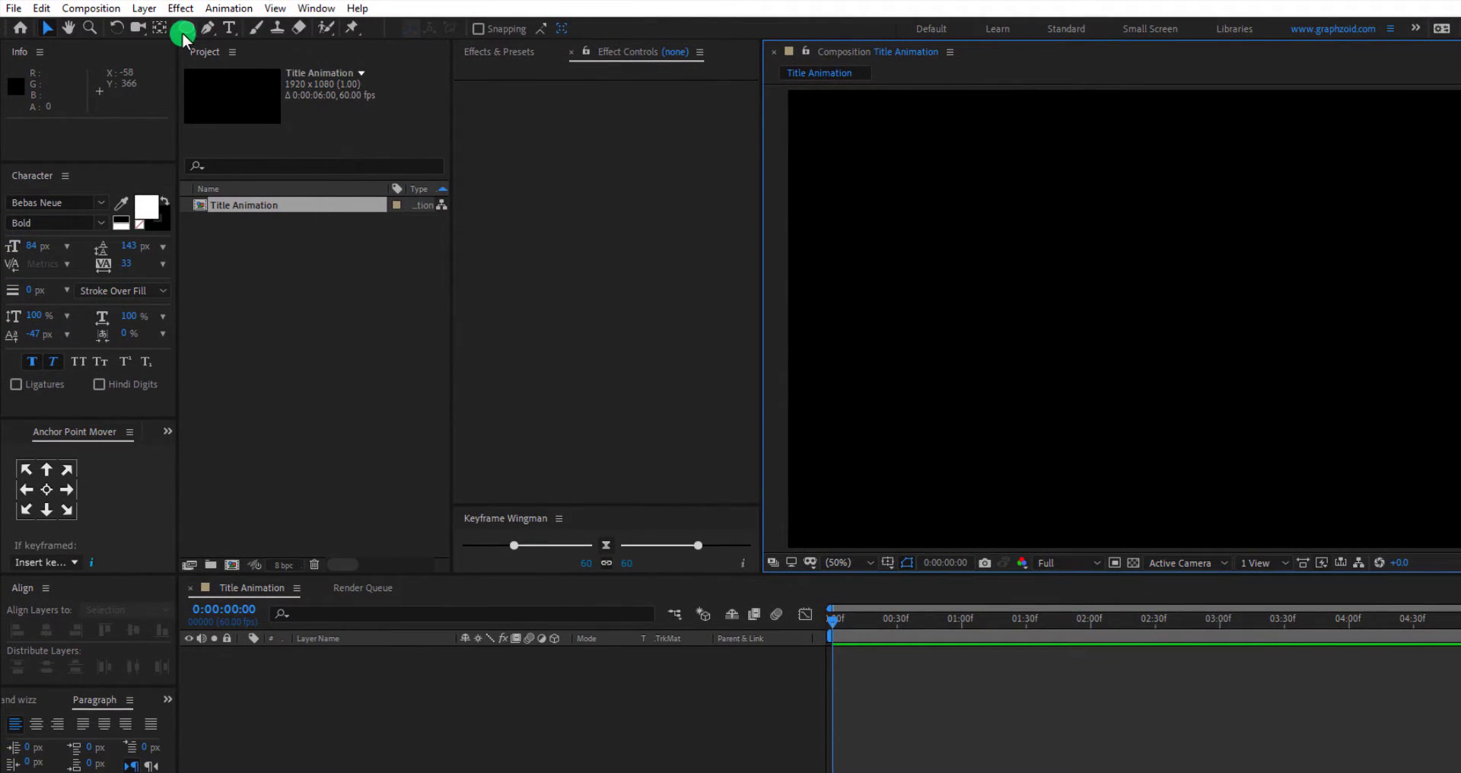
Step: Draw a wide grey rectangle bar with no stroke in the composition
click(179, 28)
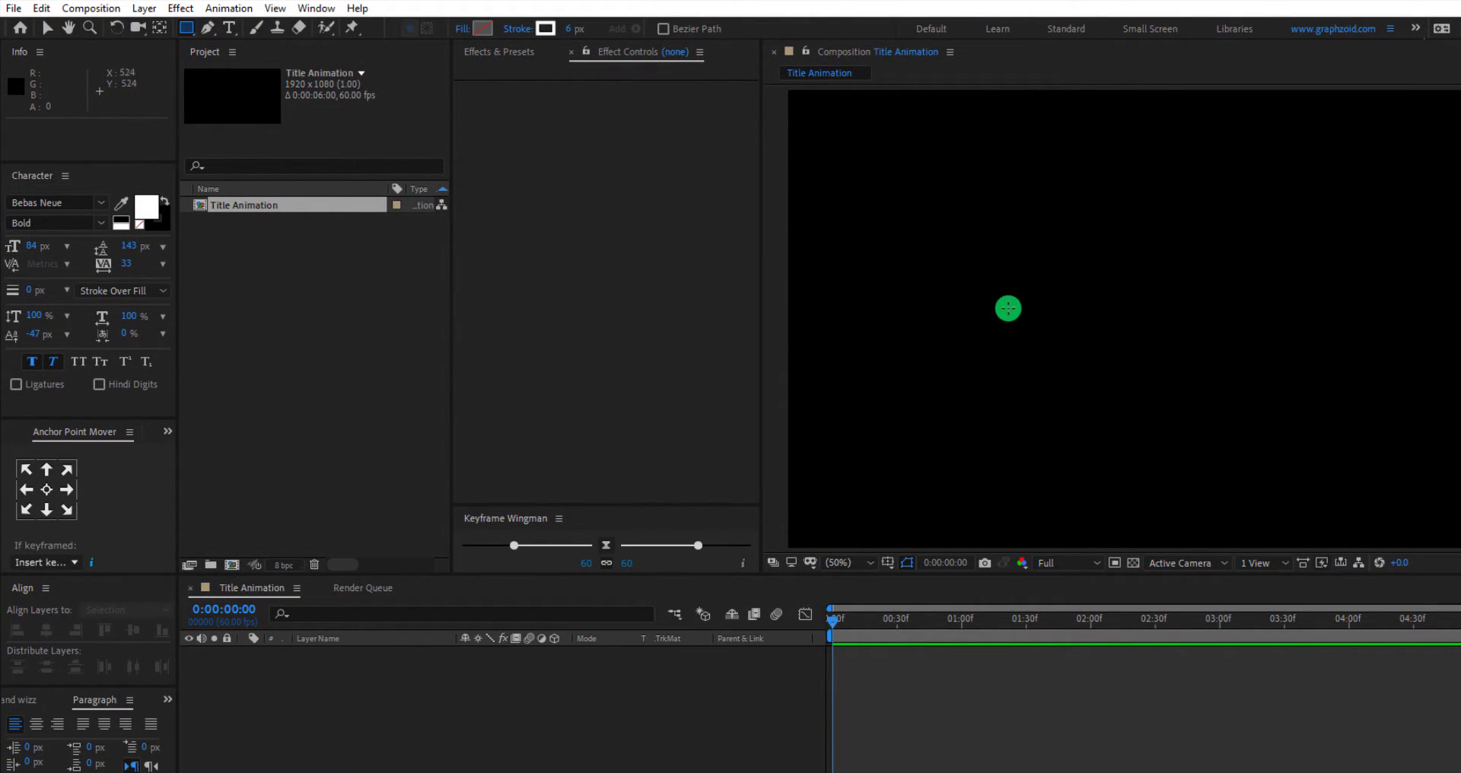
drag(997, 289, 1058, 336)
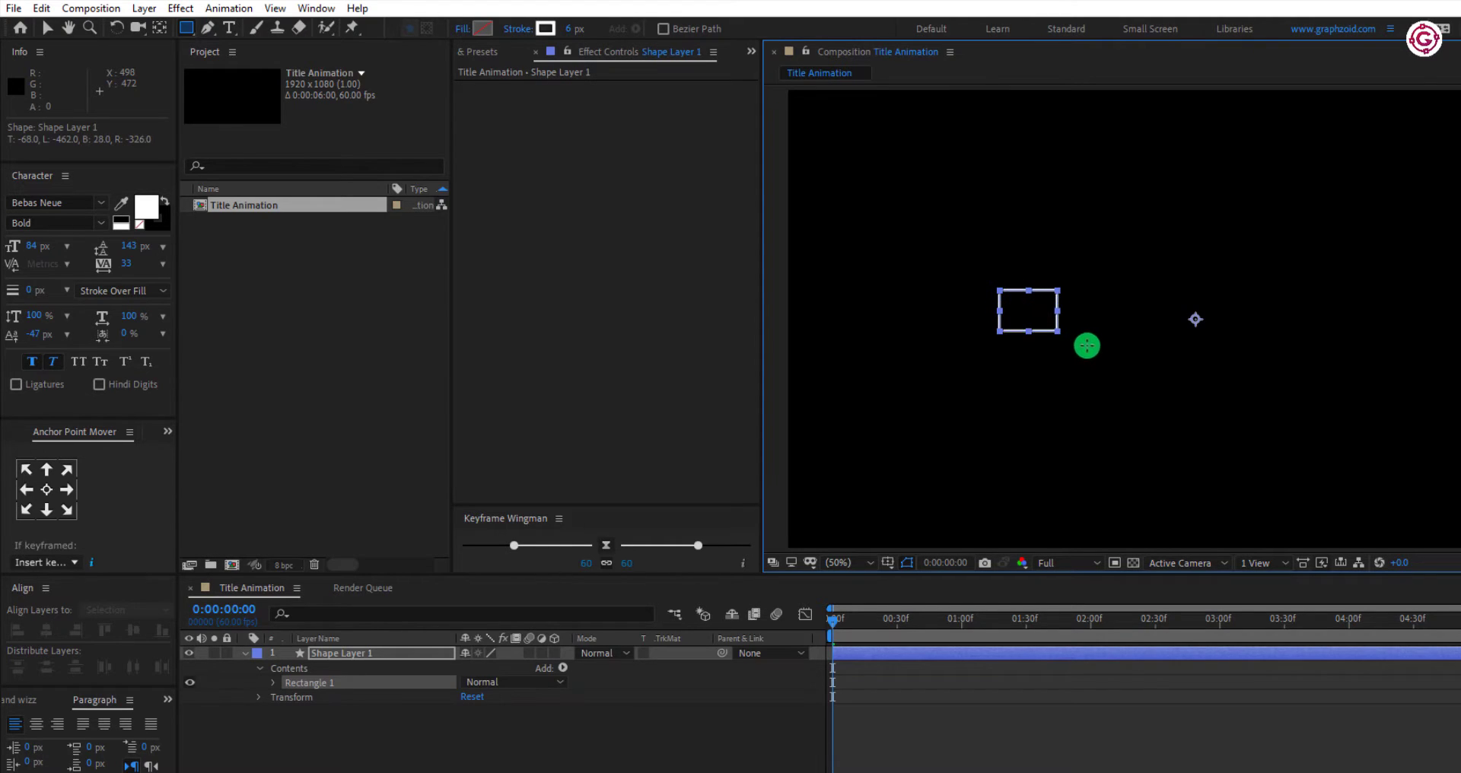
drag(1086, 345, 1397, 388)
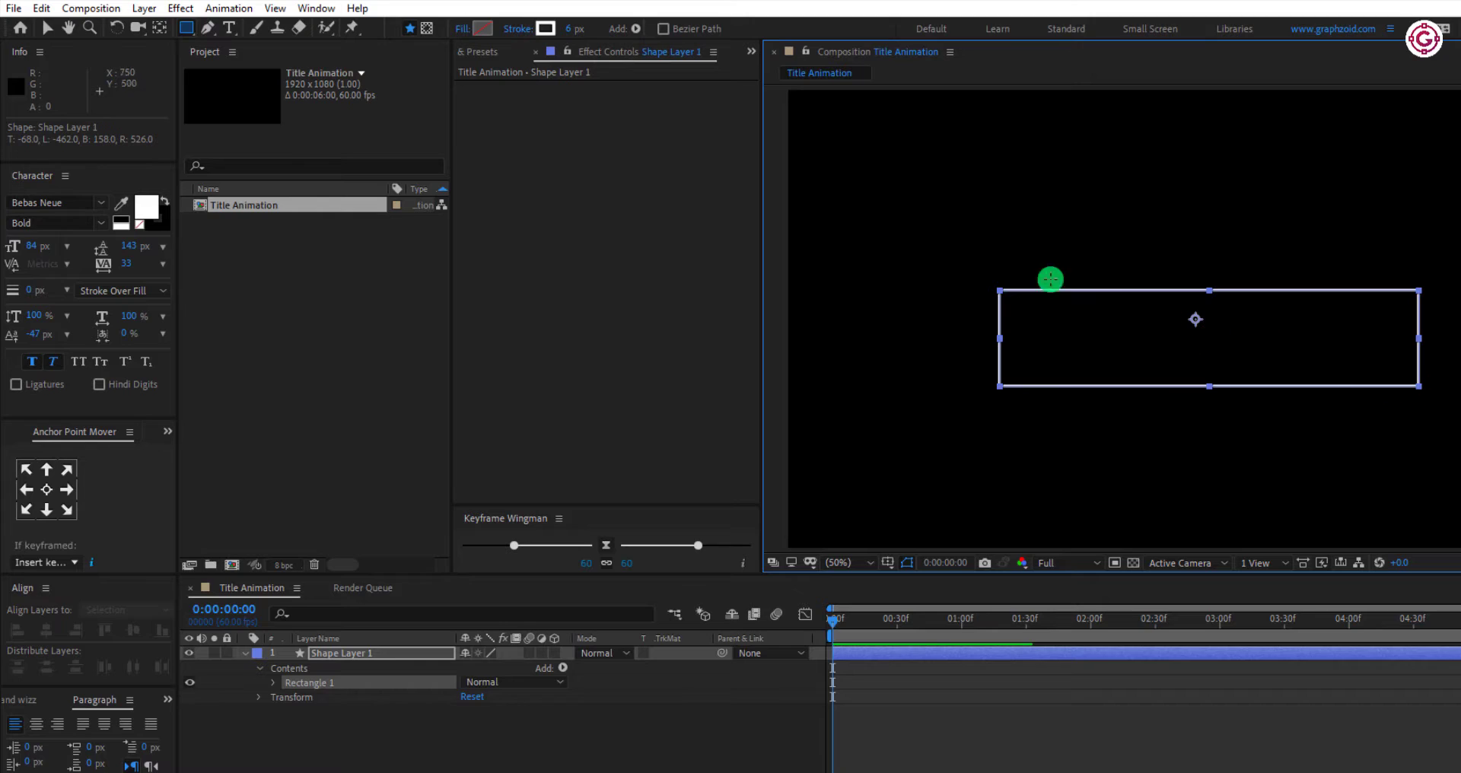
click(480, 28)
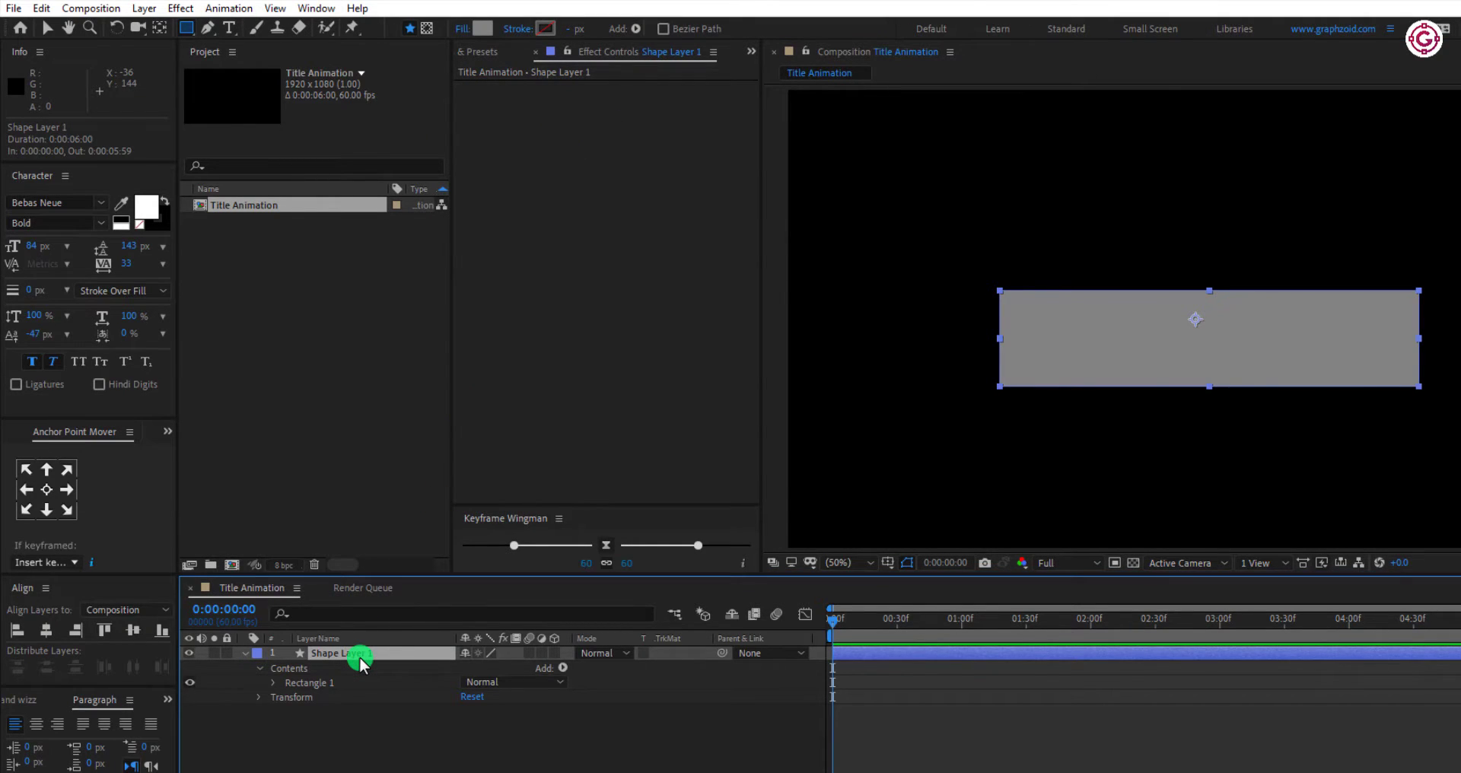
Step: Rename the shape layer Matte, round it into a pill, and nudge it into place
double_click(341, 653)
text(Matte)
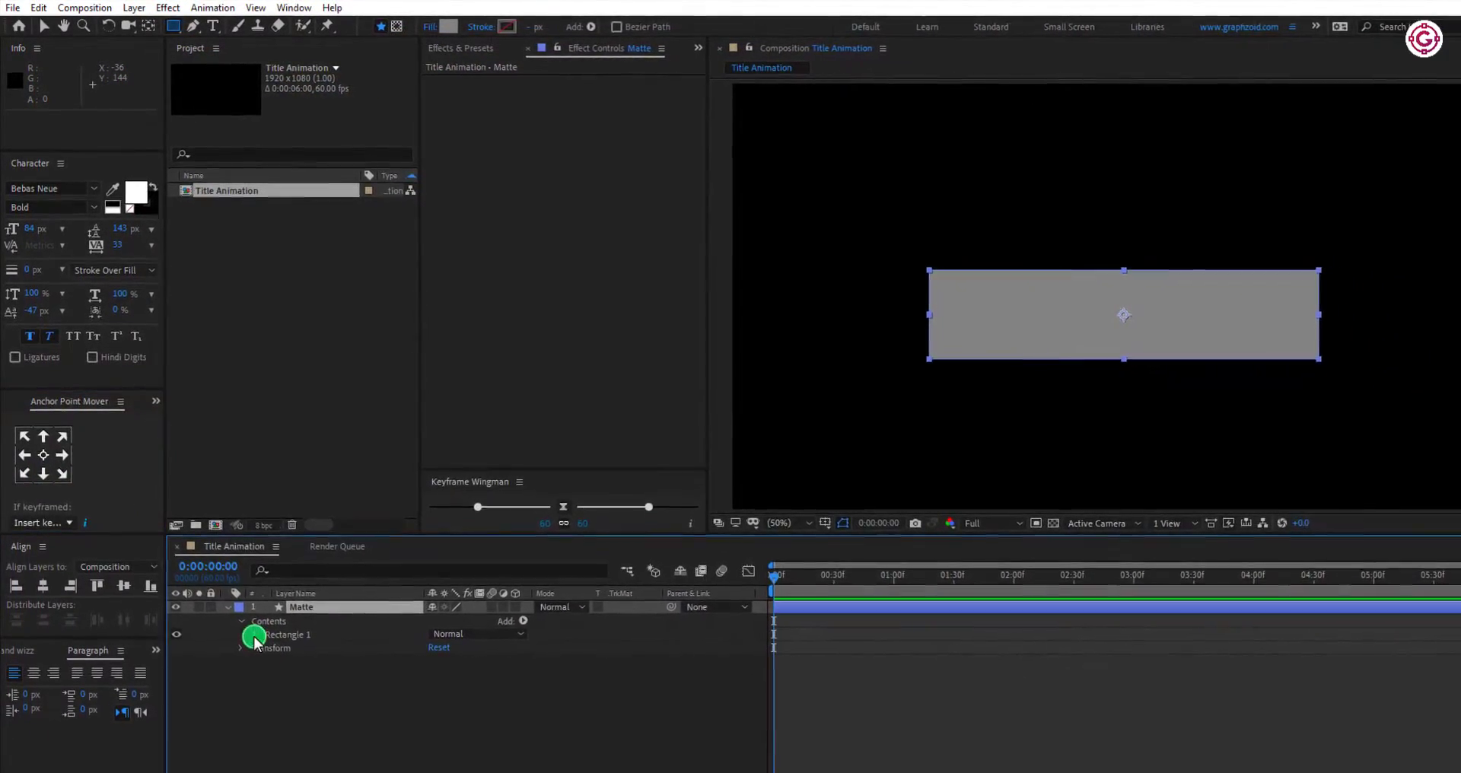
click(243, 634)
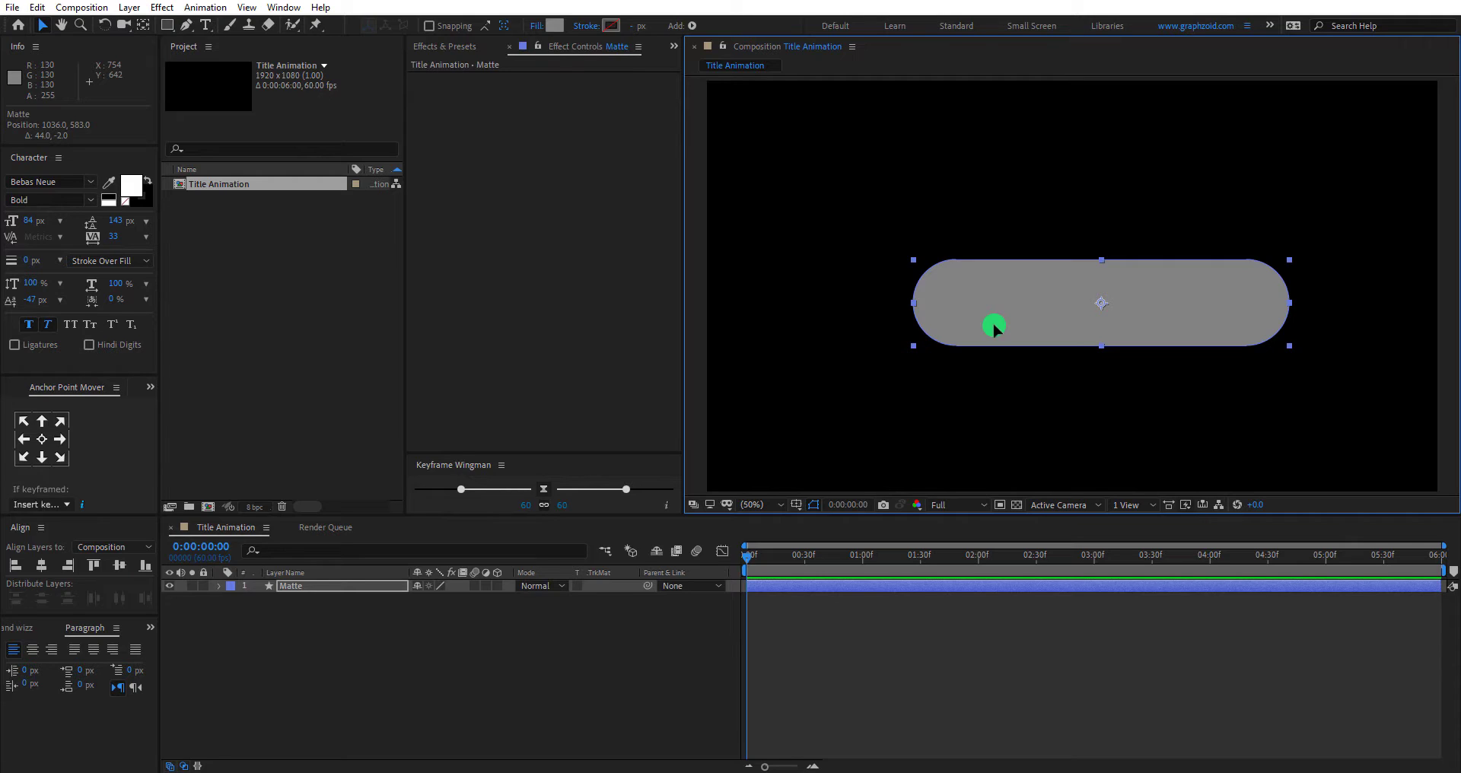
drag(995, 325, 962, 378)
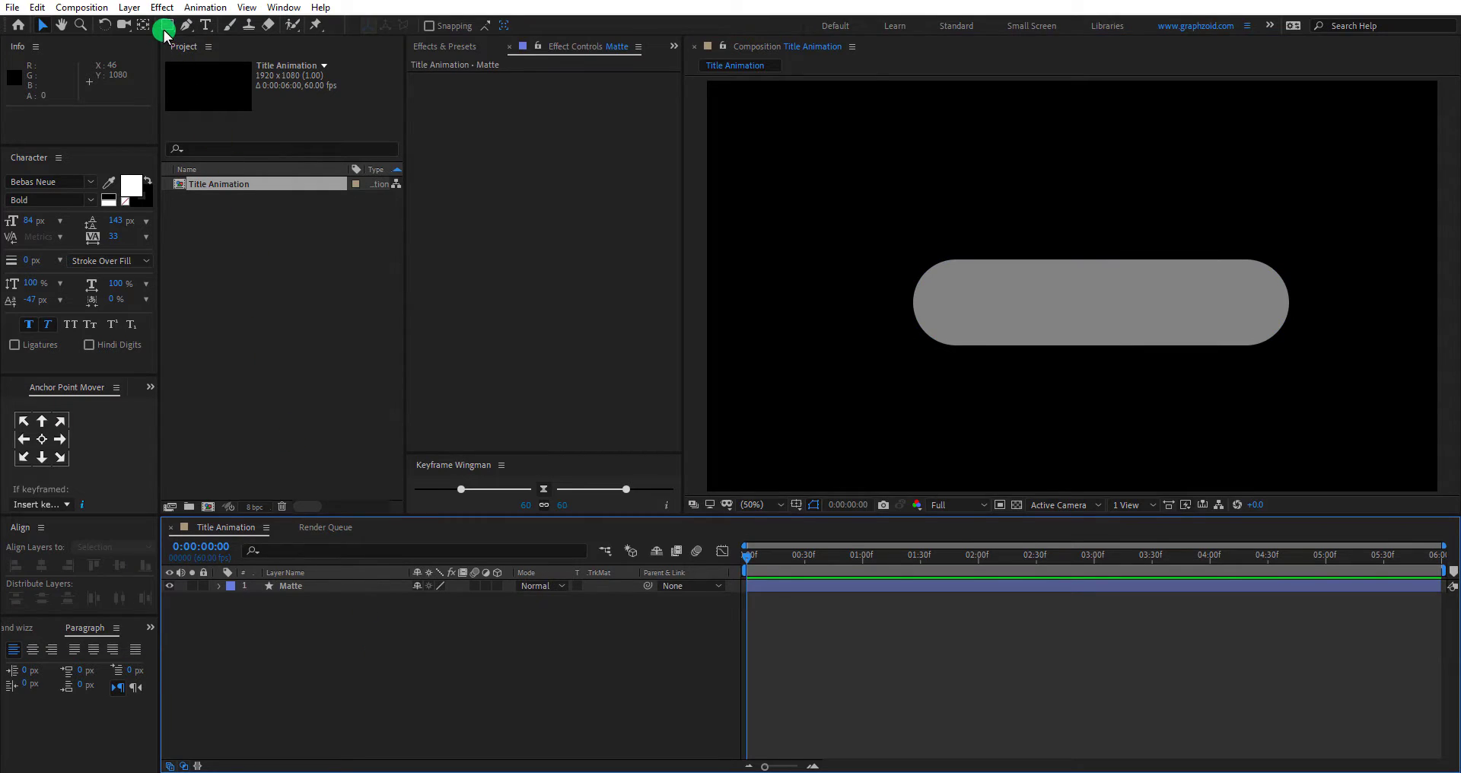
Step: Draw a 6 px white-stroked circle named Circle at the pill's left end
click(158, 25)
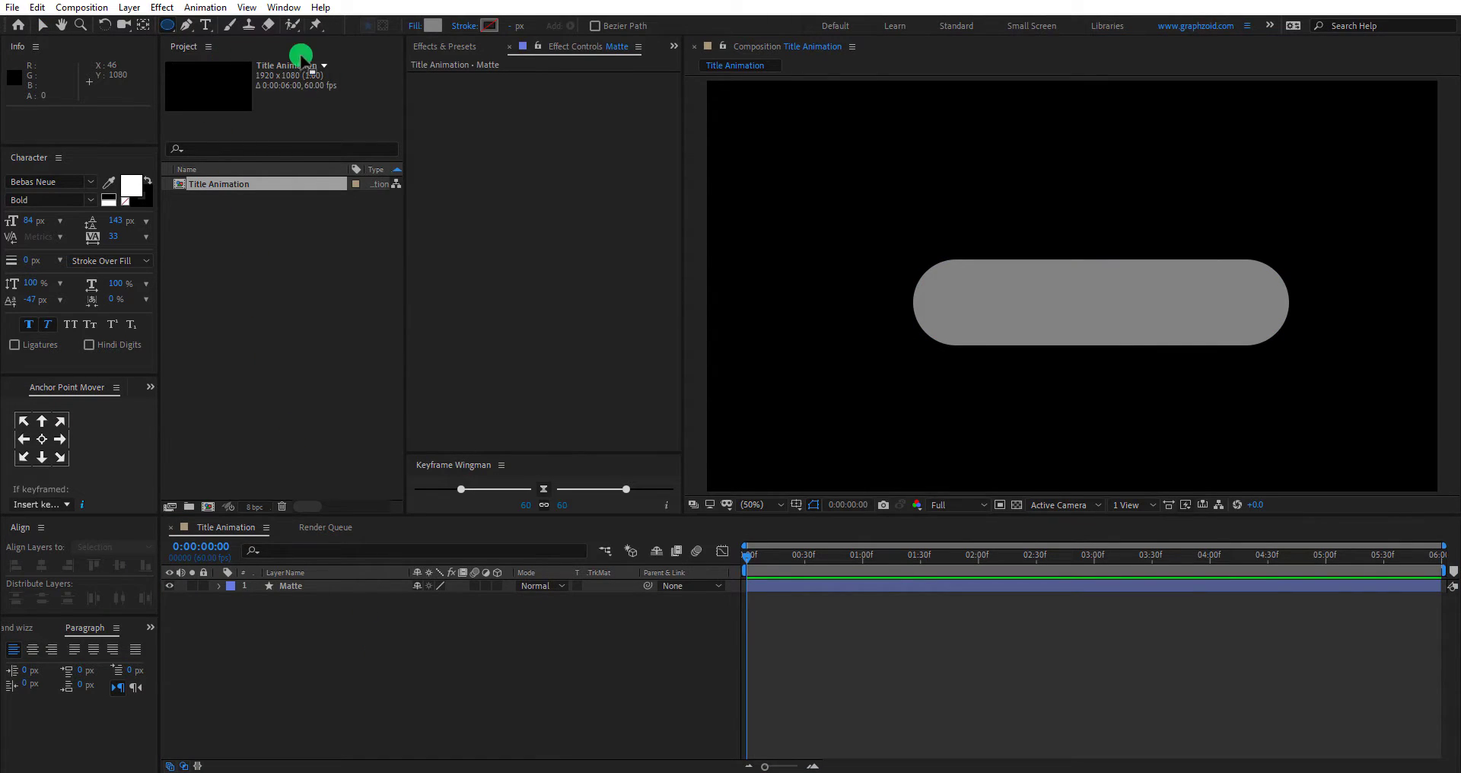
click(435, 25)
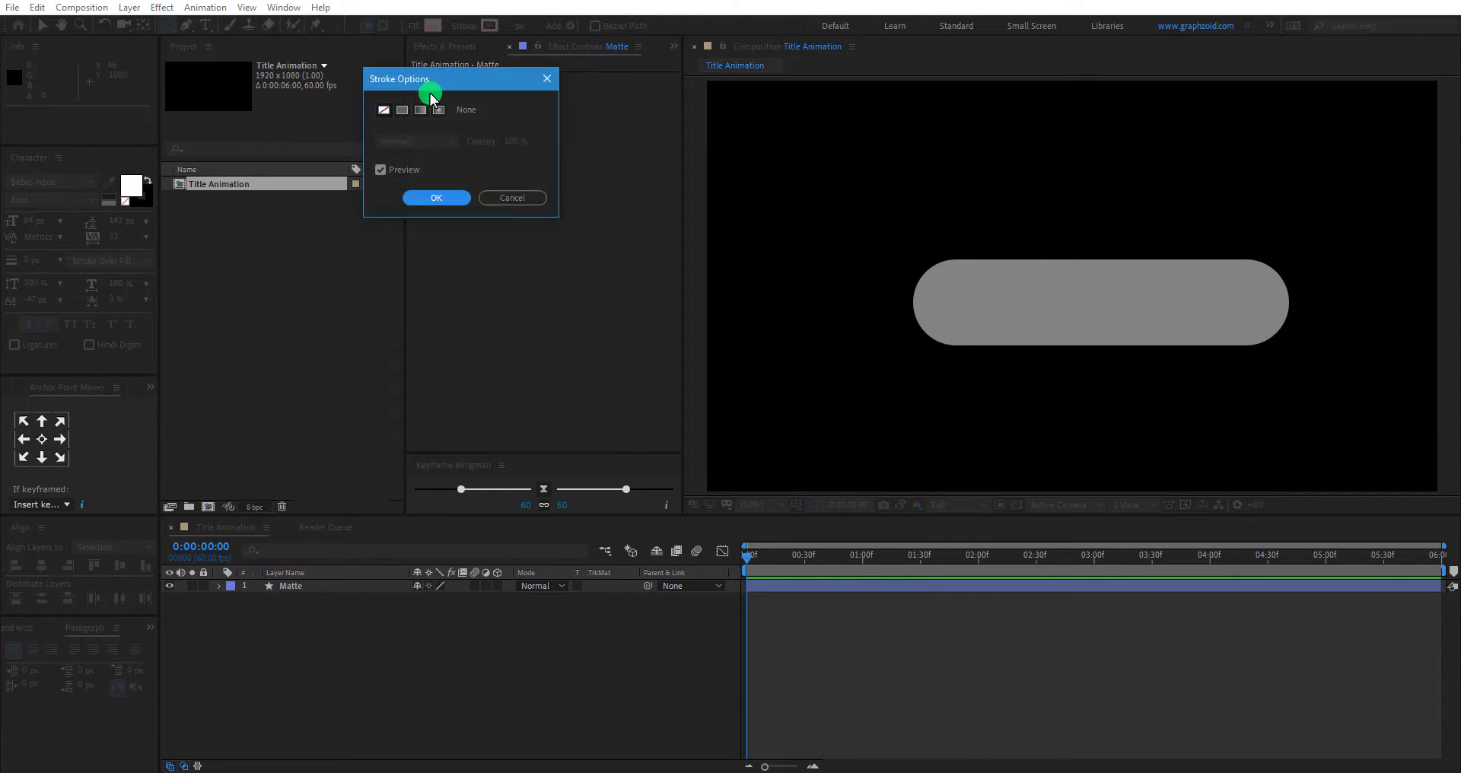
click(436, 197)
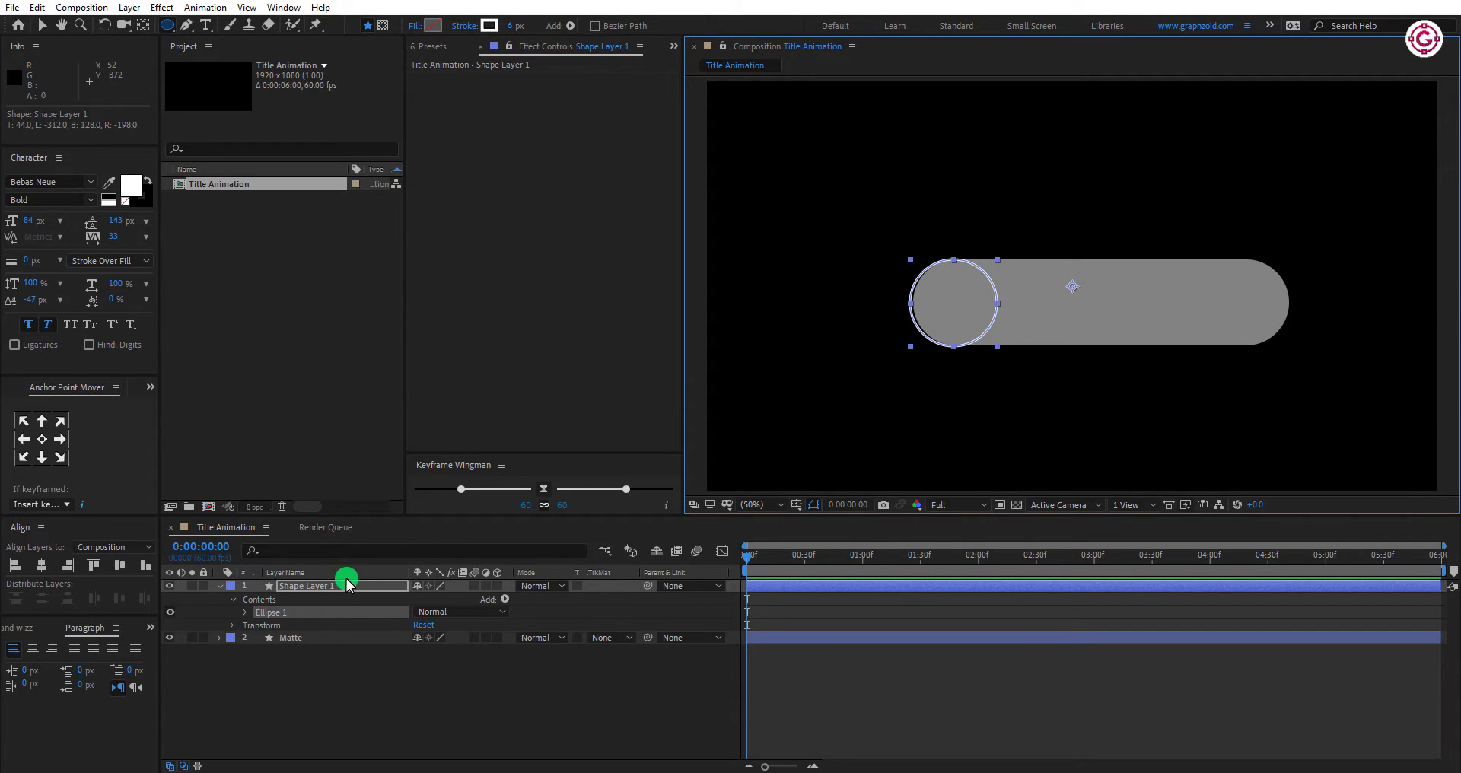
double_click(306, 586)
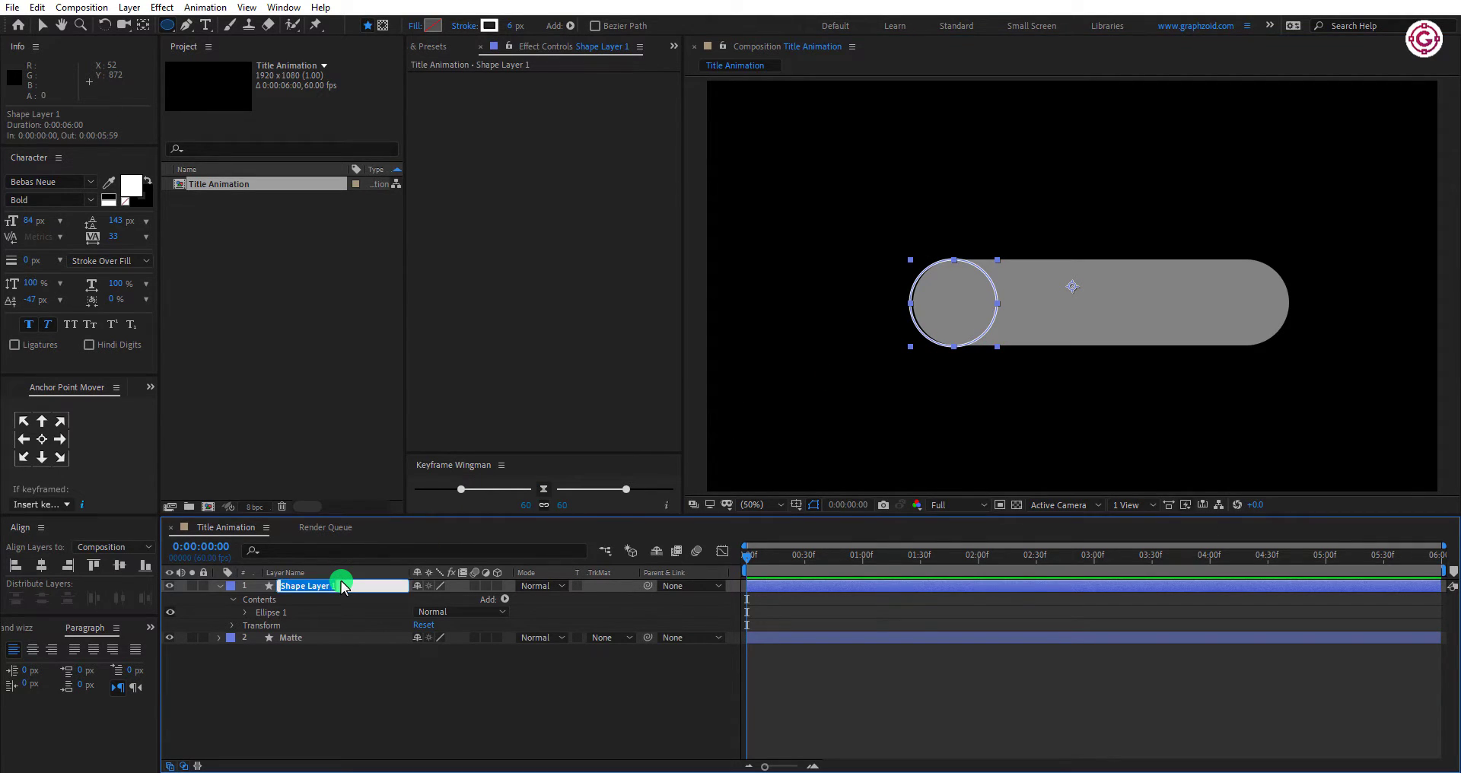
text(Circle)
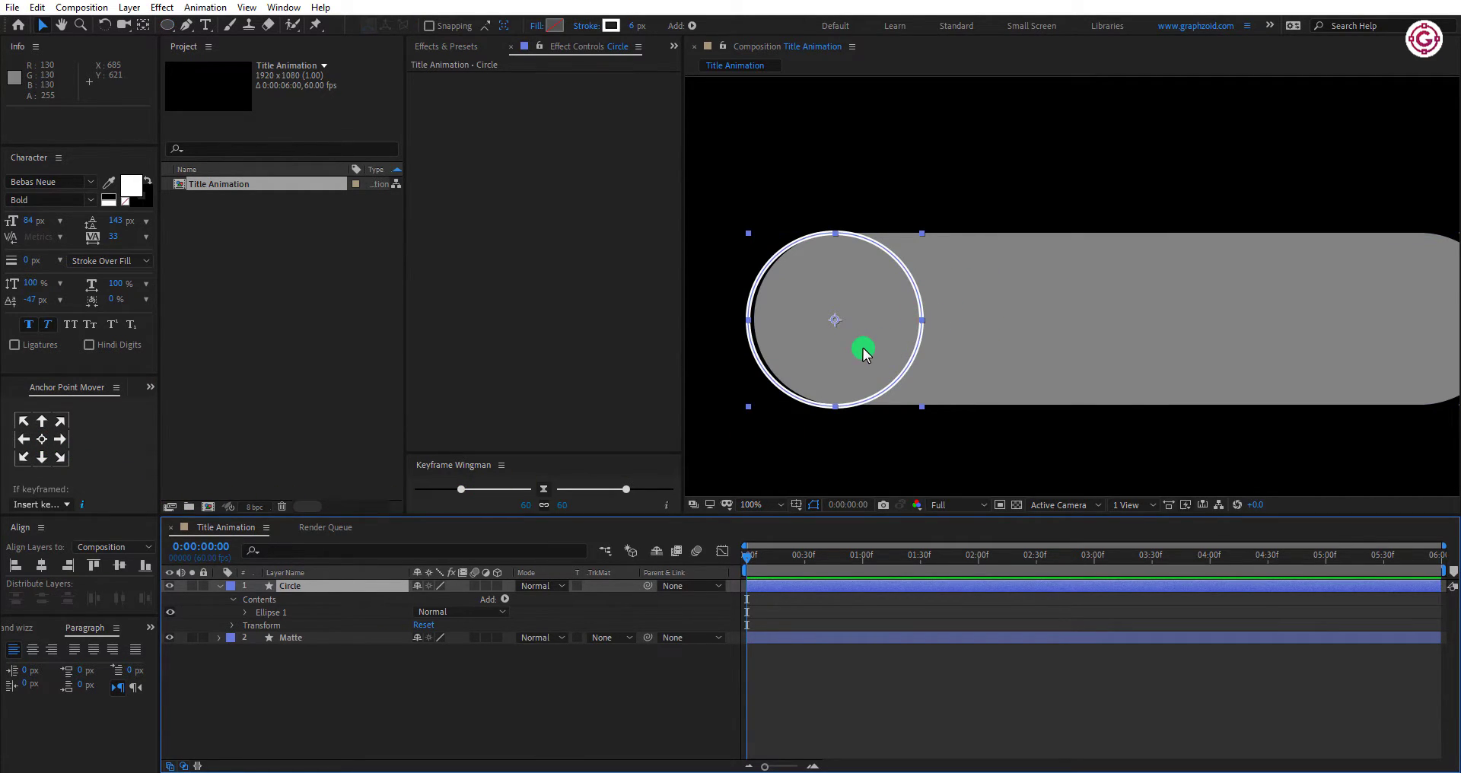
drag(862, 352, 892, 356)
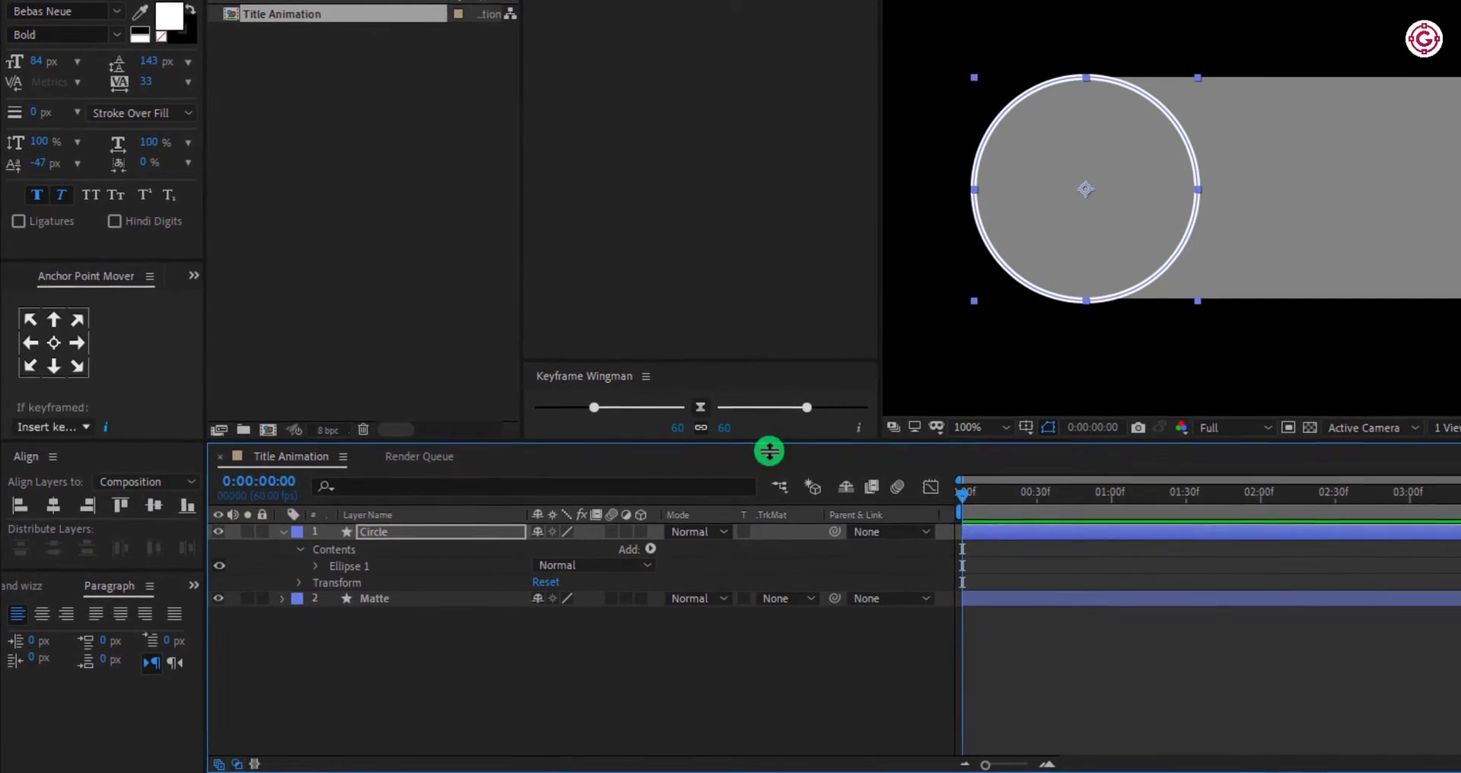
Step: View at 50%, add Trim Paths to Circle, and keyframe Start and End at 0%
click(973, 427)
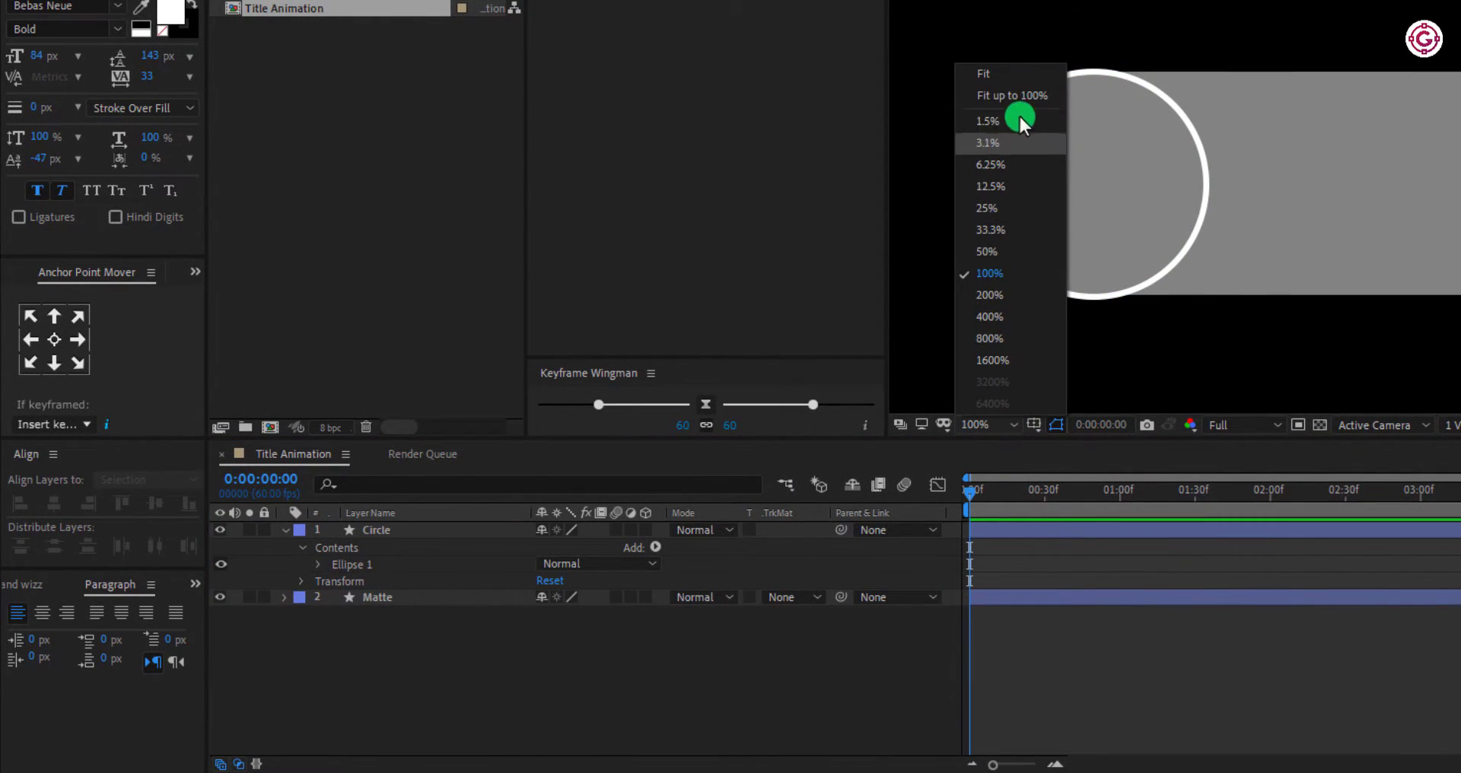
click(986, 251)
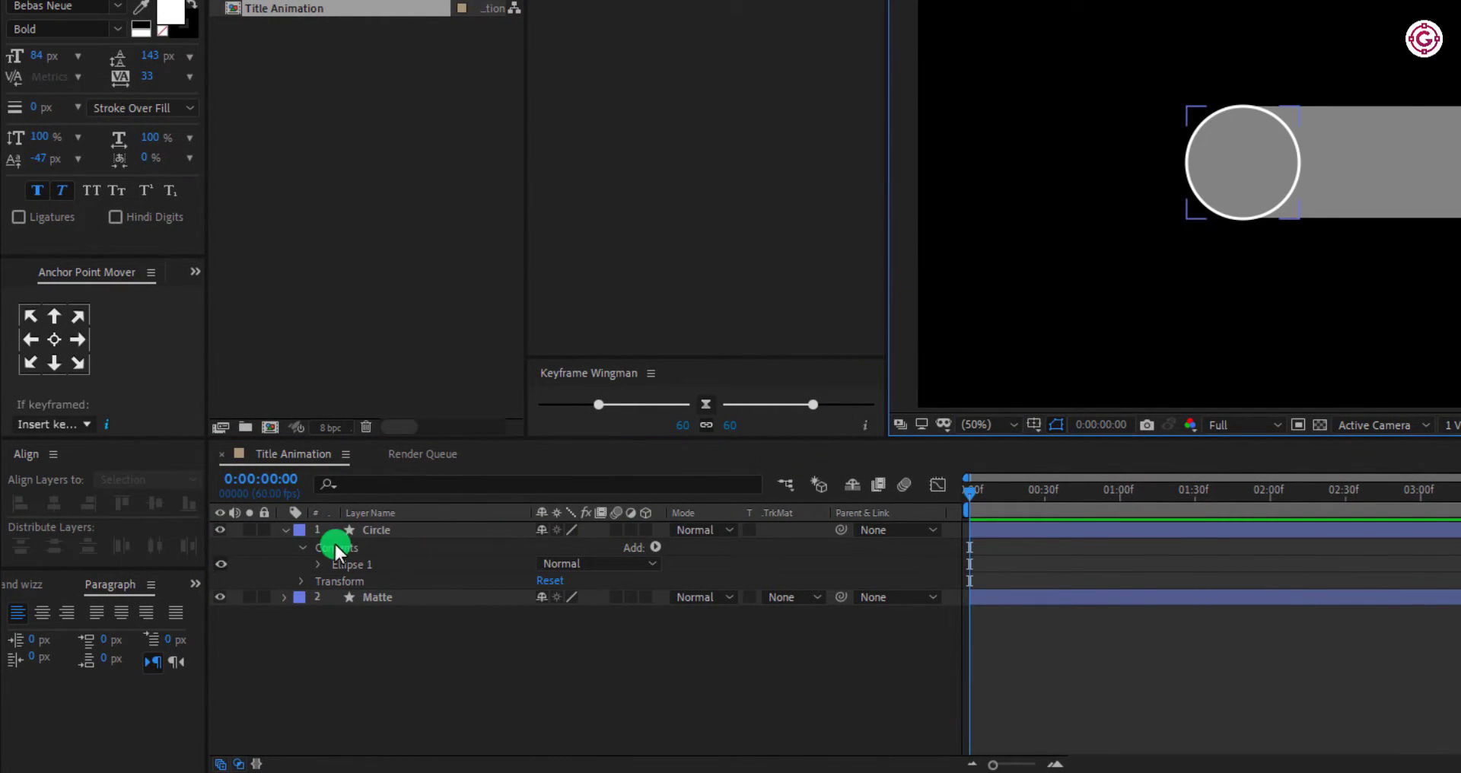
click(656, 547)
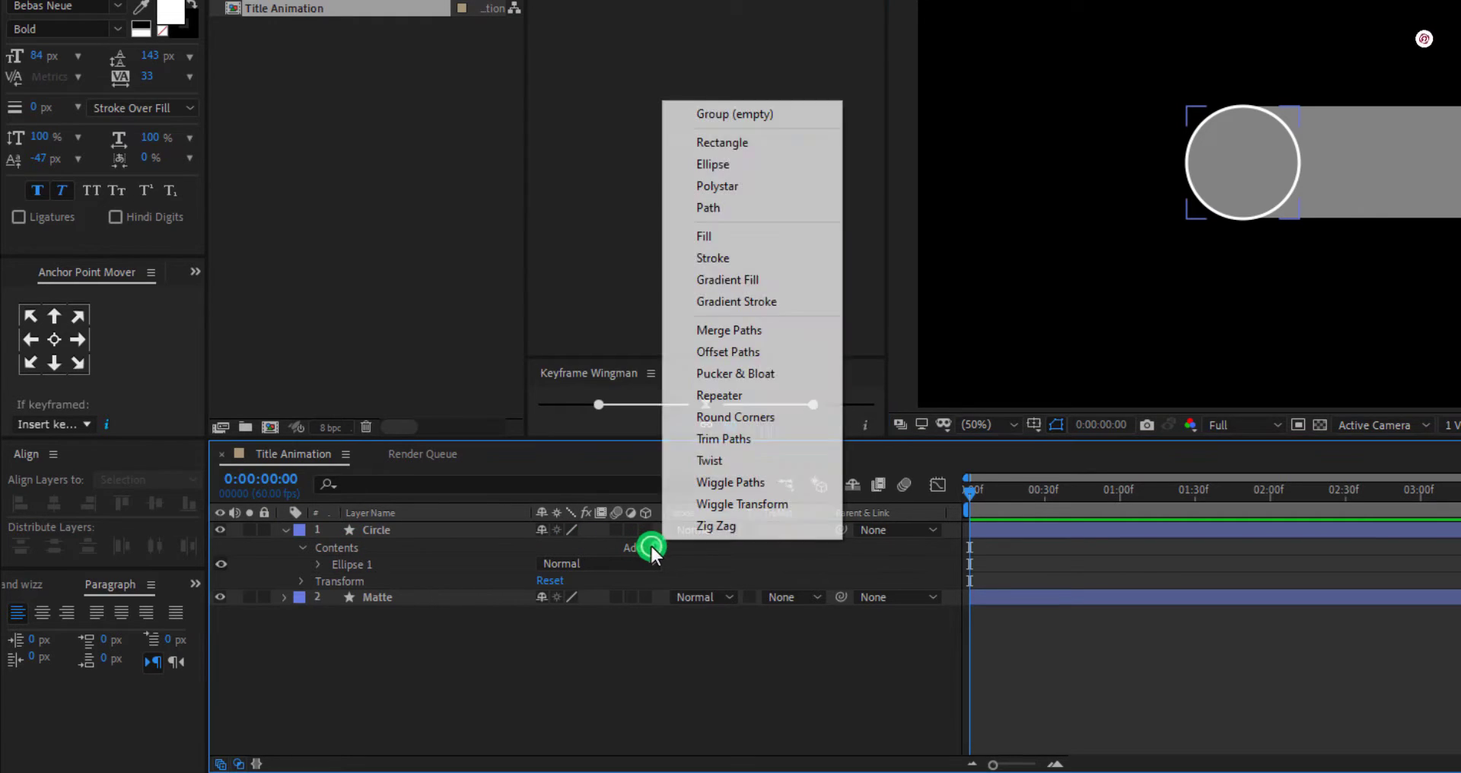
click(724, 439)
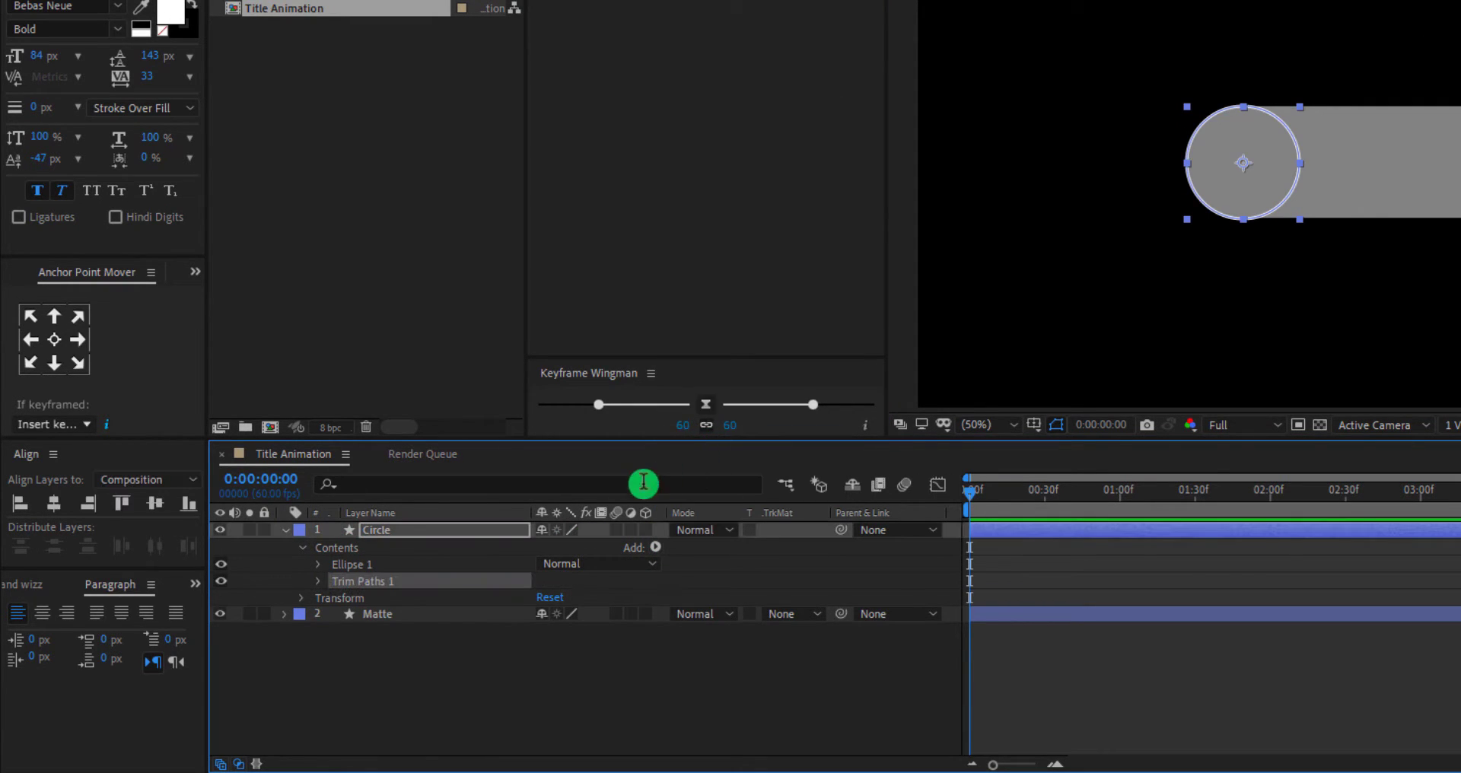
click(303, 580)
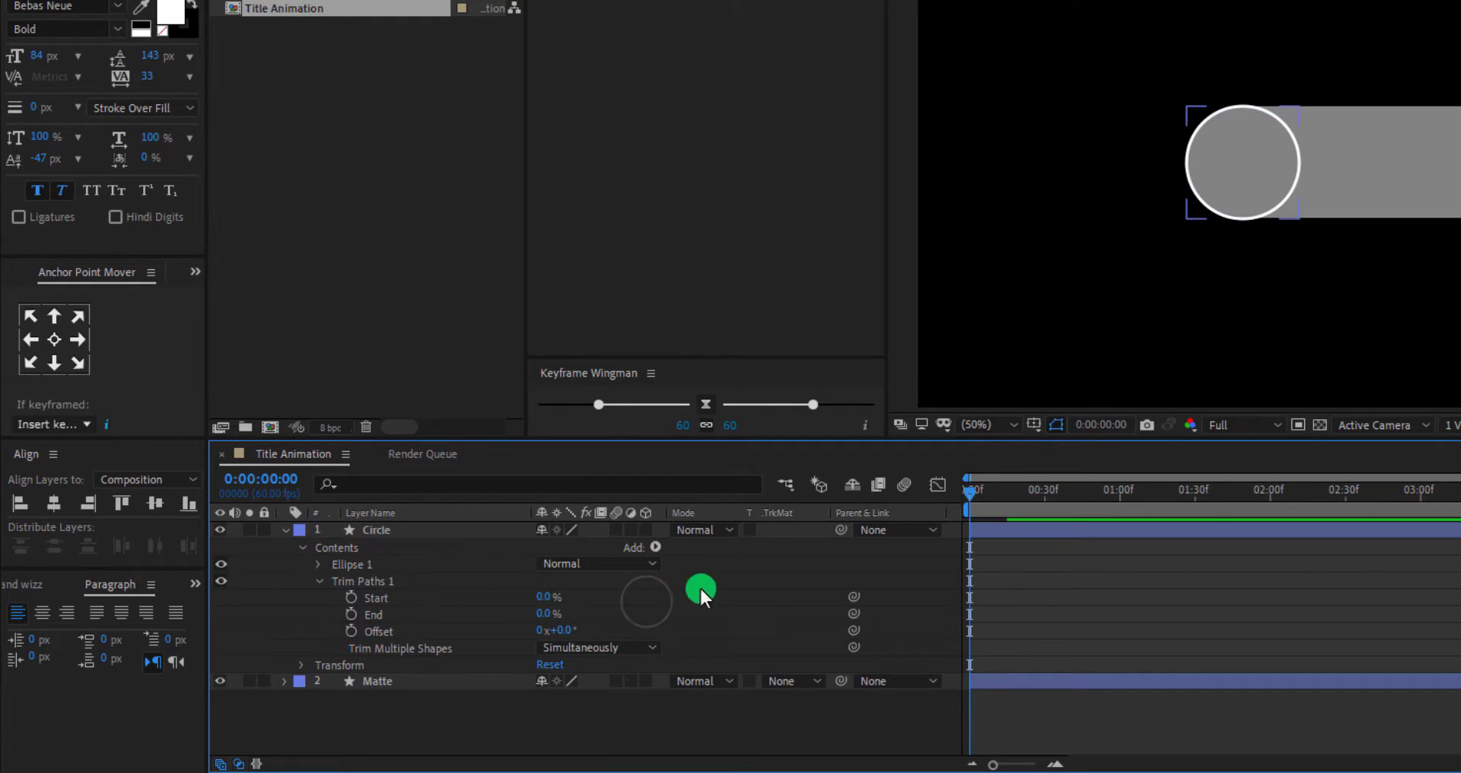
click(350, 598)
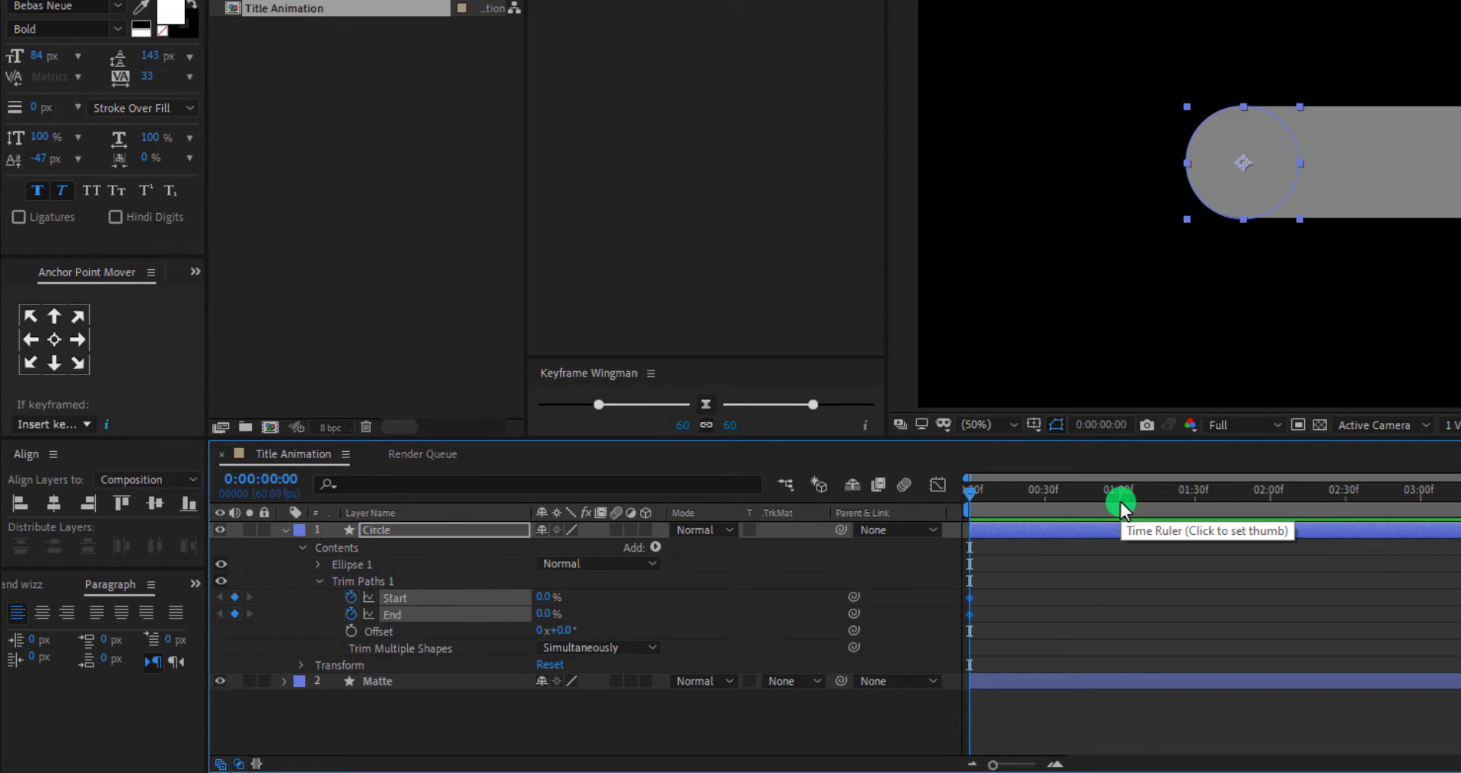
Step: Offset the End keyframes after Start and select the Trim Paths keyframes for Easy Ease
click(1117, 504)
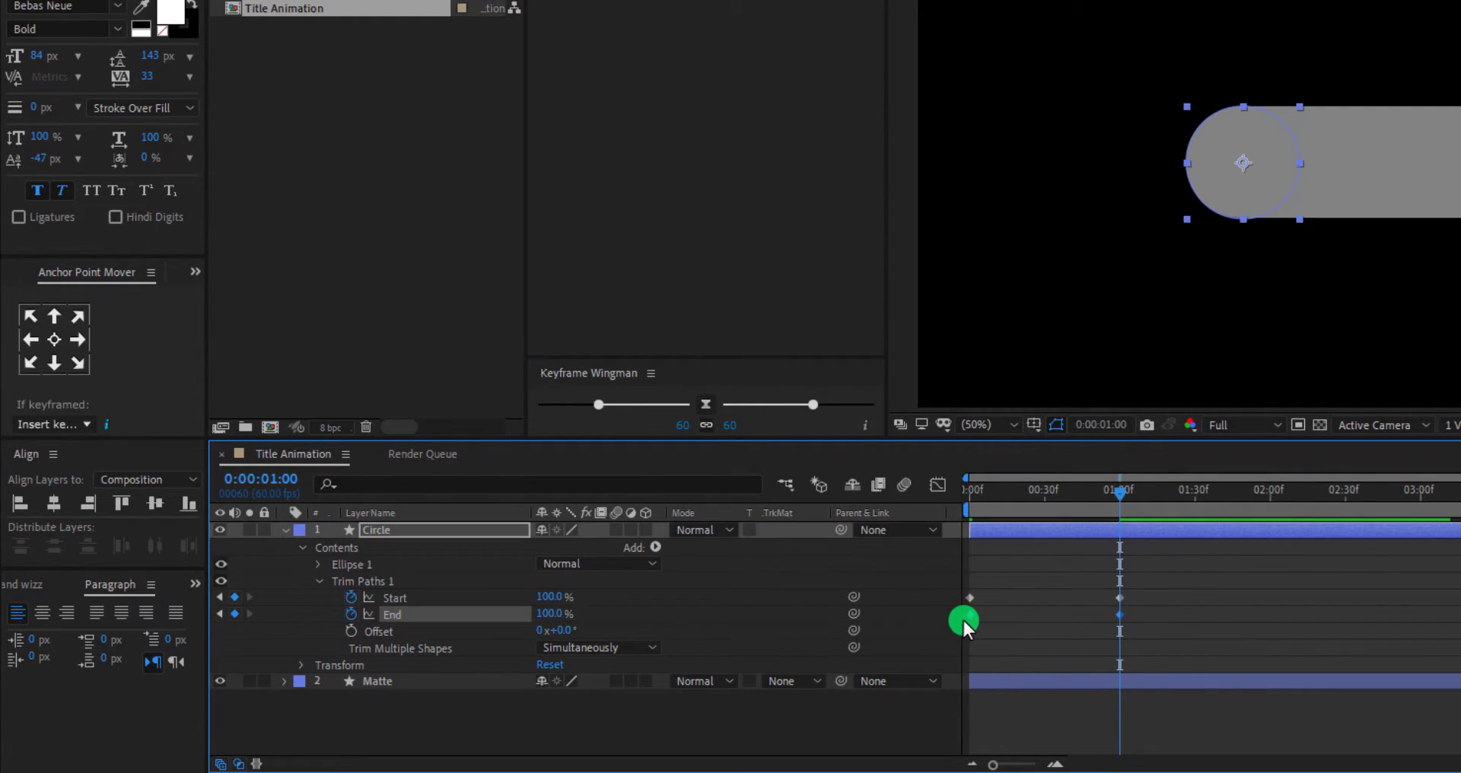
drag(964, 620, 999, 616)
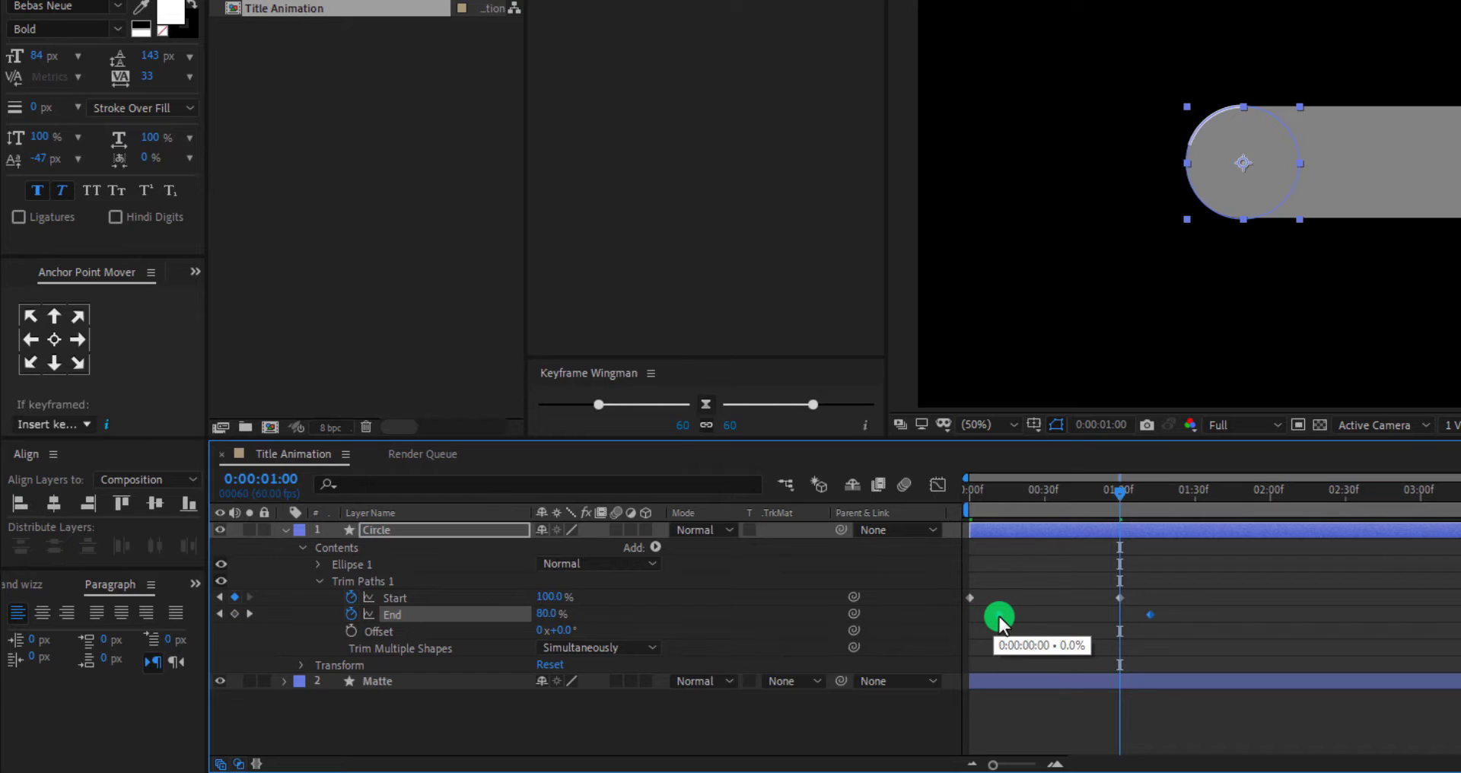
drag(998, 616, 1083, 623)
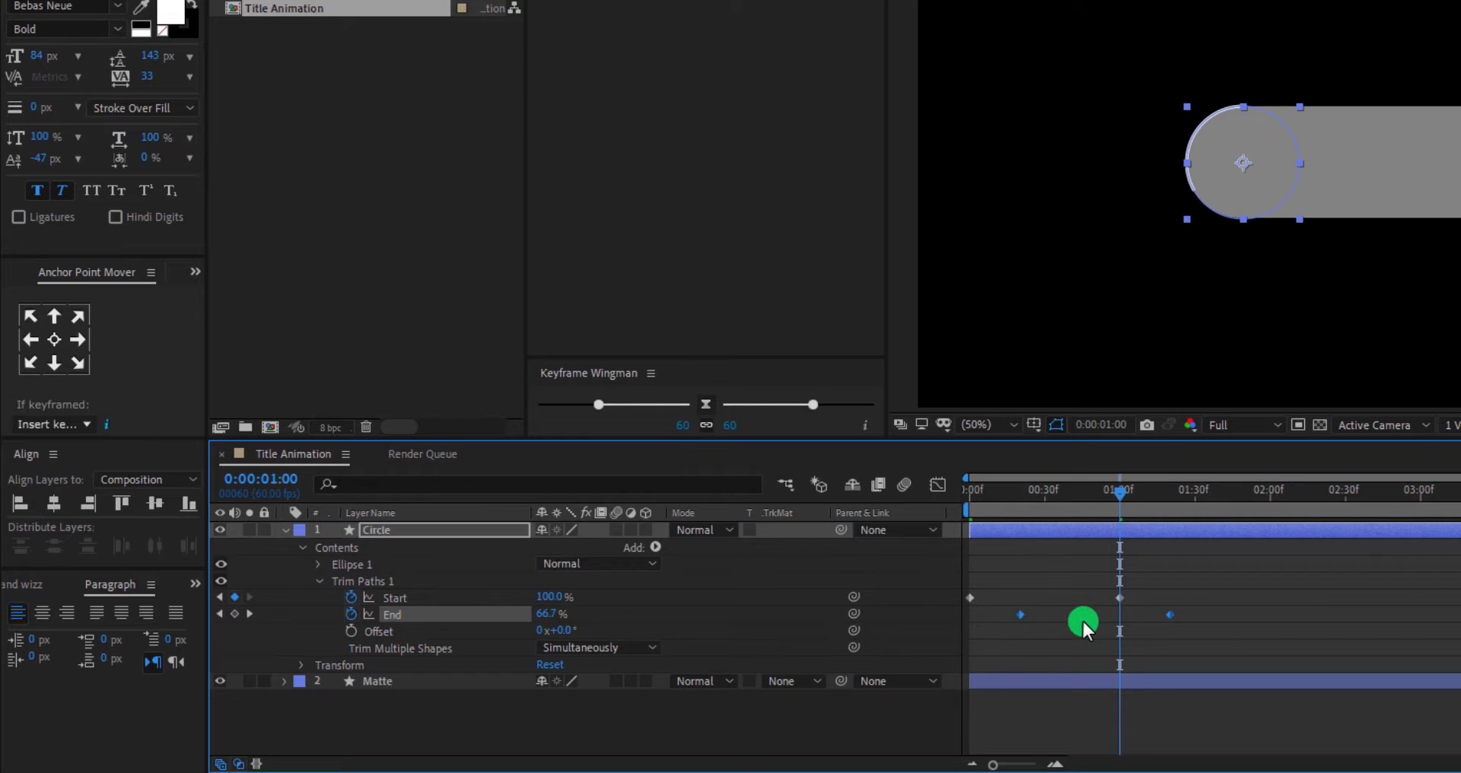
drag(1084, 623, 1130, 615)
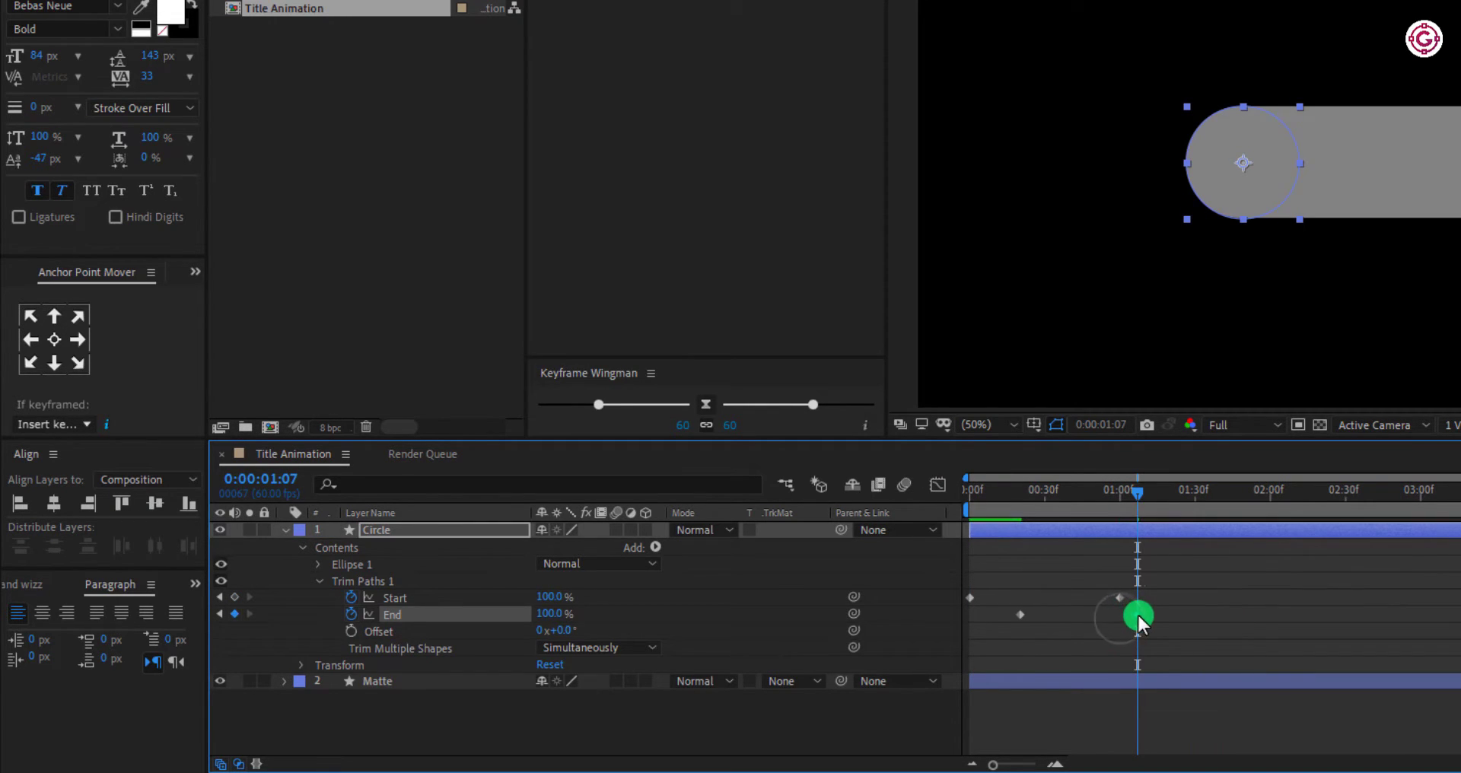
click(968, 490)
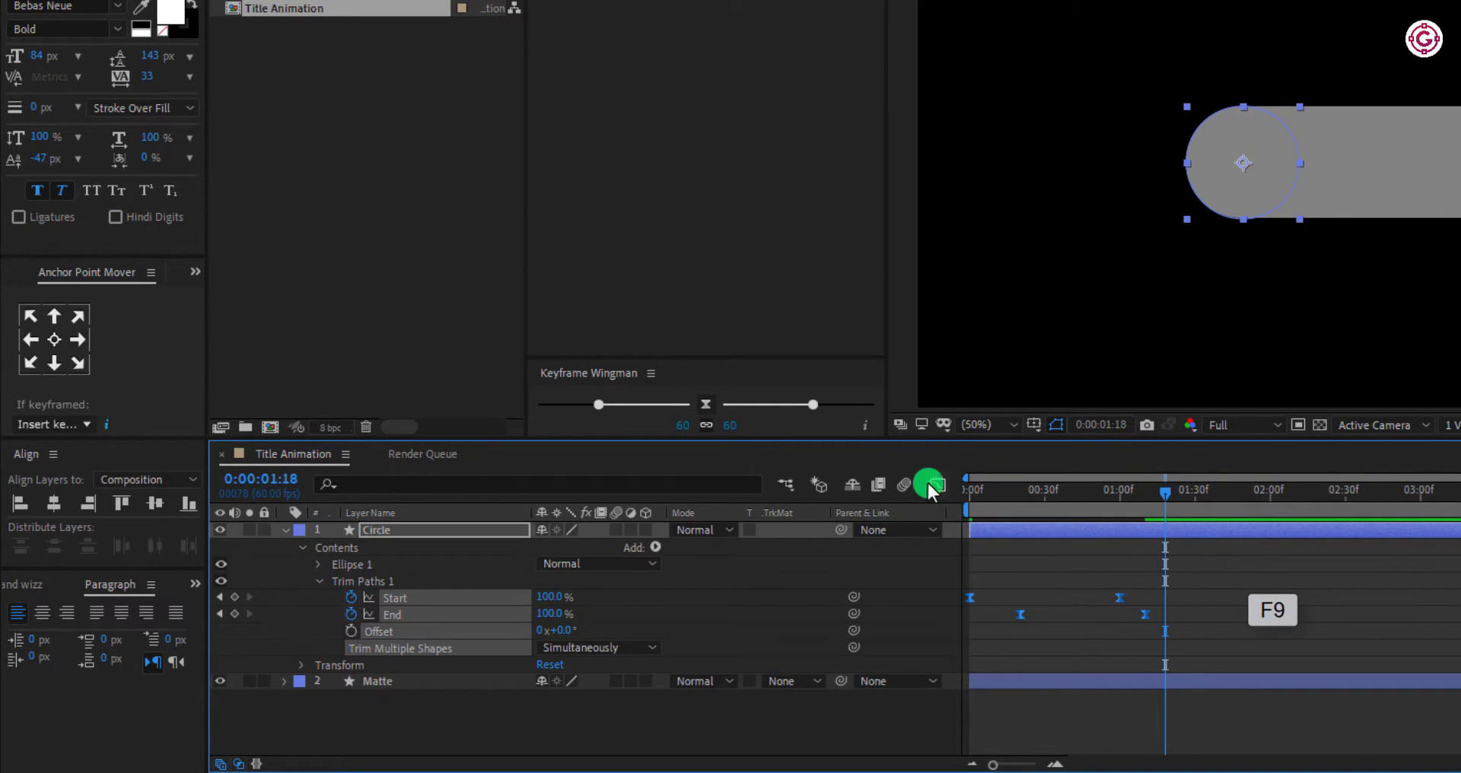
Step: Steepen the Trim Paths ease curves by dragging influence handles in the speed graph
click(936, 484)
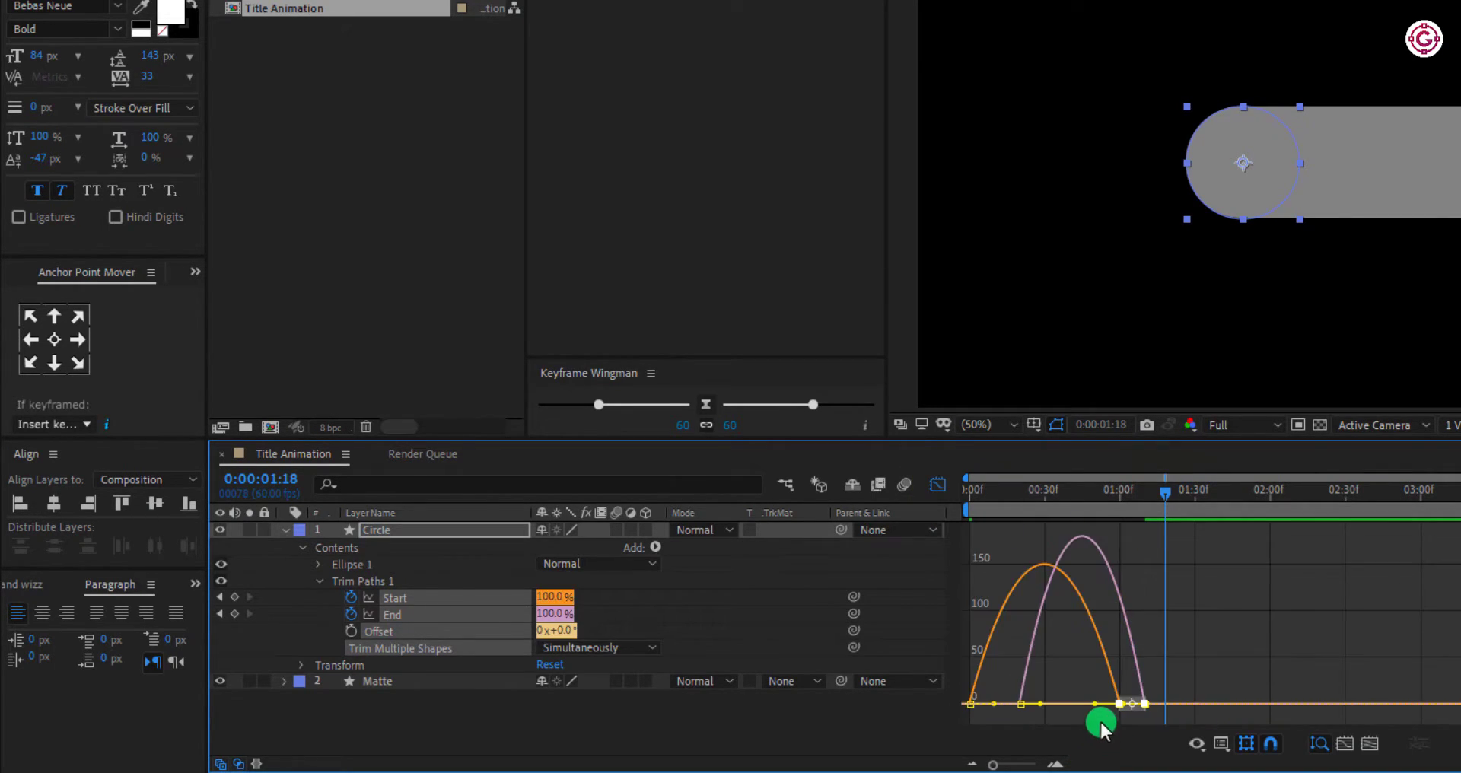
drag(1103, 719, 1034, 711)
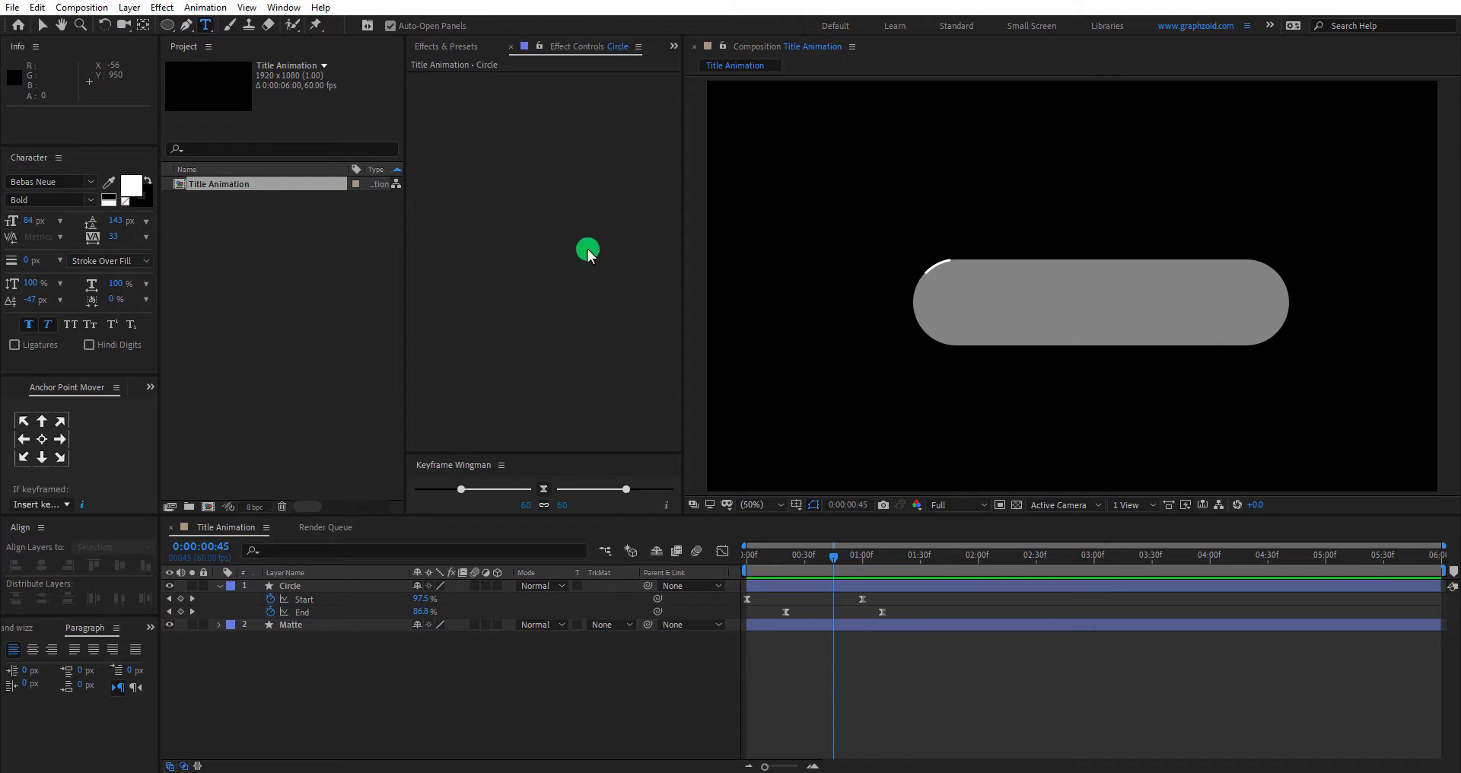
Step: Type the DANIEL MENDES title line inside the grey pill
click(1104, 293)
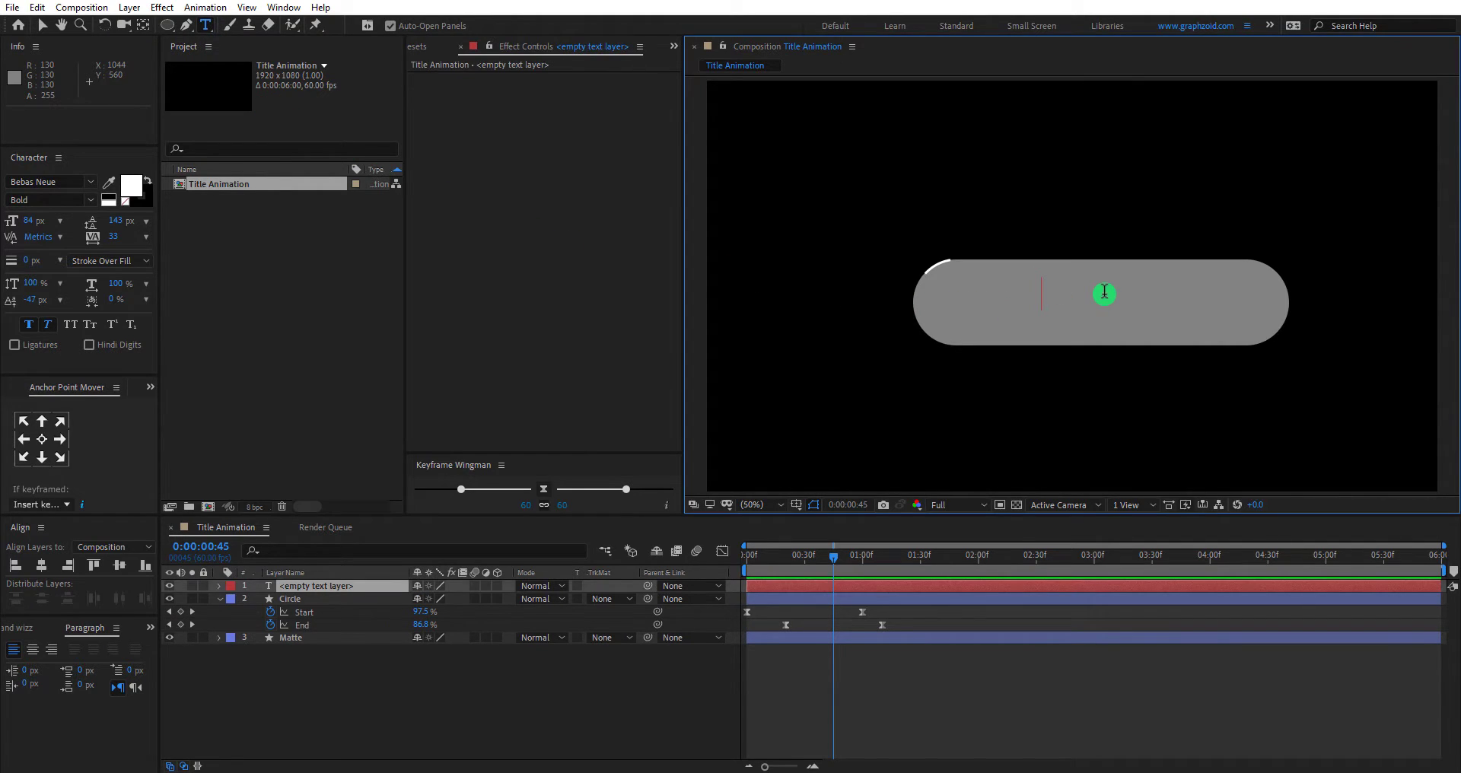
text(DAN)
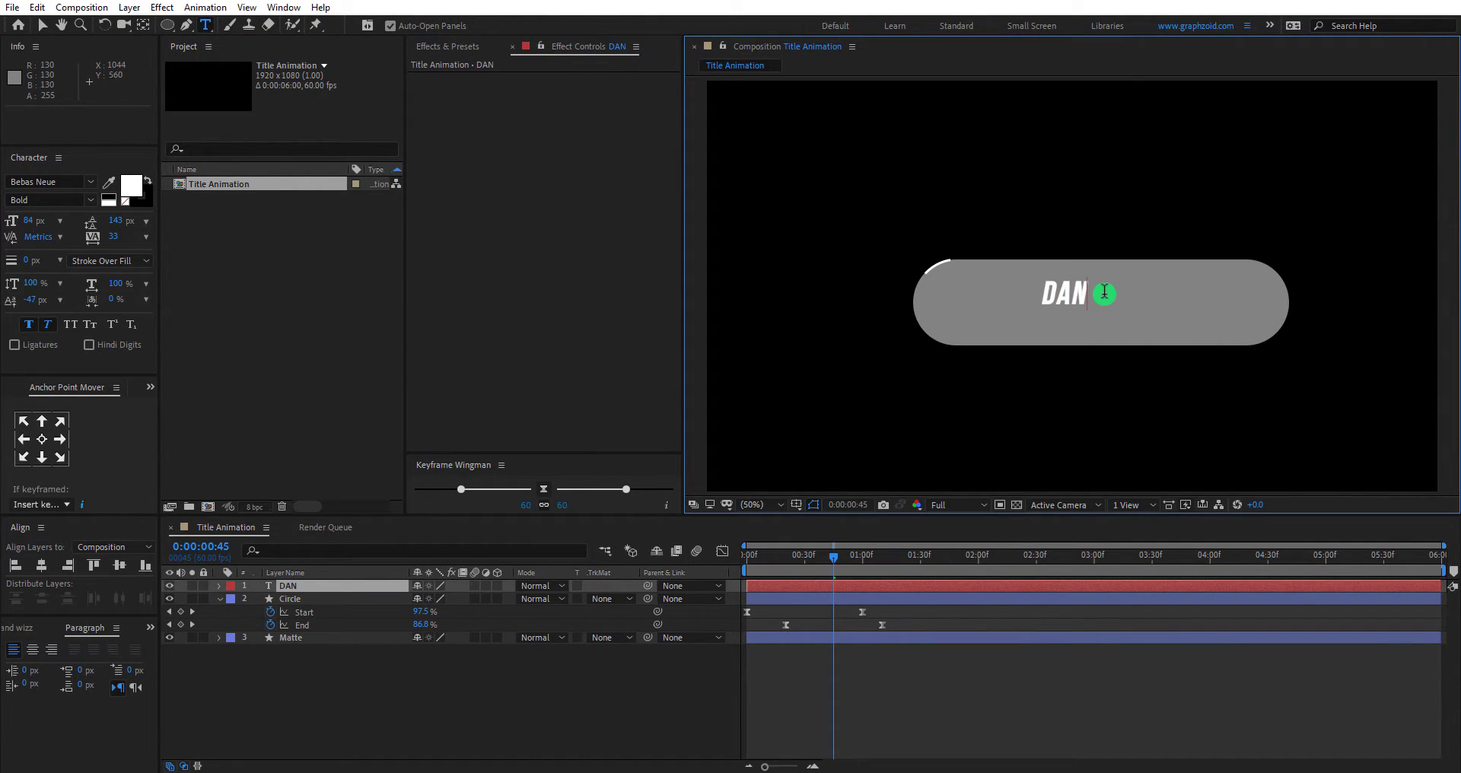
text(E)
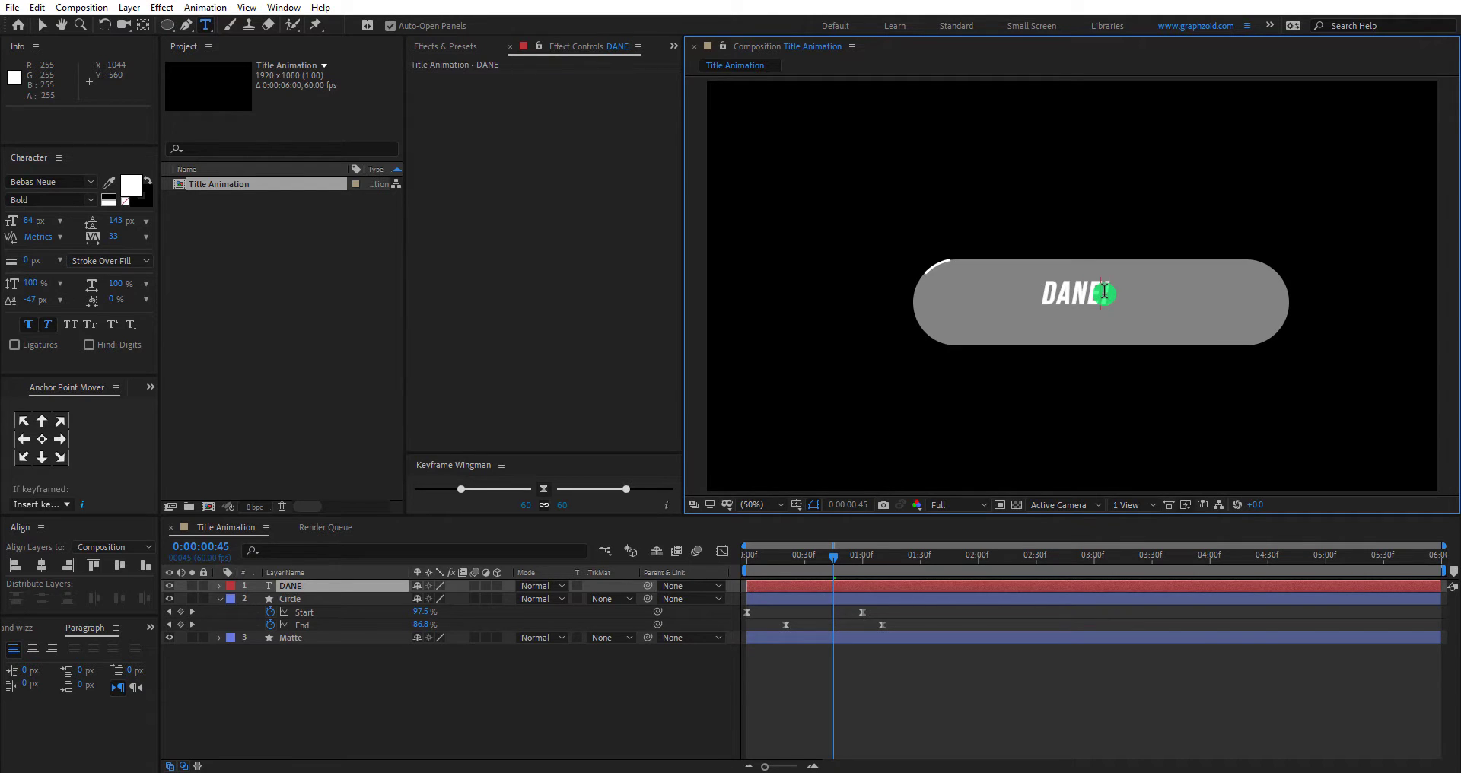
text(DANIEL MENDES)
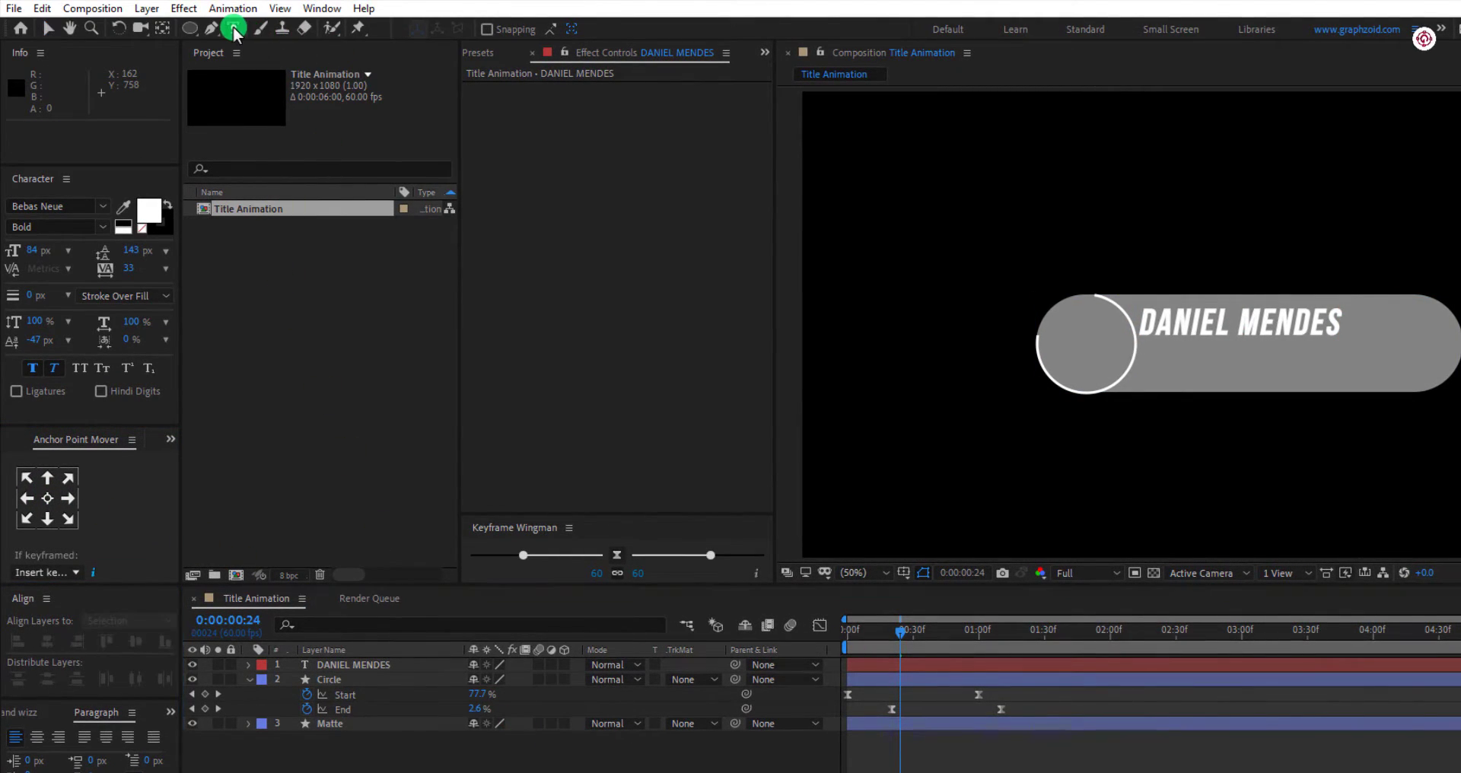
Step: Add a MOTION DESIGNER subtitle at 55 px in Bariol Regular
text(MOTION DESIGNER)
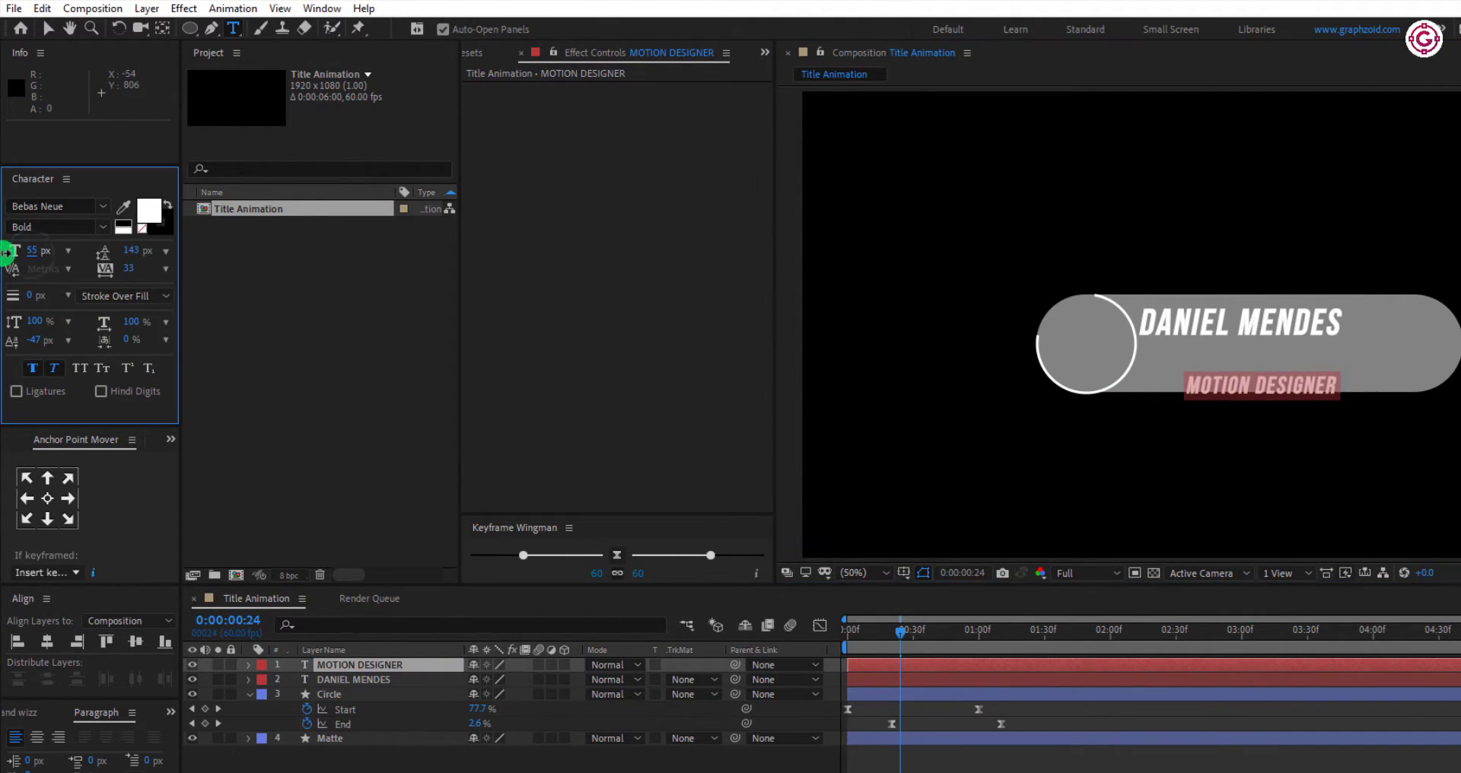
text(bari)
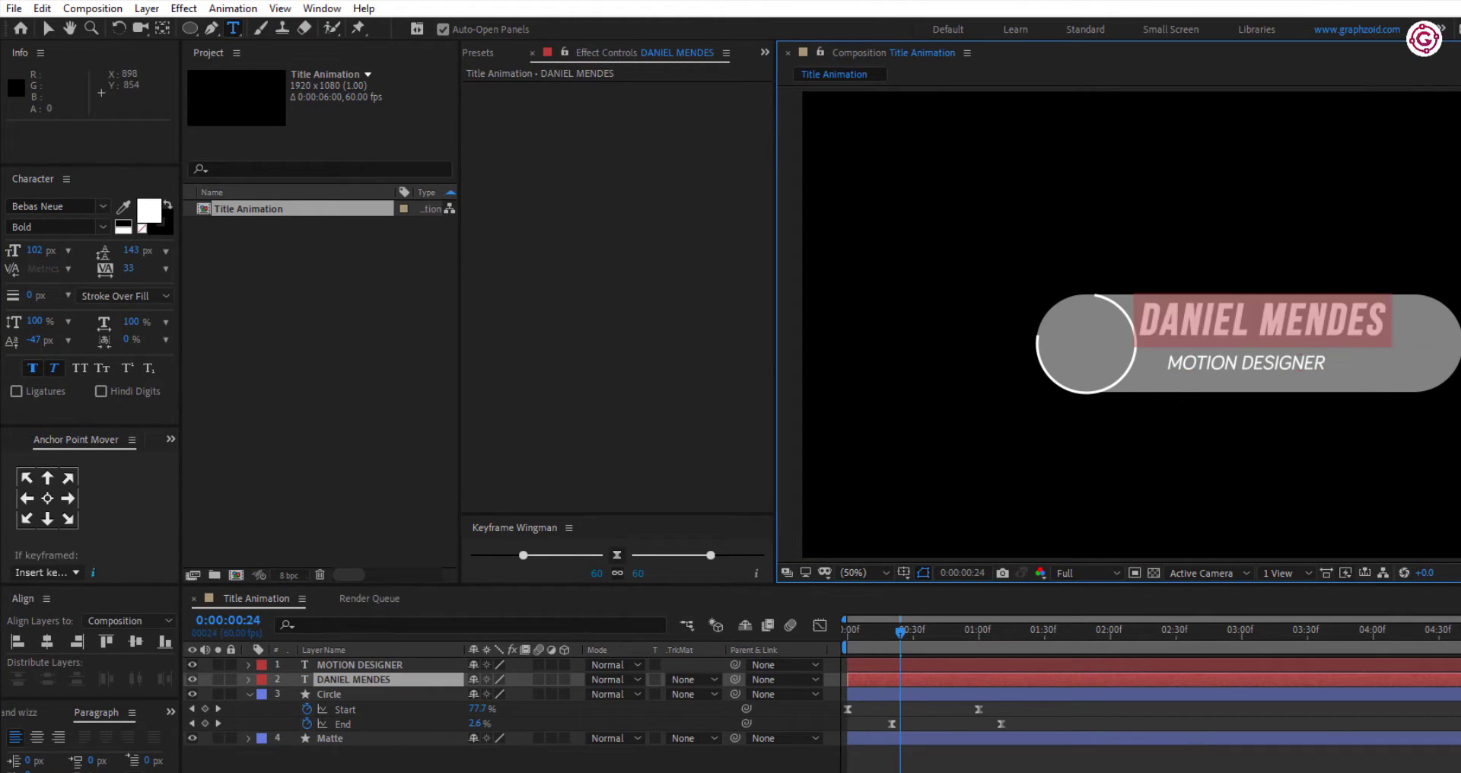
click(1204, 364)
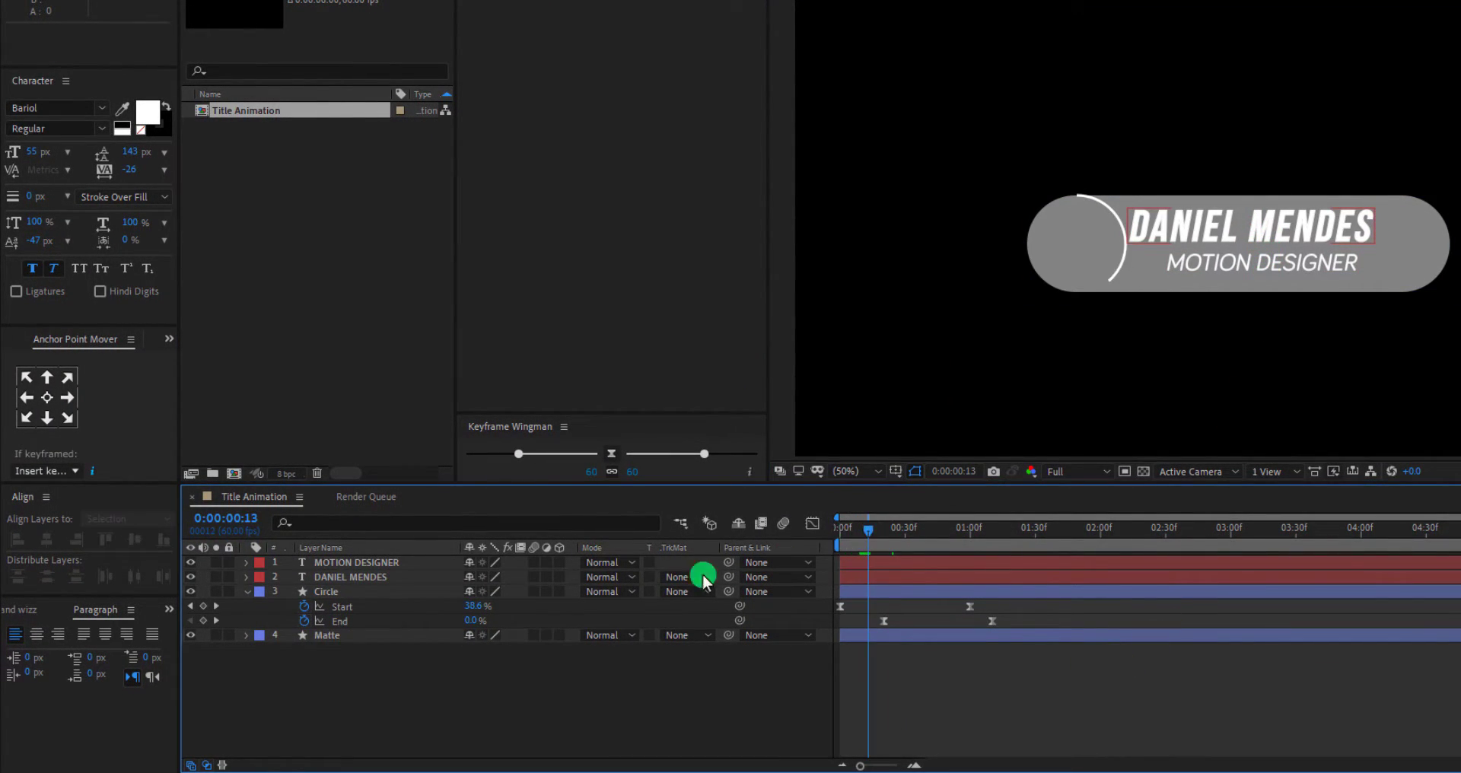
Step: Keyframe Position on both text lines to slide in from the left, then scrub to preview
click(356, 561)
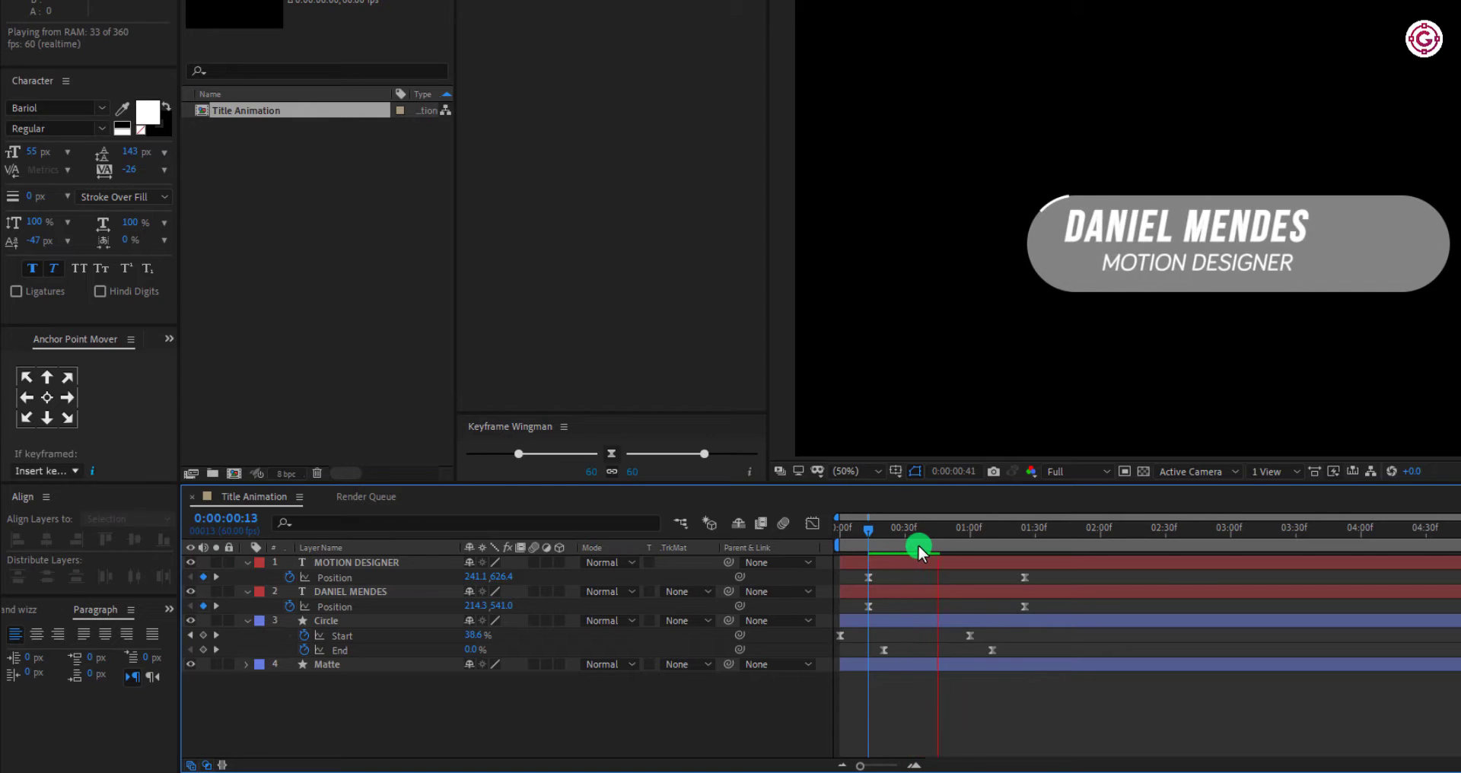
drag(917, 547, 868, 547)
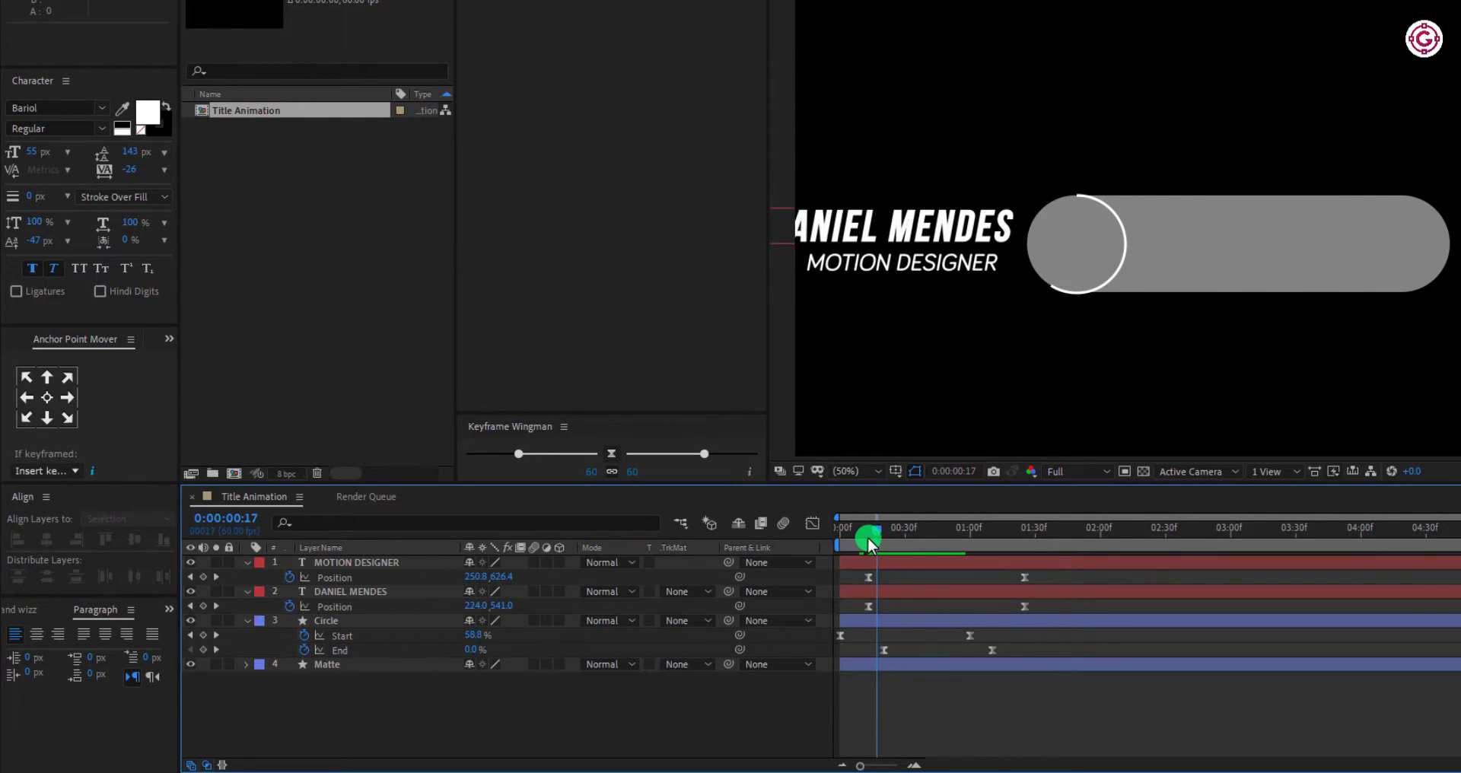
drag(867, 528, 866, 528)
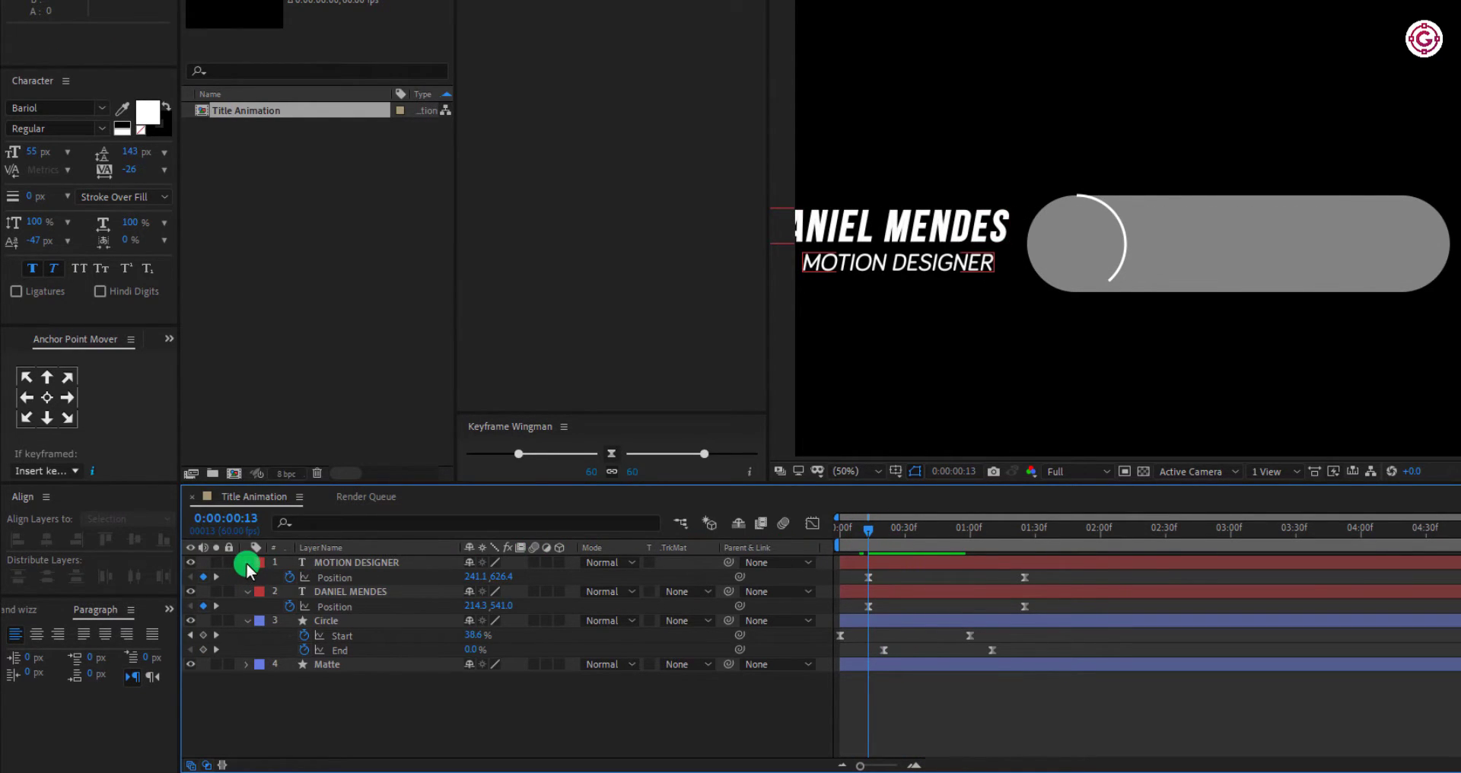
Step: Add a 0% Opacity animator to MOTION DESIGNER and keyframe its Range Selector Start
click(246, 563)
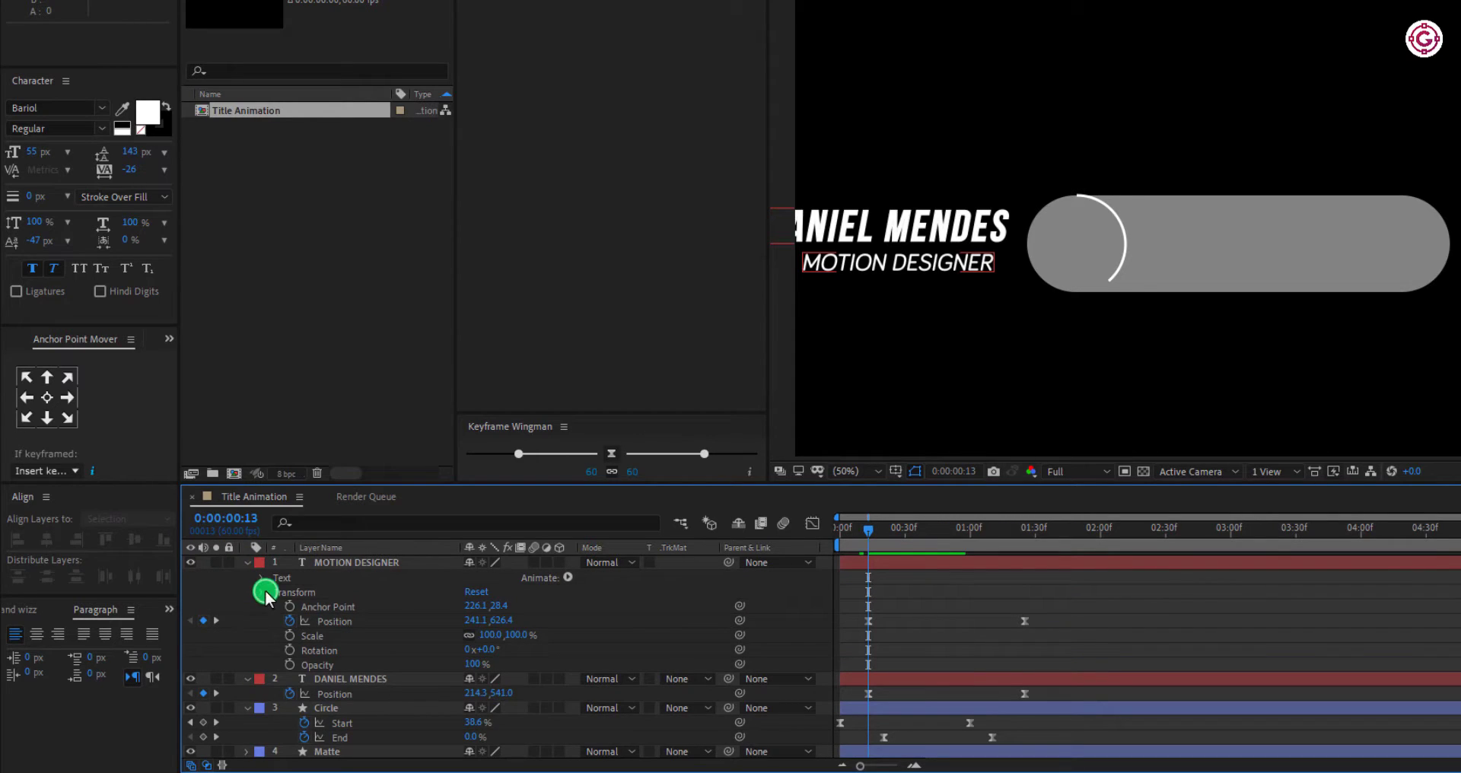
click(568, 577)
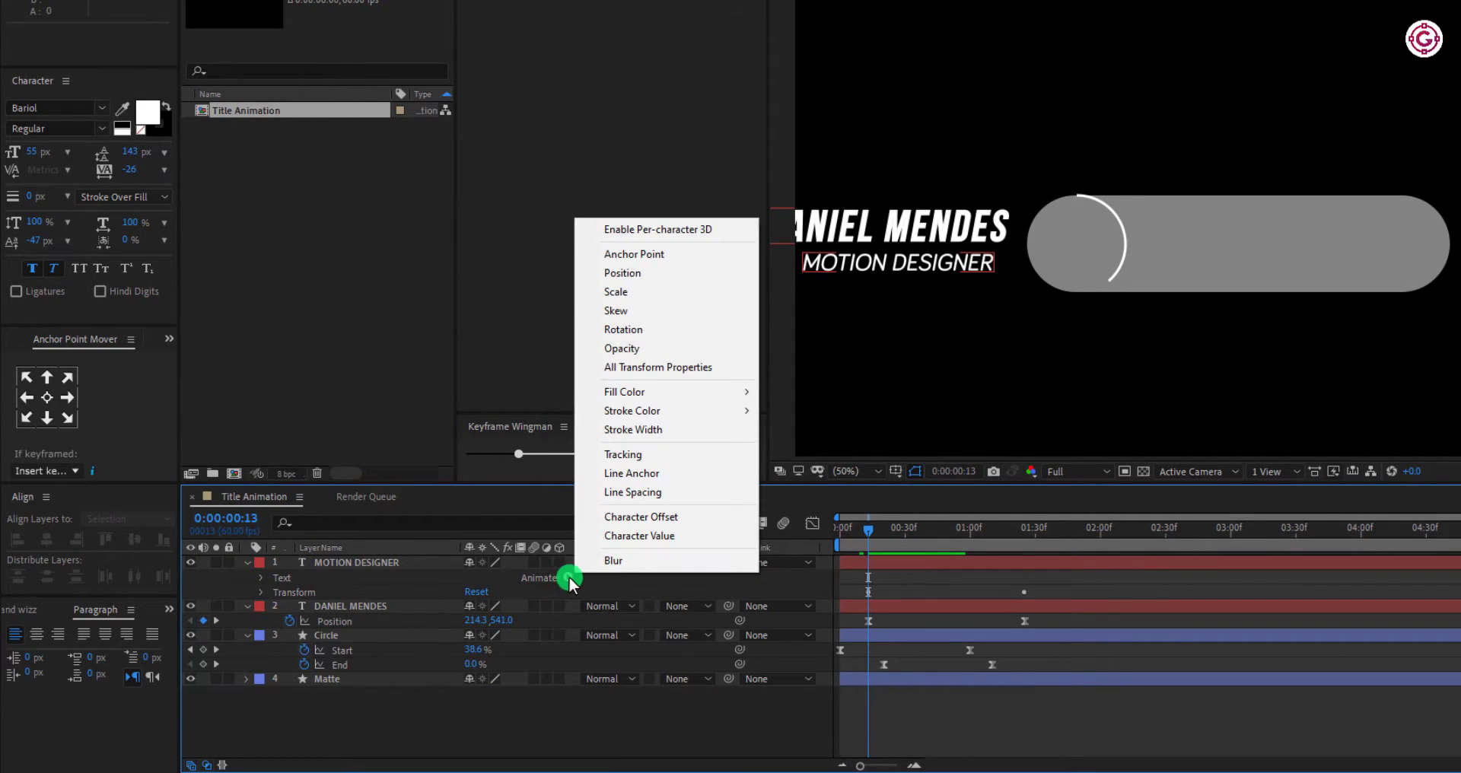
mouse_move(629, 445)
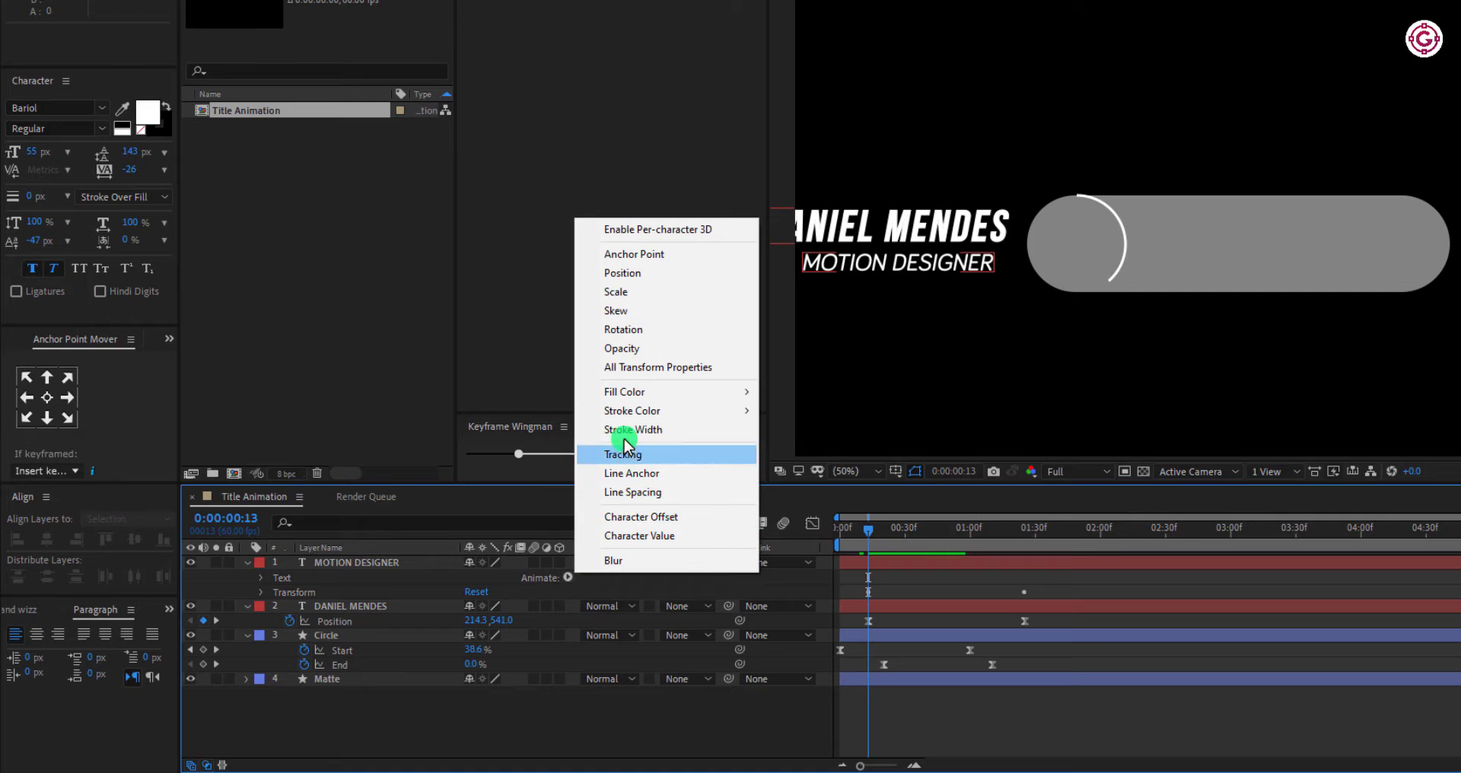
click(623, 454)
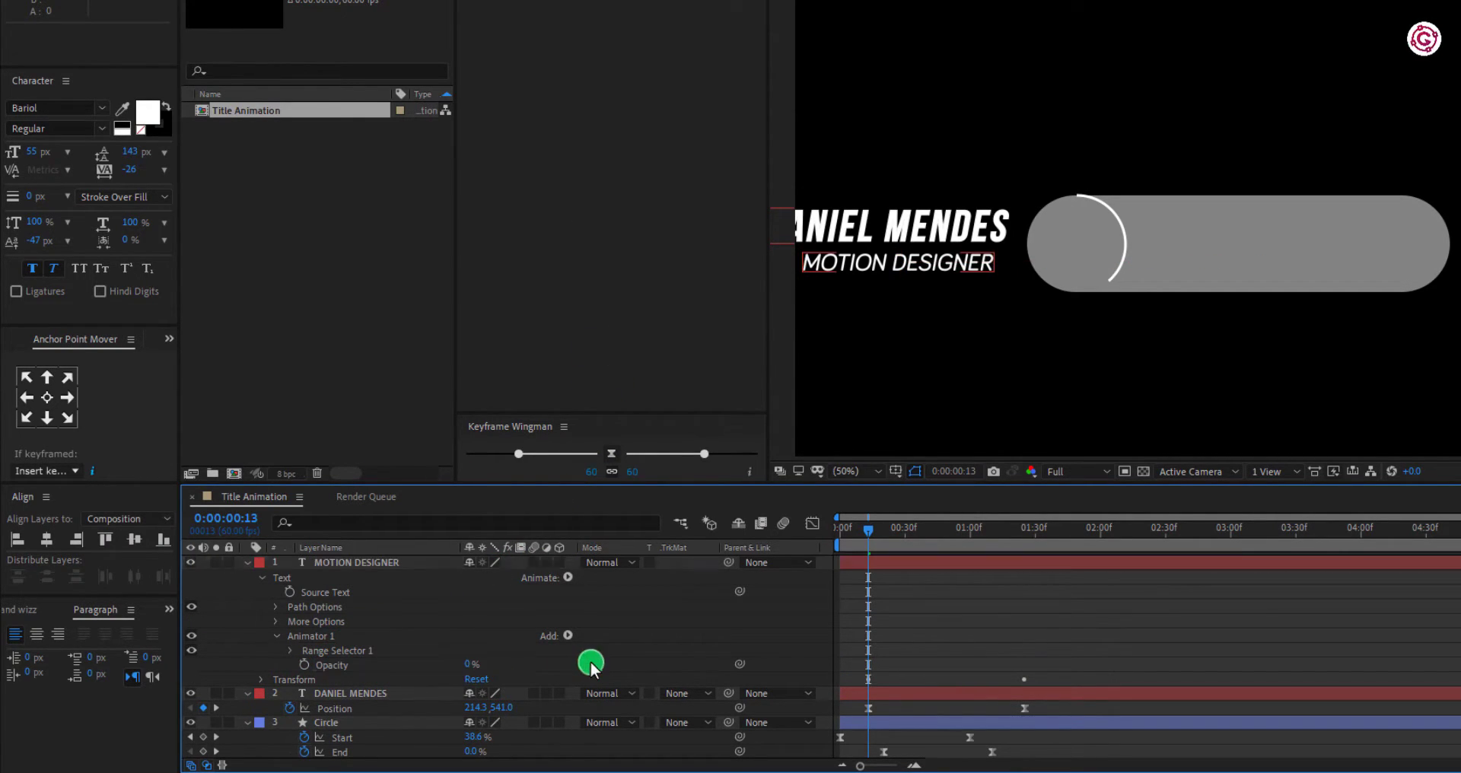
click(276, 650)
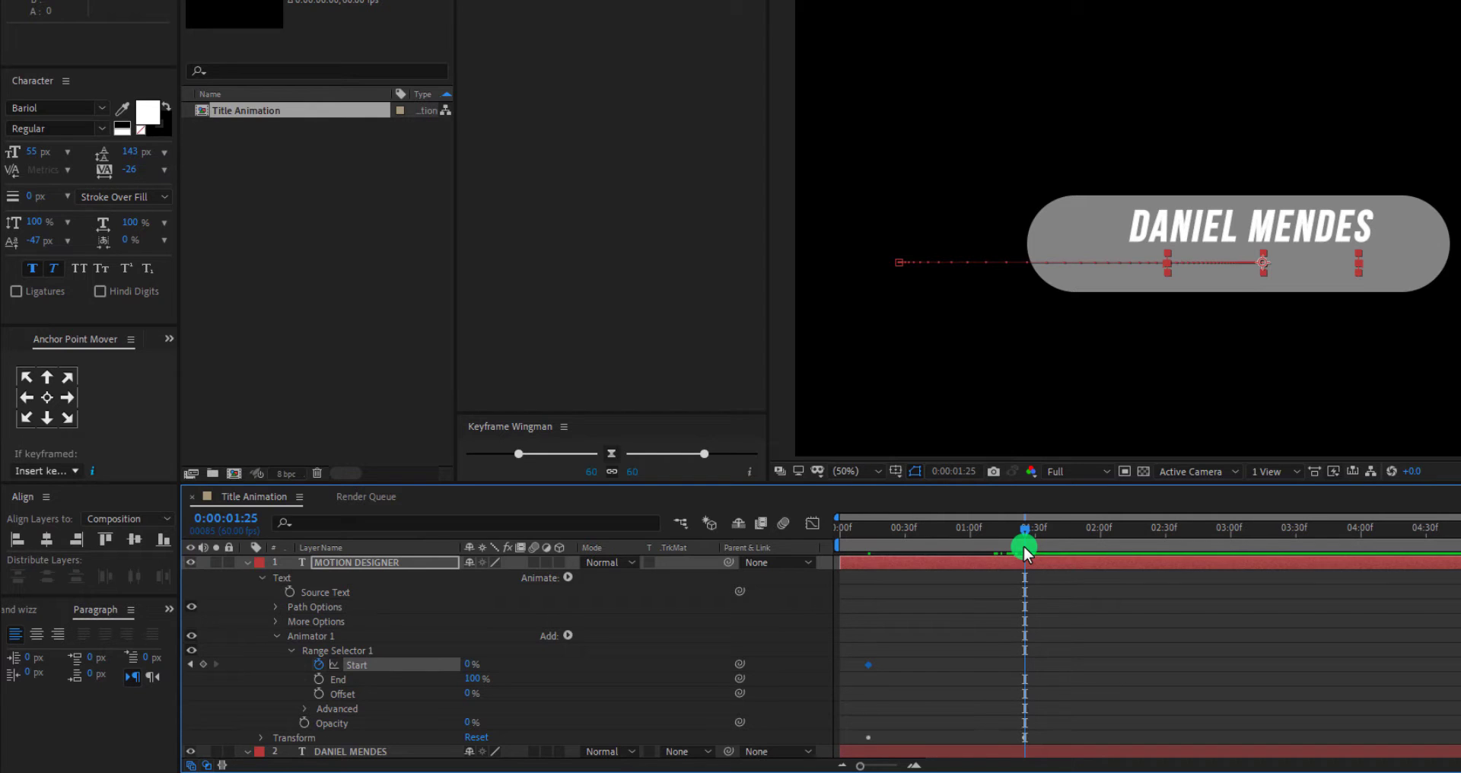
mouse_move(1125, 685)
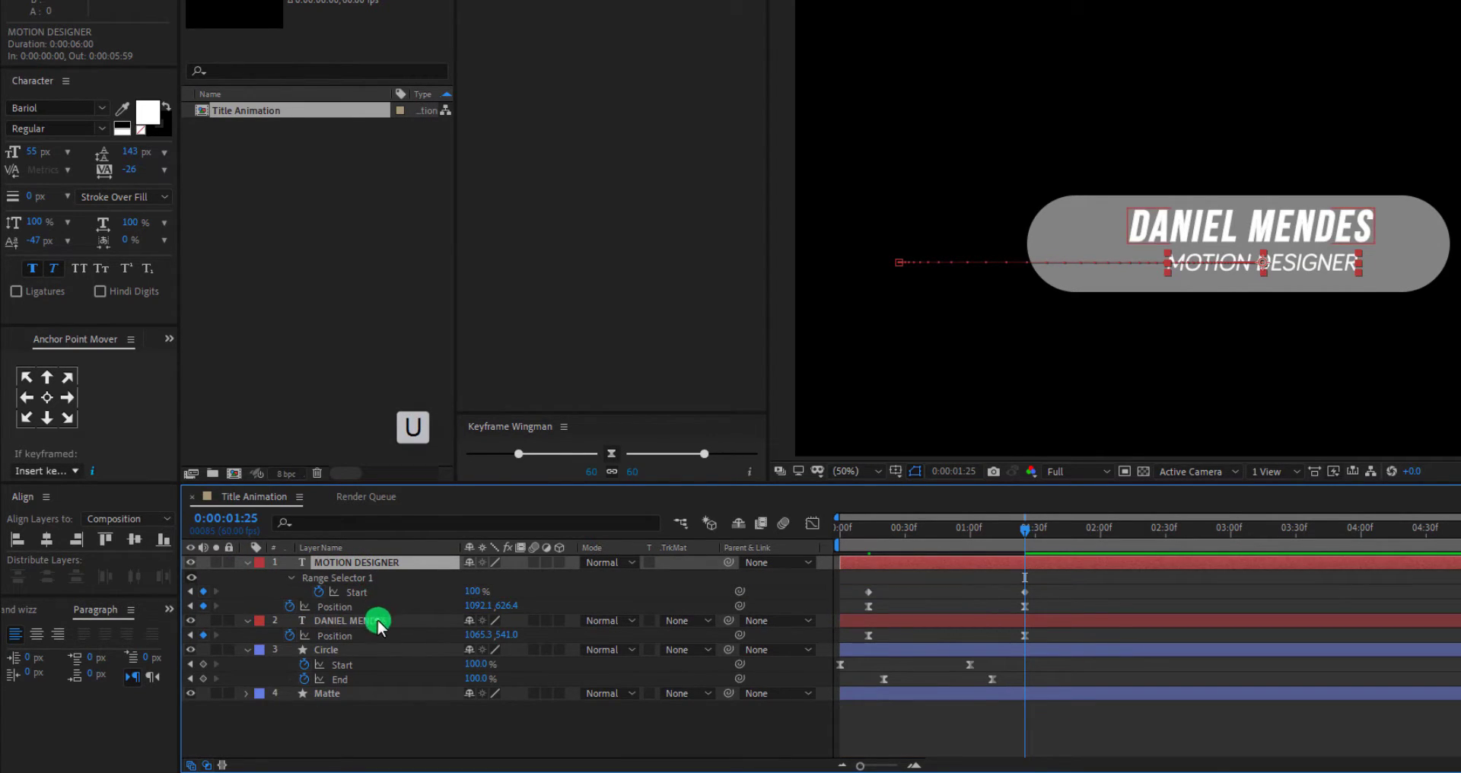
Step: Copy the opacity reveal to DANIEL MENDES and shift the text keyframes to stagger them
click(352, 621)
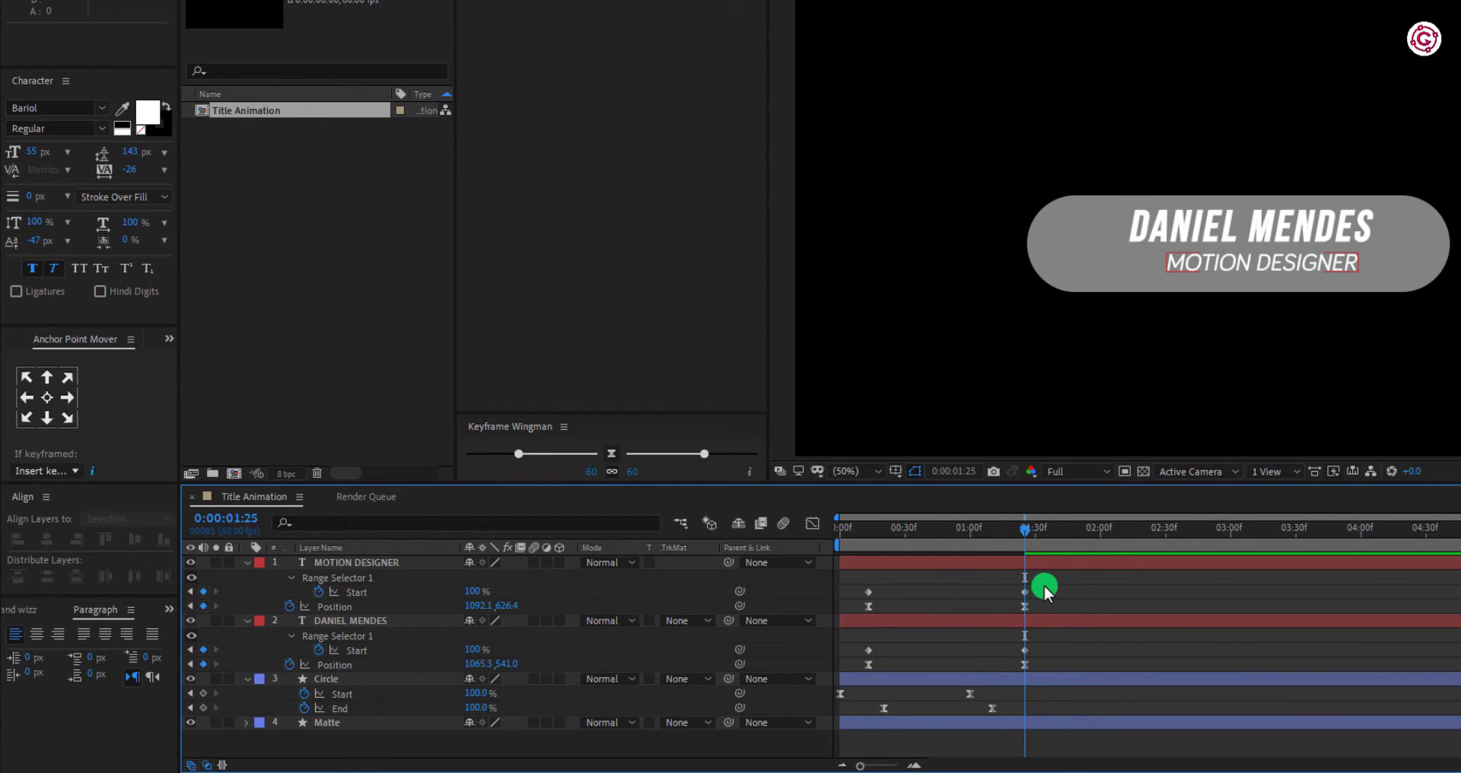
drag(1042, 587, 889, 607)
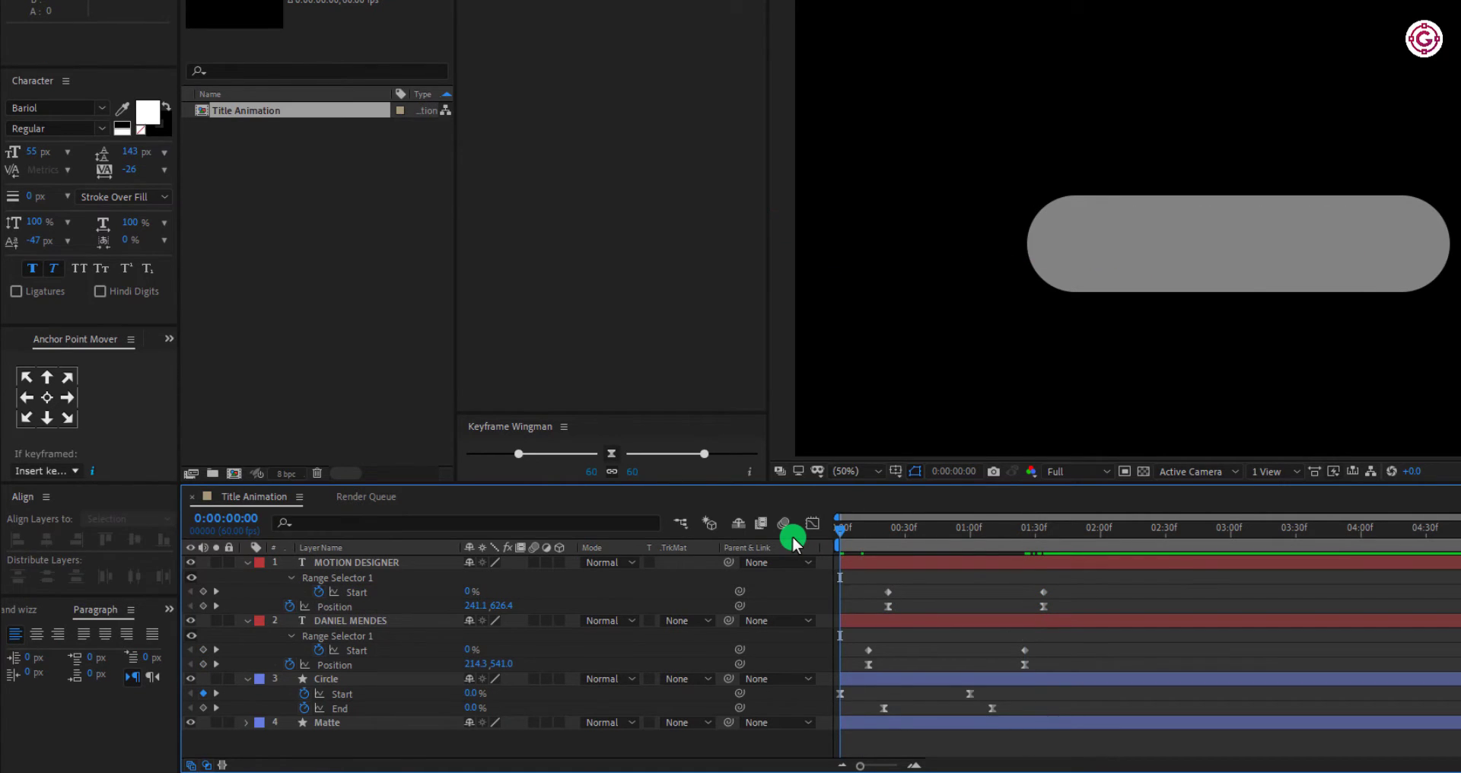
drag(838, 527, 904, 528)
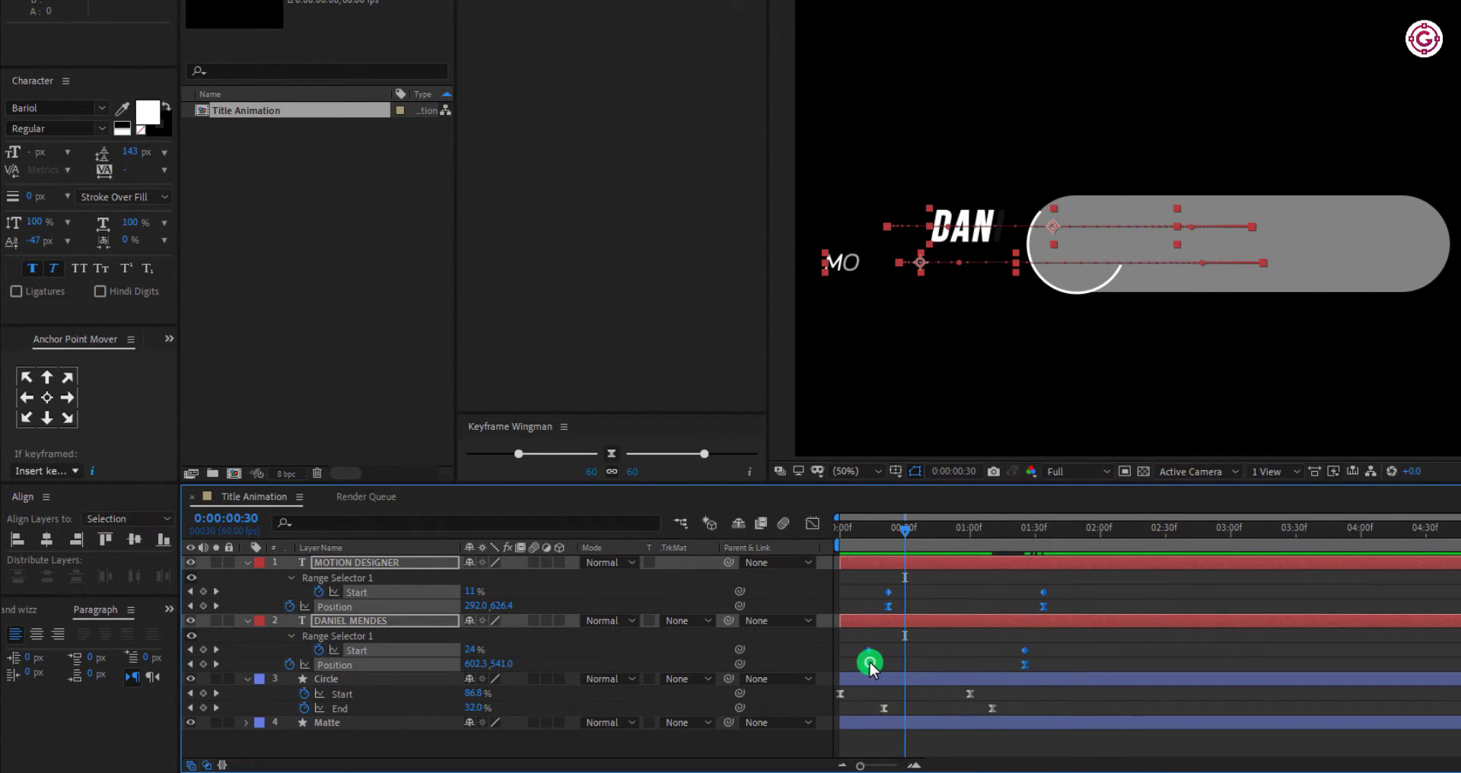
drag(904, 528, 854, 528)
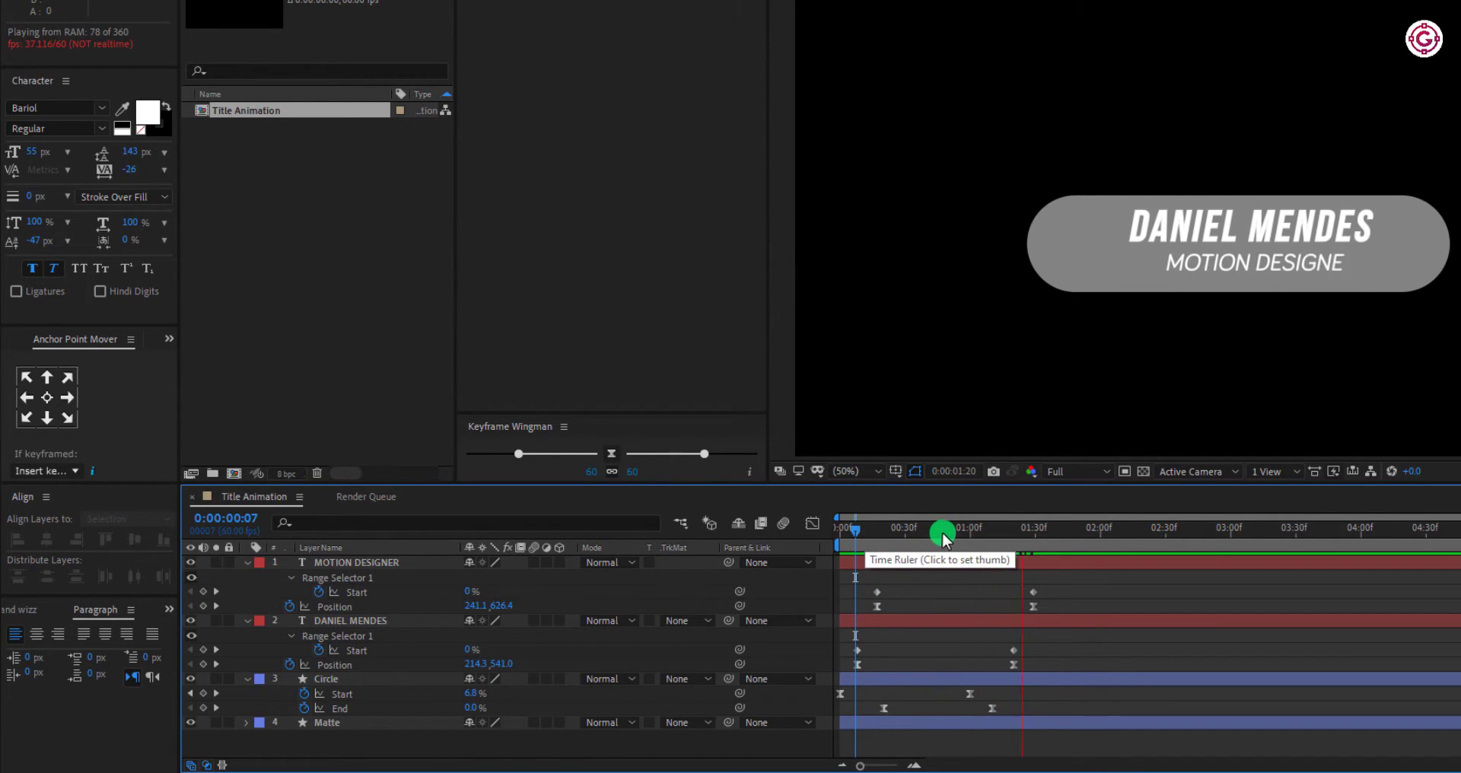
click(943, 529)
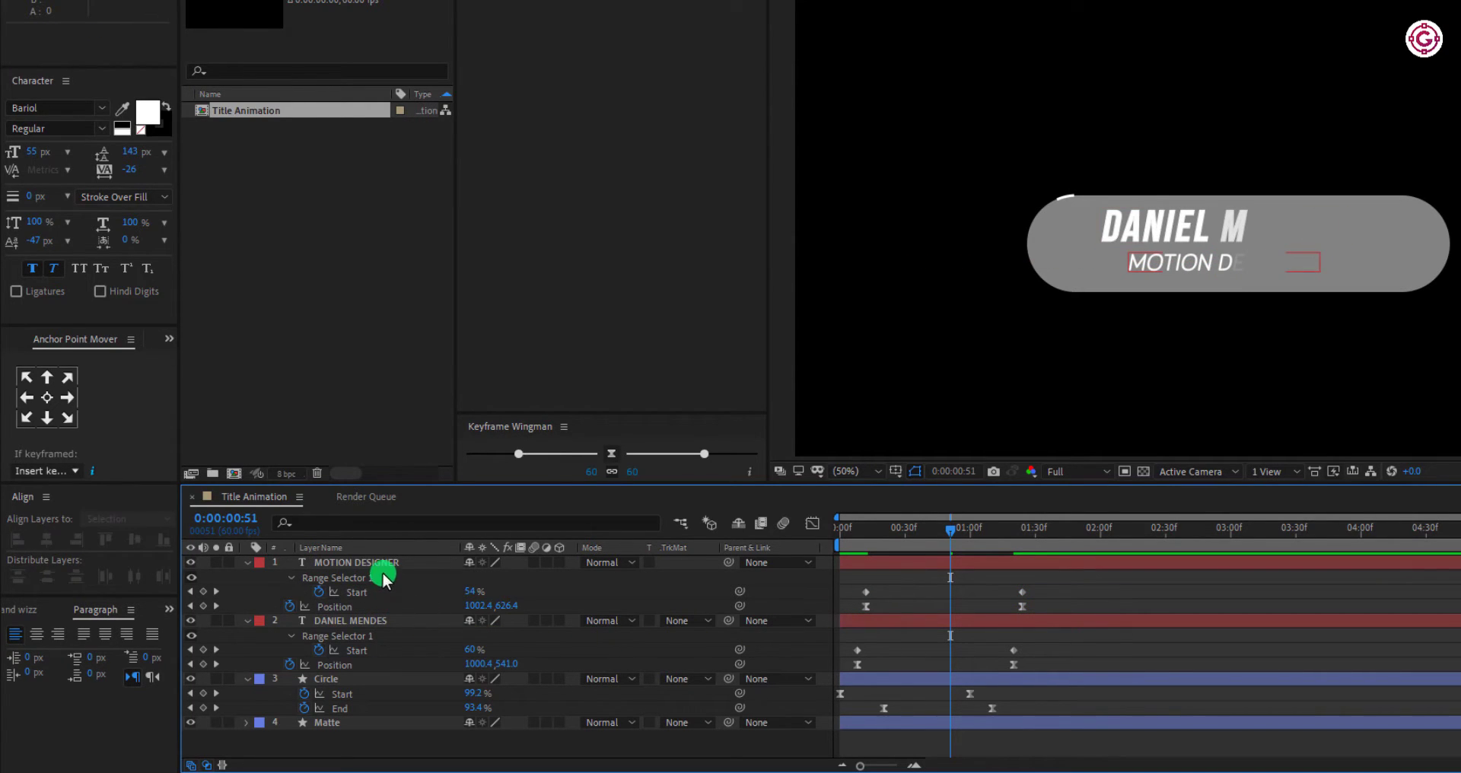
click(378, 562)
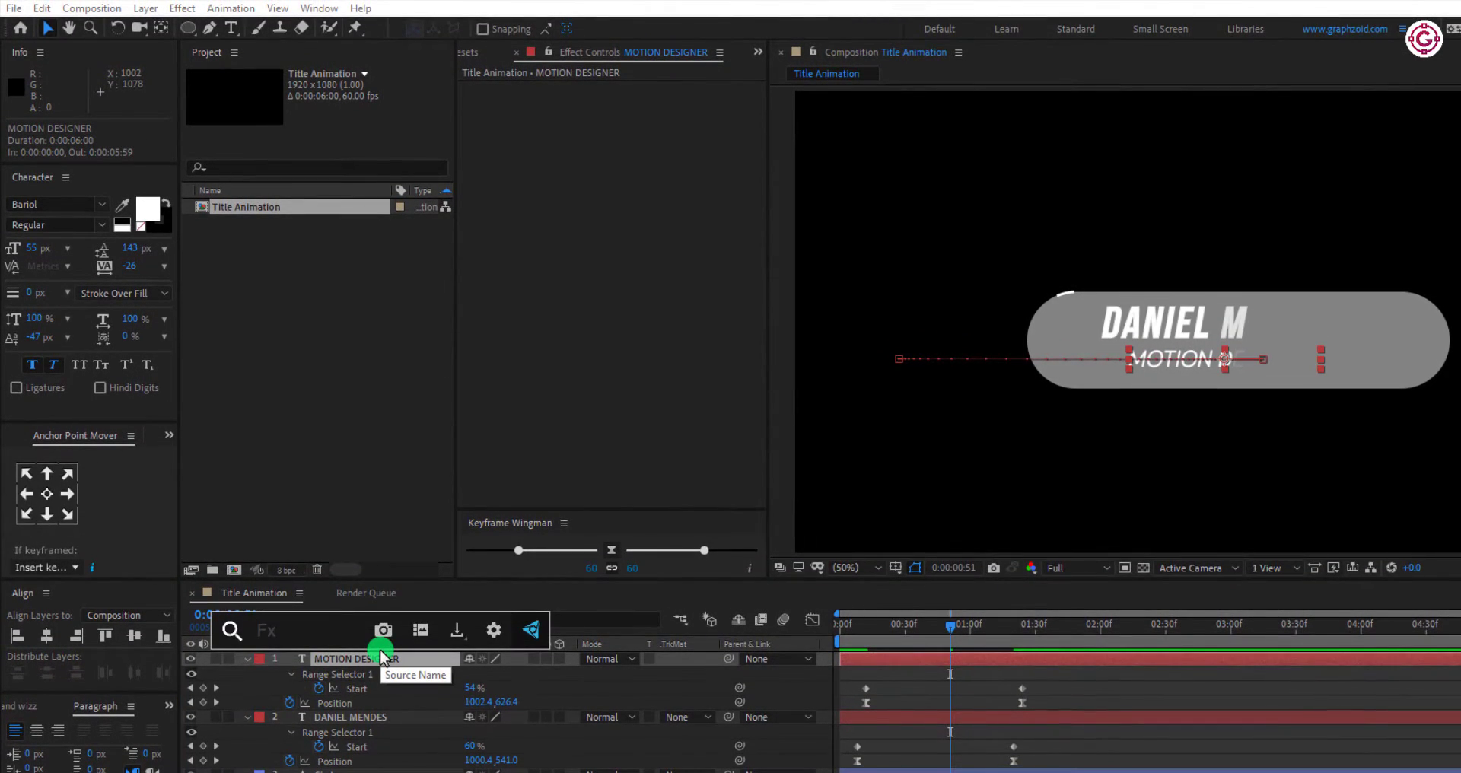
Step: Apply Set Matte to MOTION DESIGNER using the Matte layer as source, then scrub to check
text(set m)
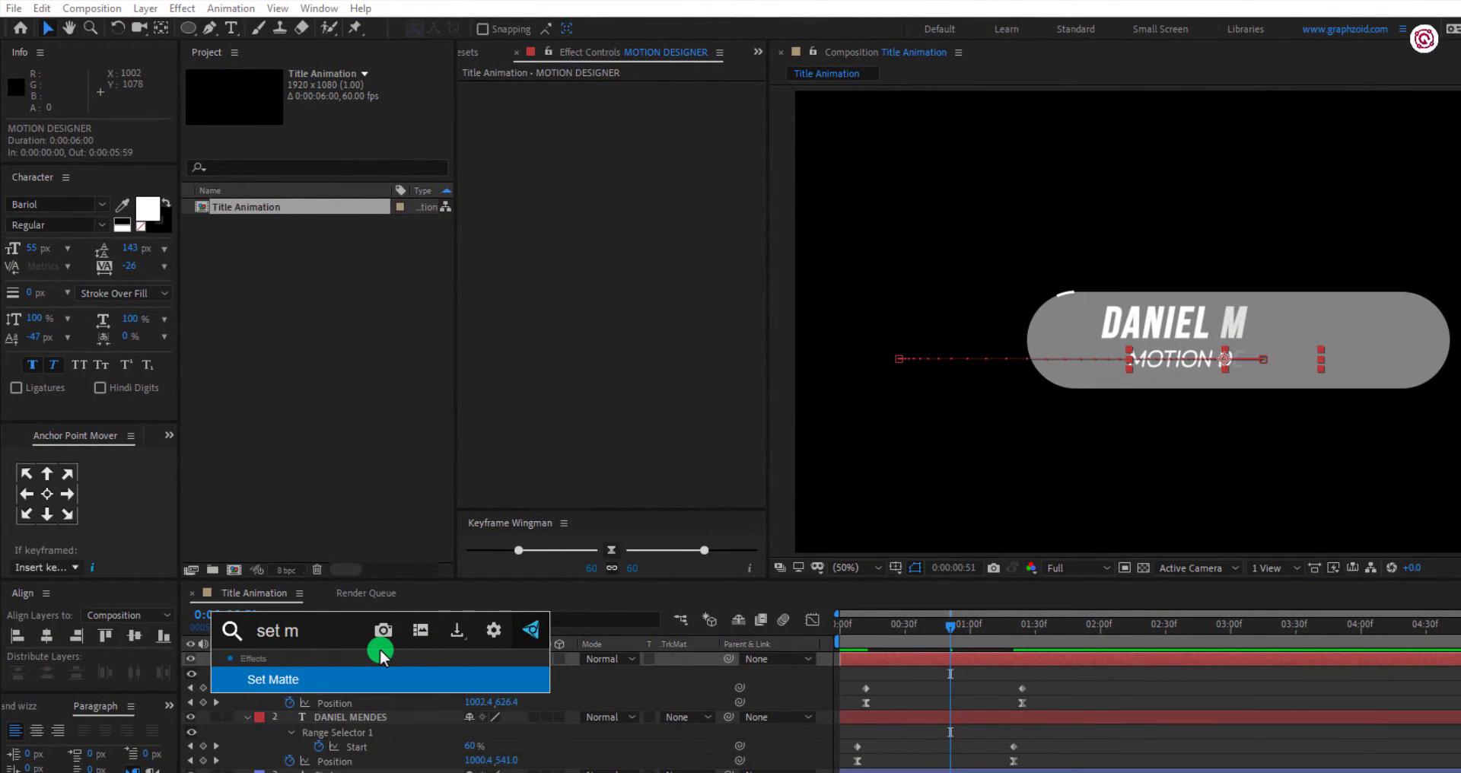
click(271, 679)
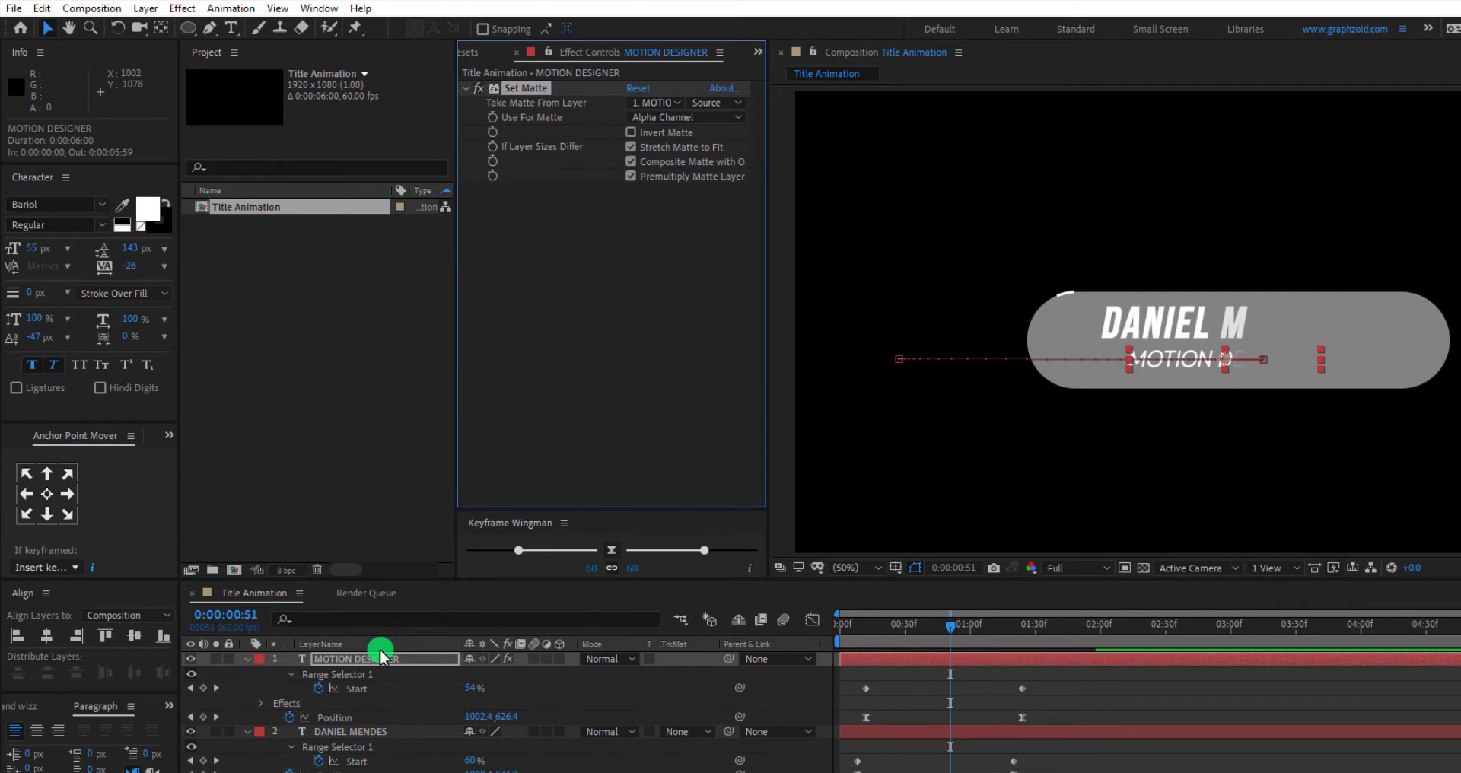
click(655, 103)
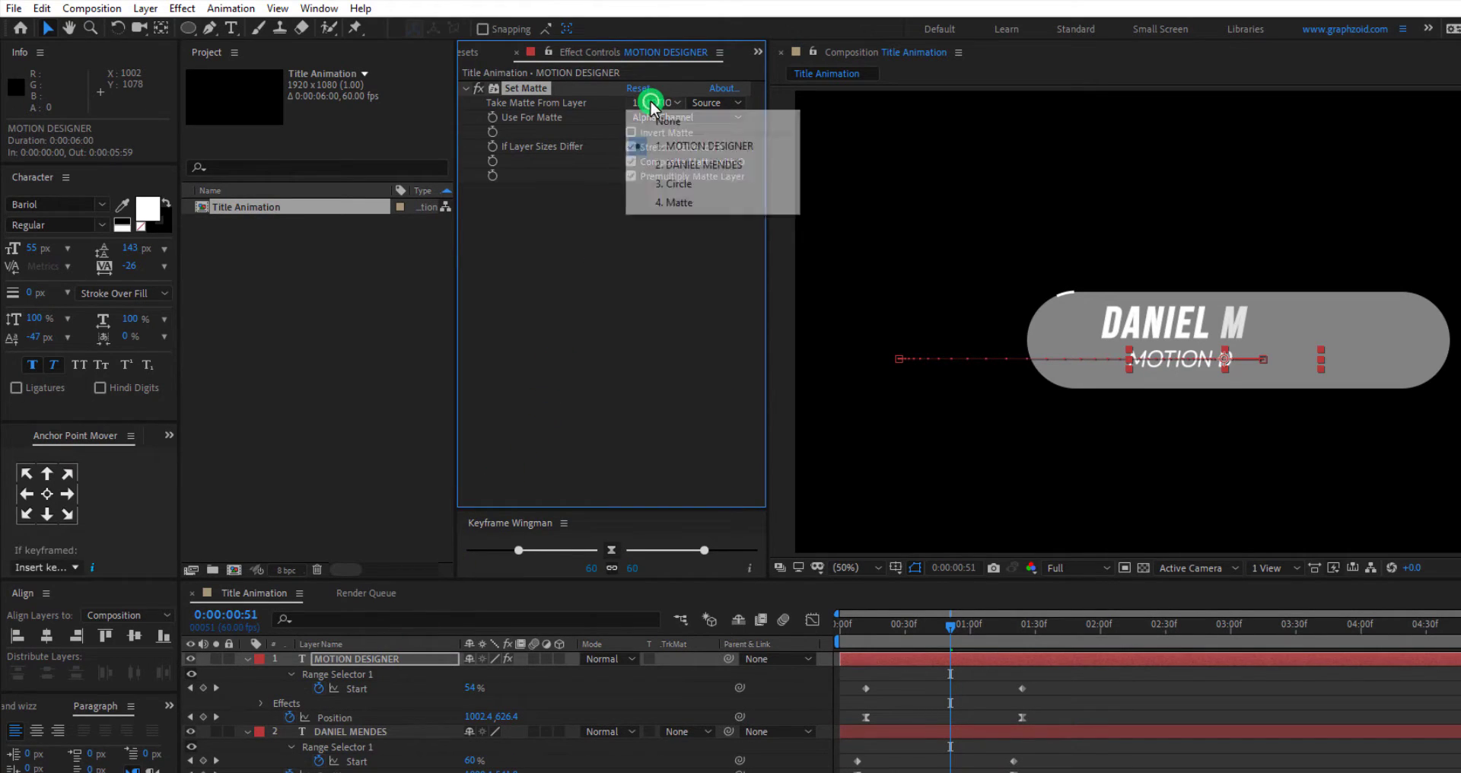
mouse_move(673, 203)
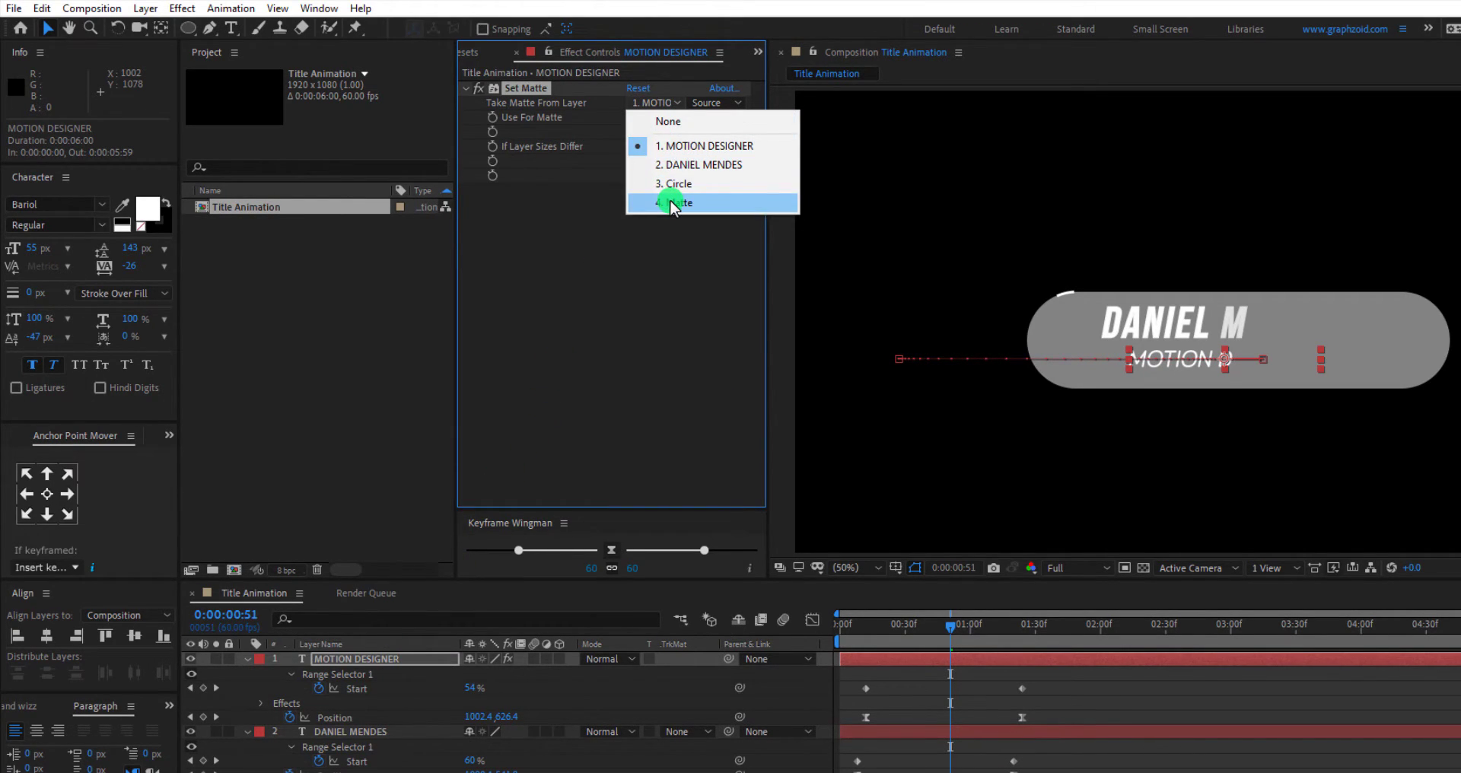
click(674, 203)
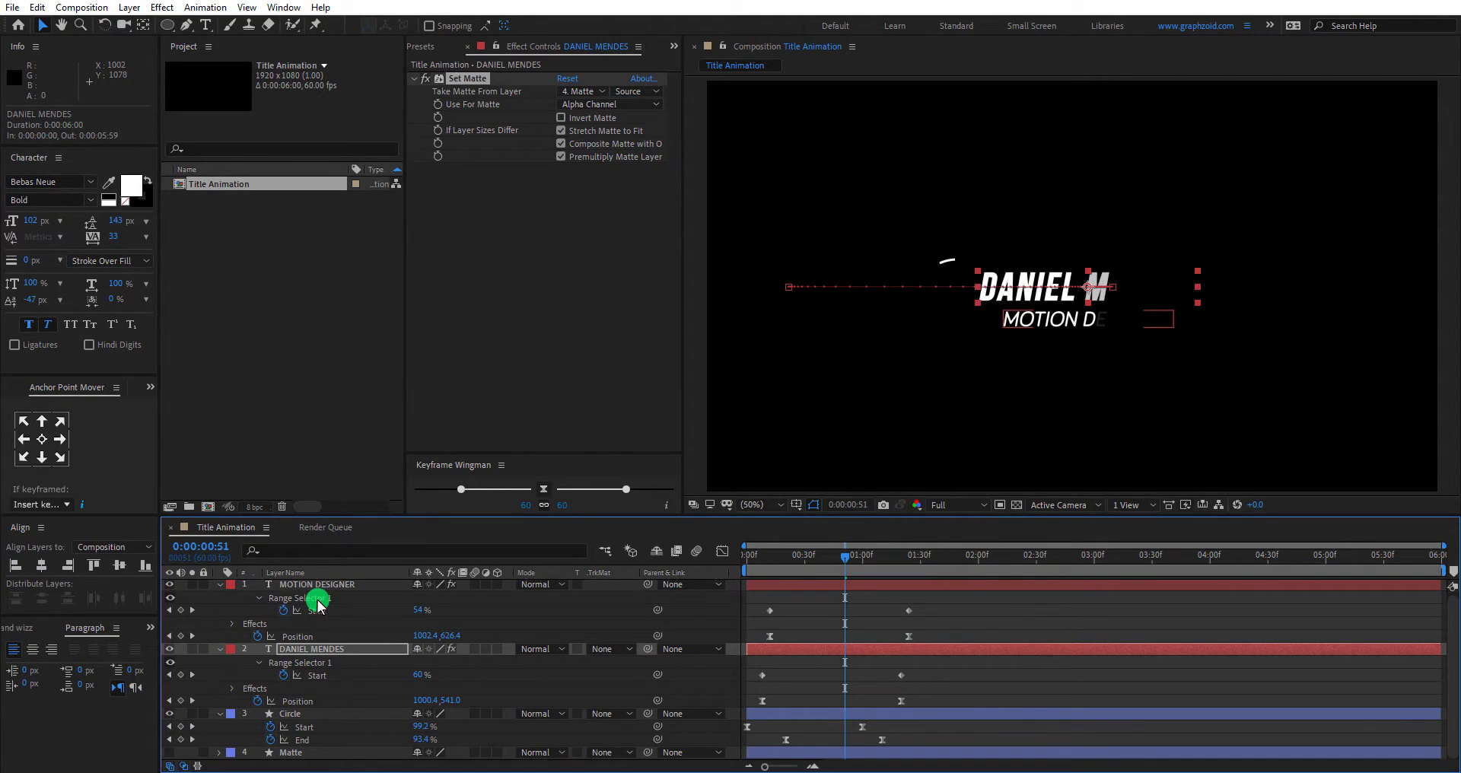
drag(843, 565, 801, 565)
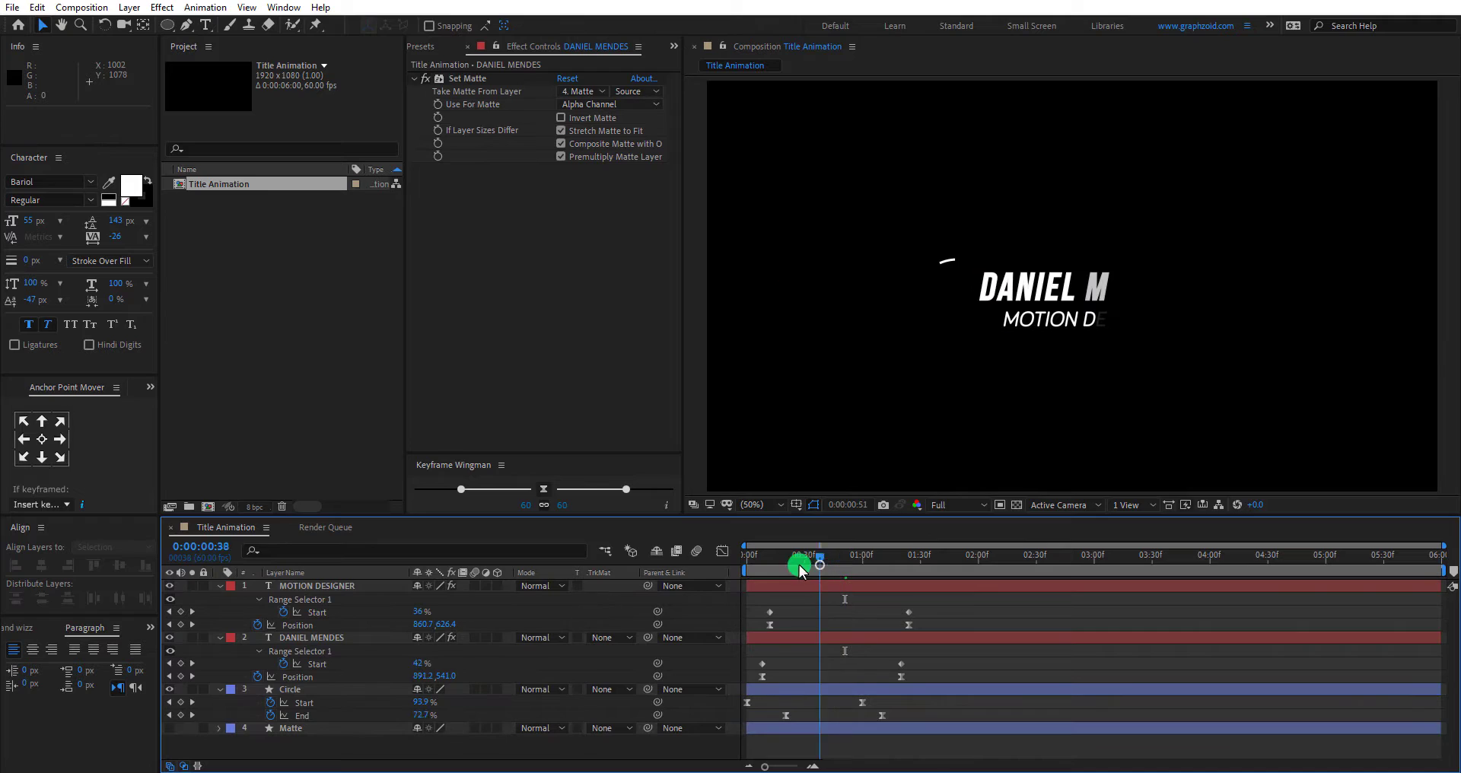
click(747, 554)
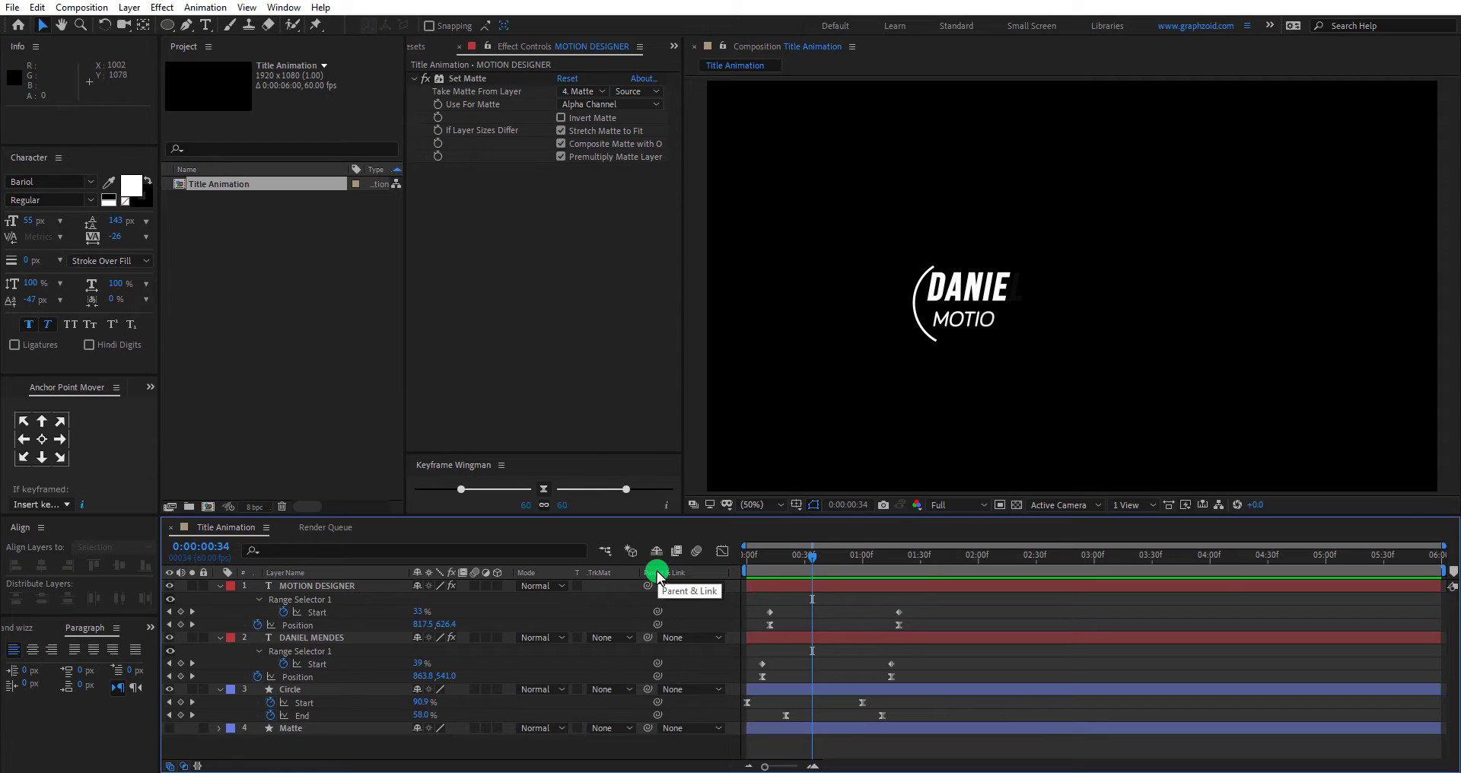
Step: Add a Gradient Ramp to MOTION DESIGNER with thisLayer.toComp(value) on both ramp points
click(316, 586)
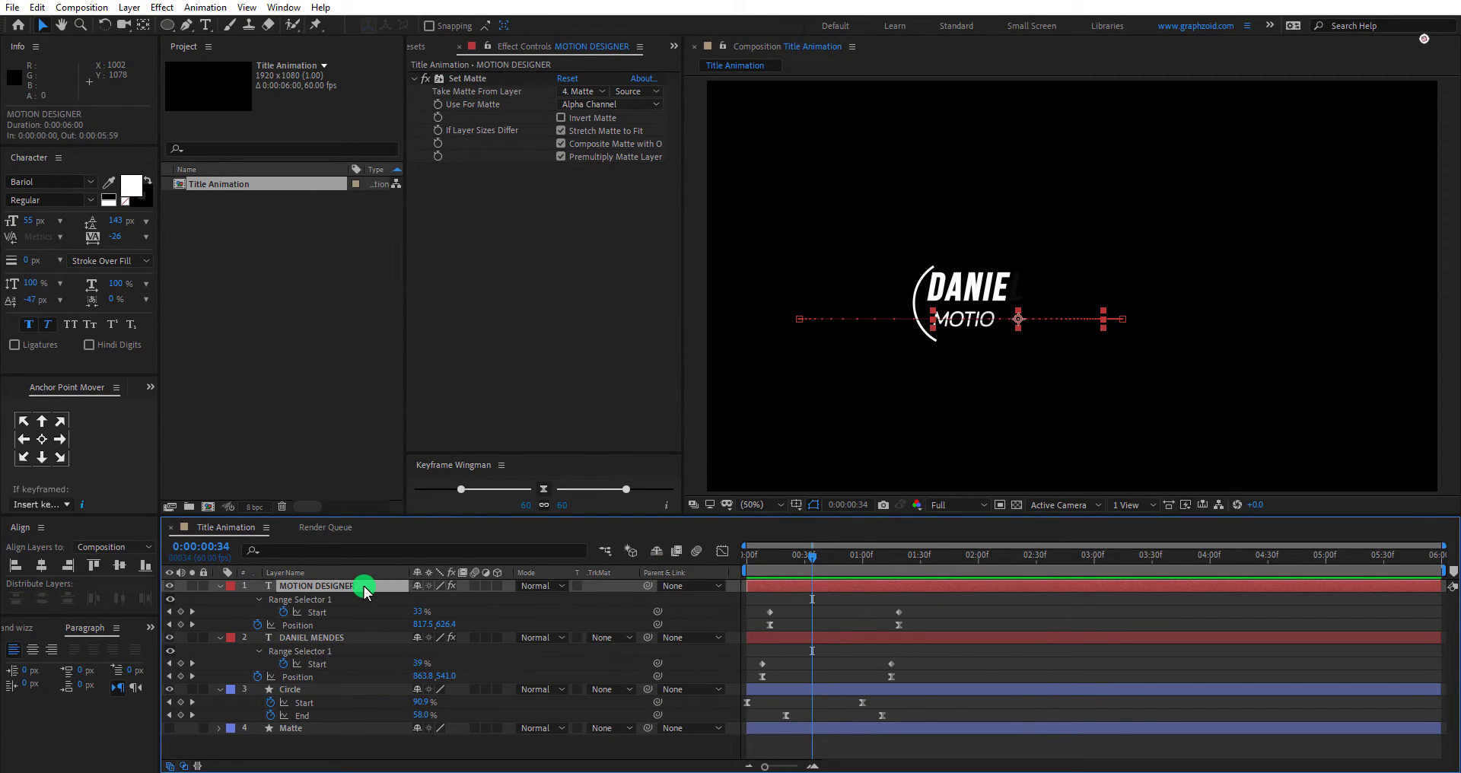
text(gra)
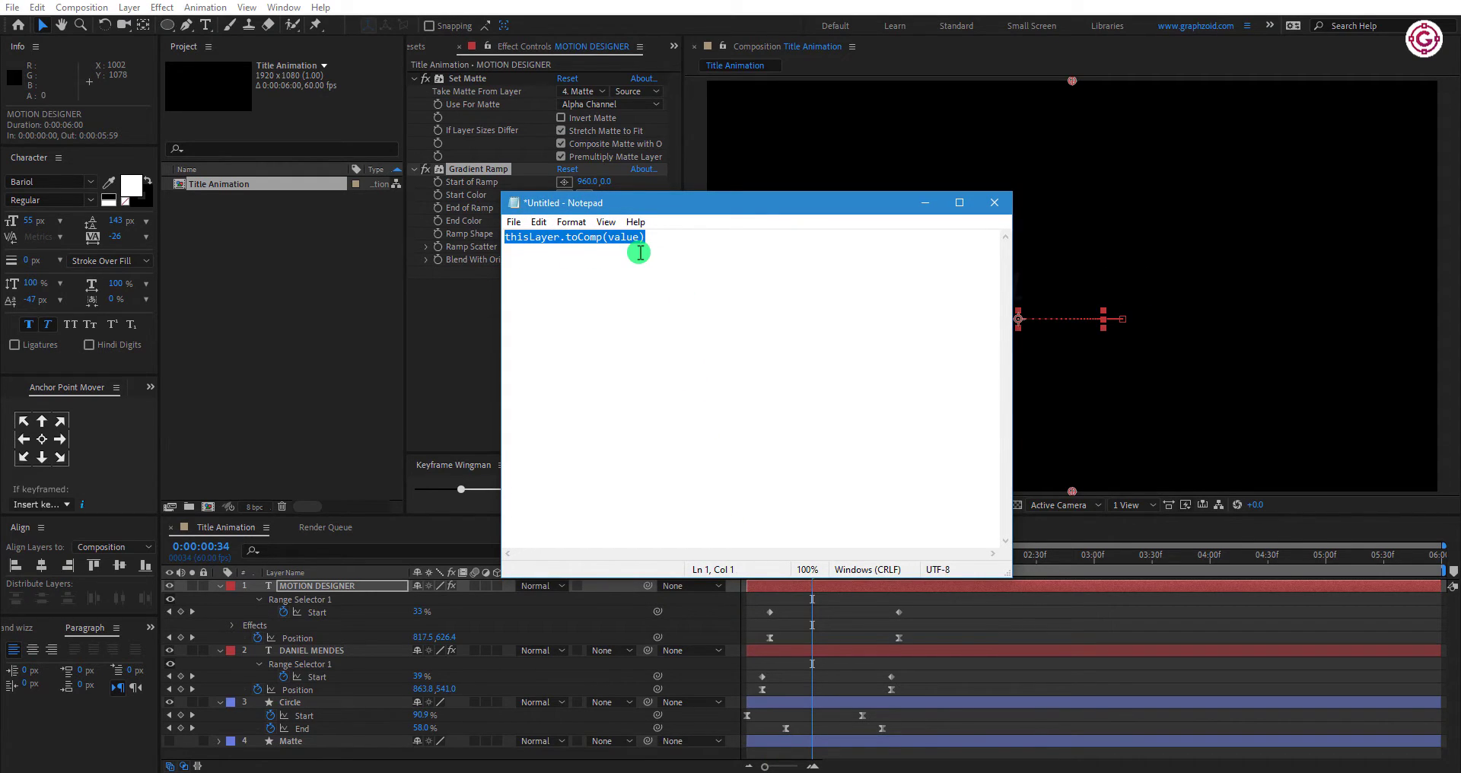
mouse_move(837, 230)
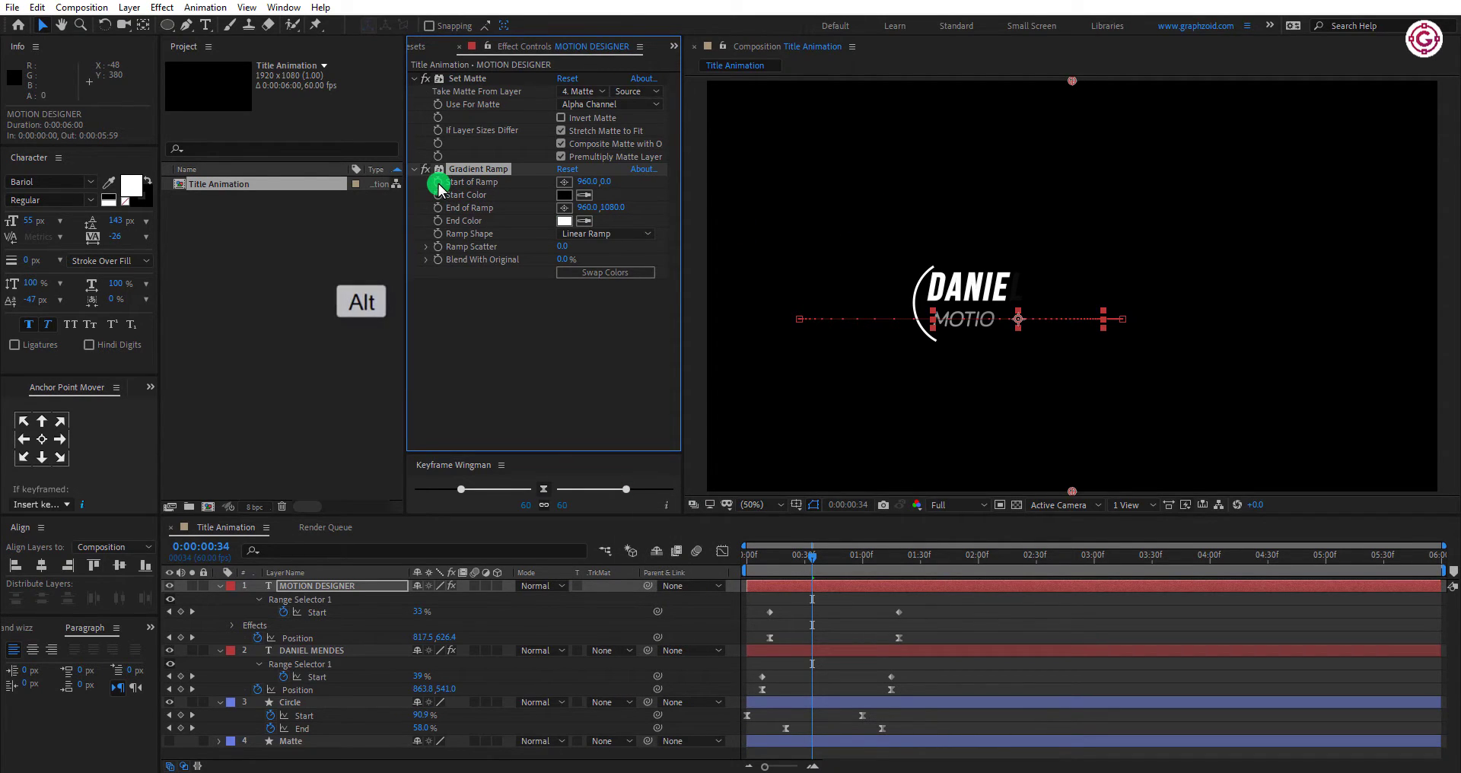
key(ctrl+v)
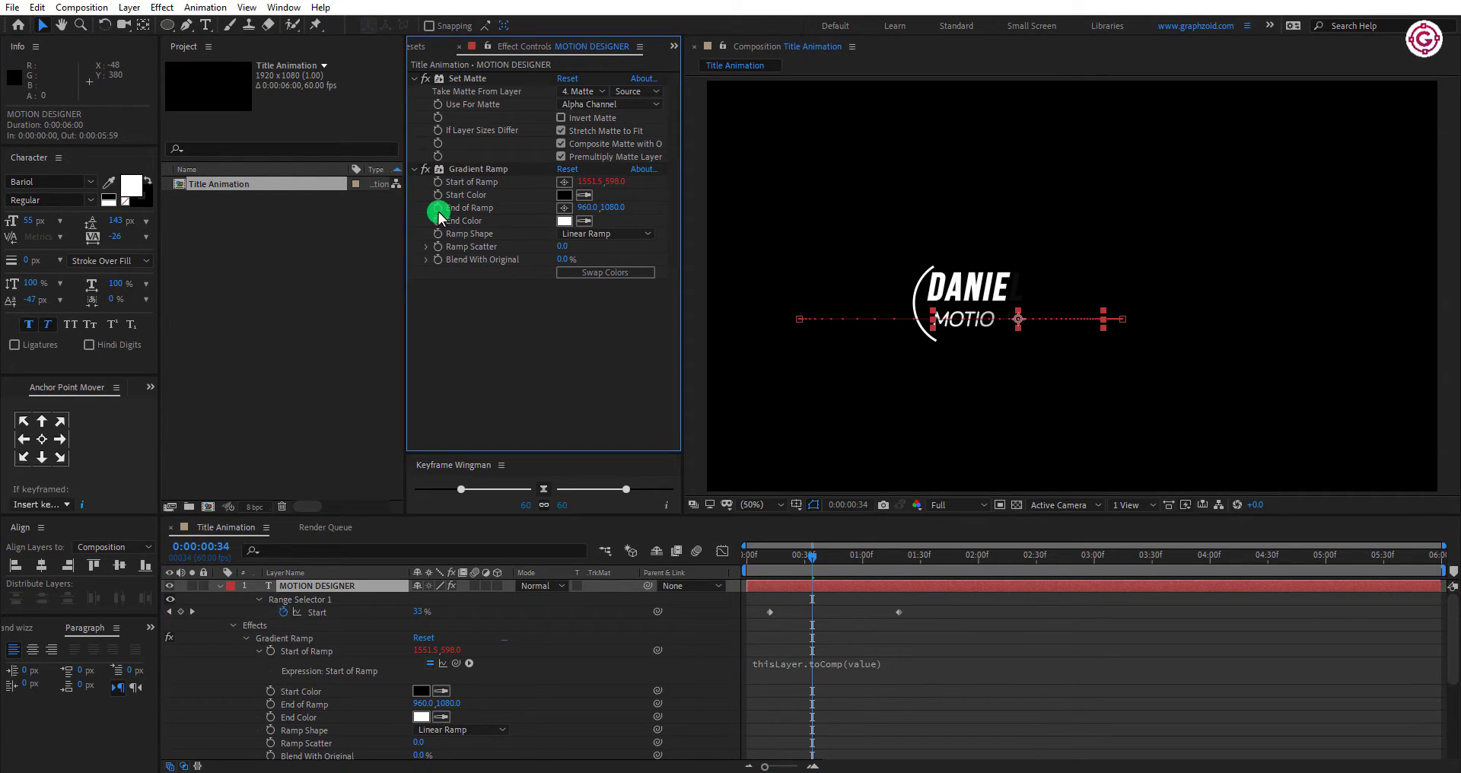
key(ctrl+v)
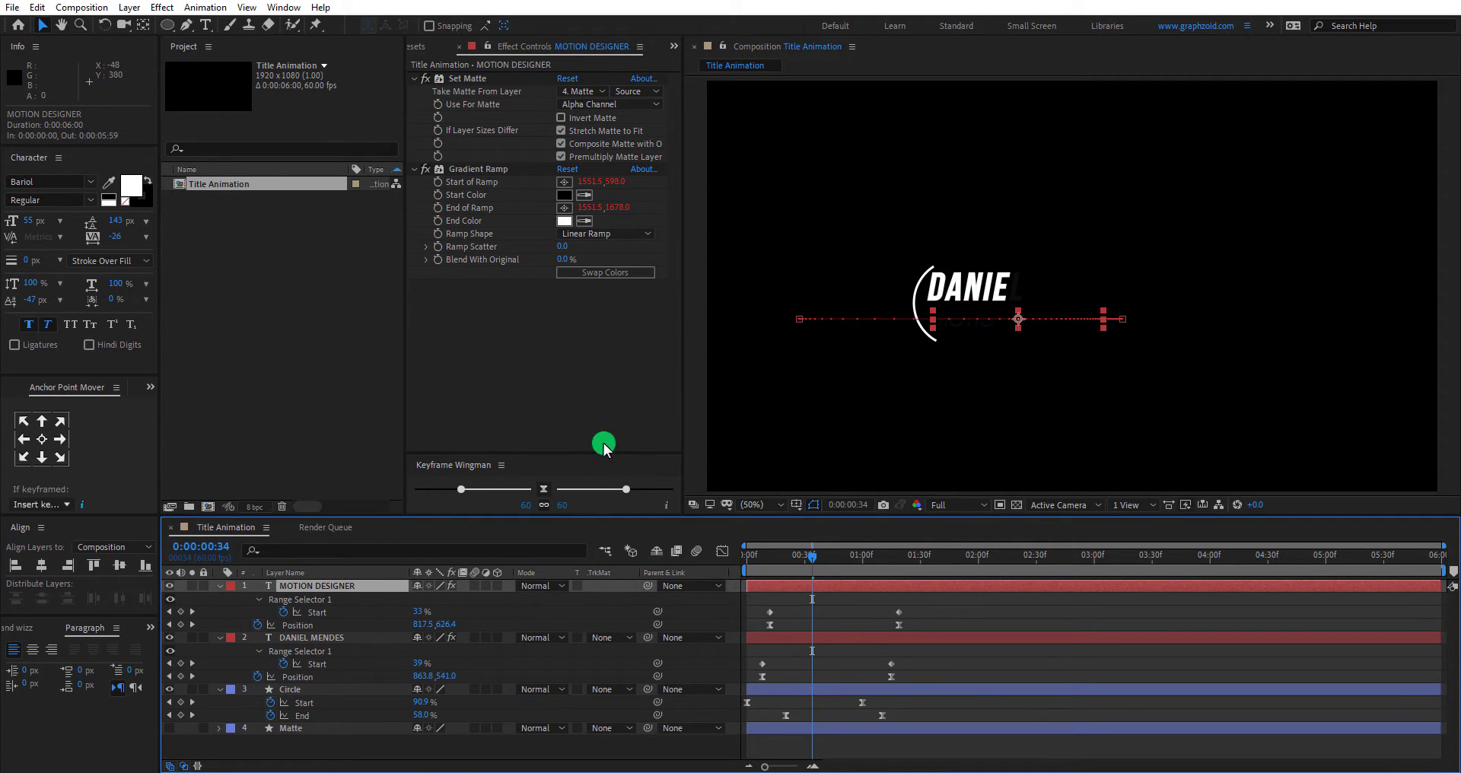
Step: Move the ramp's start and end points over the MOTION DESIGNER subtitle
click(753, 504)
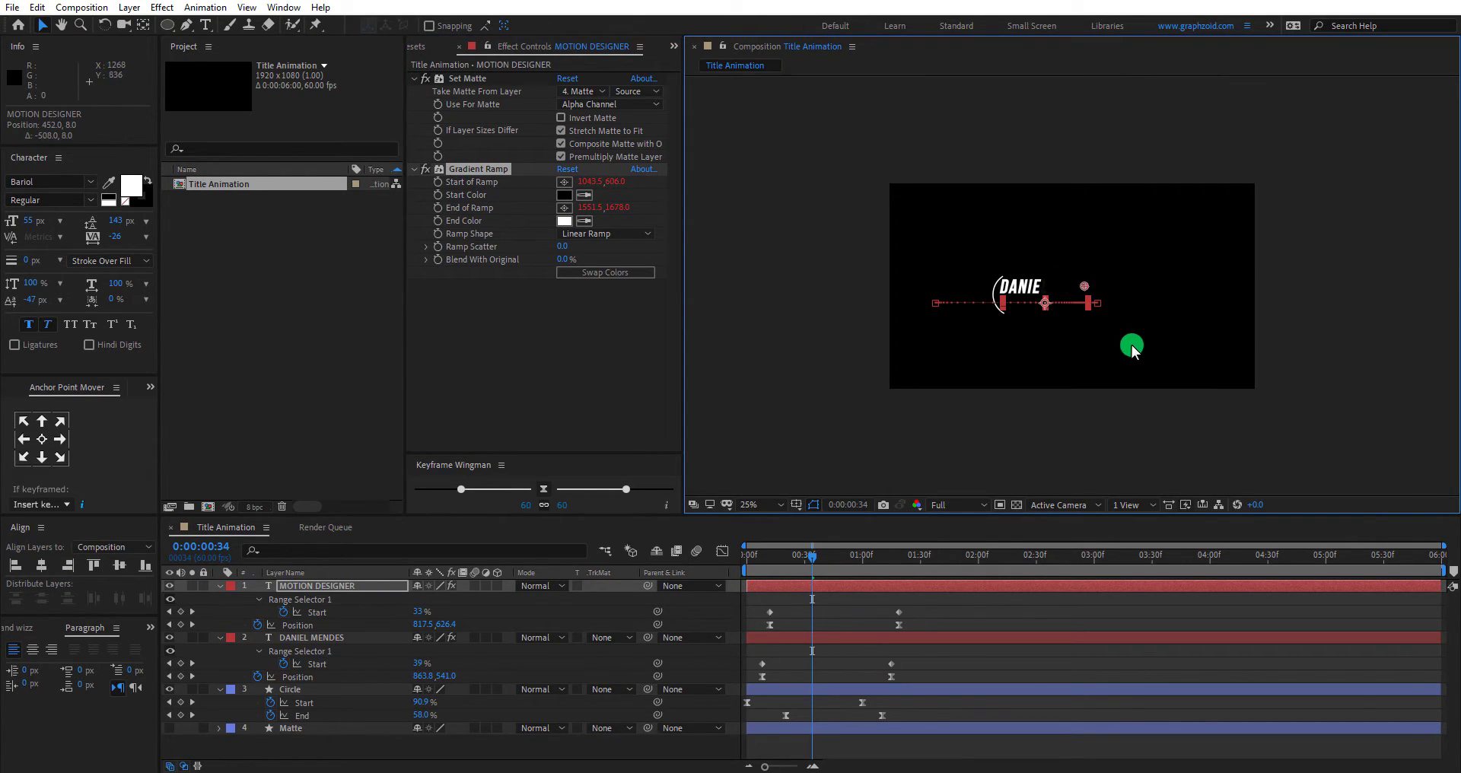
click(754, 504)
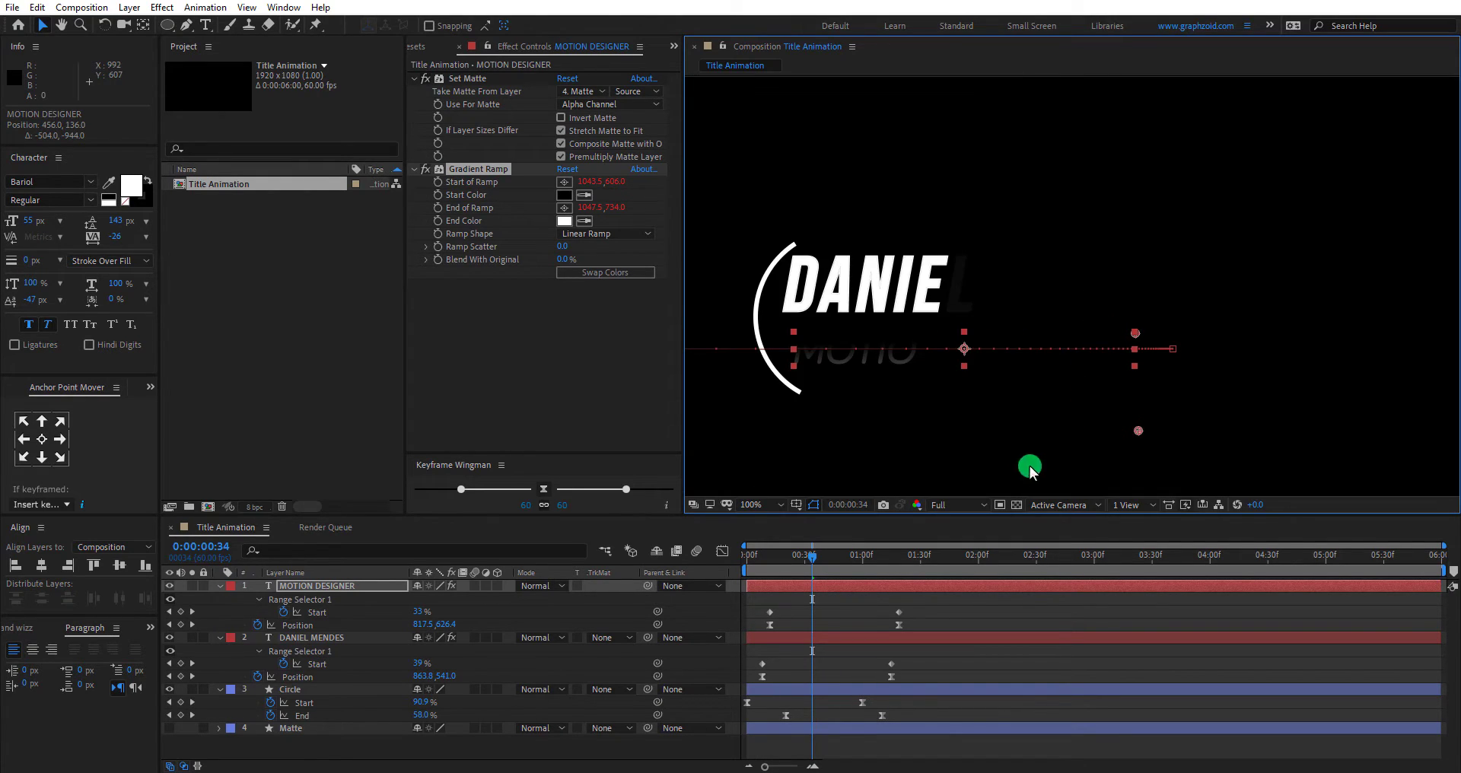
drag(810, 554, 962, 554)
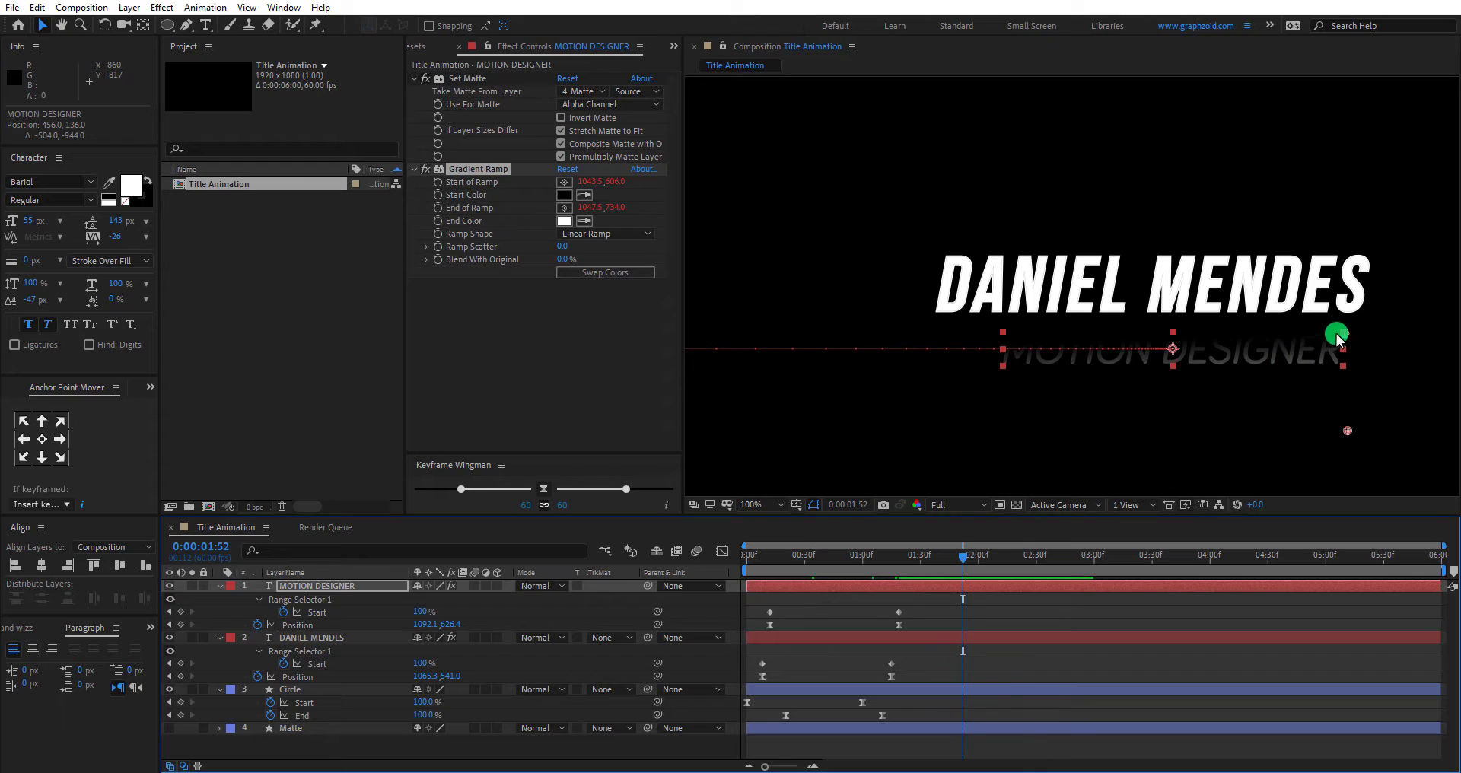
drag(1337, 333, 1168, 307)
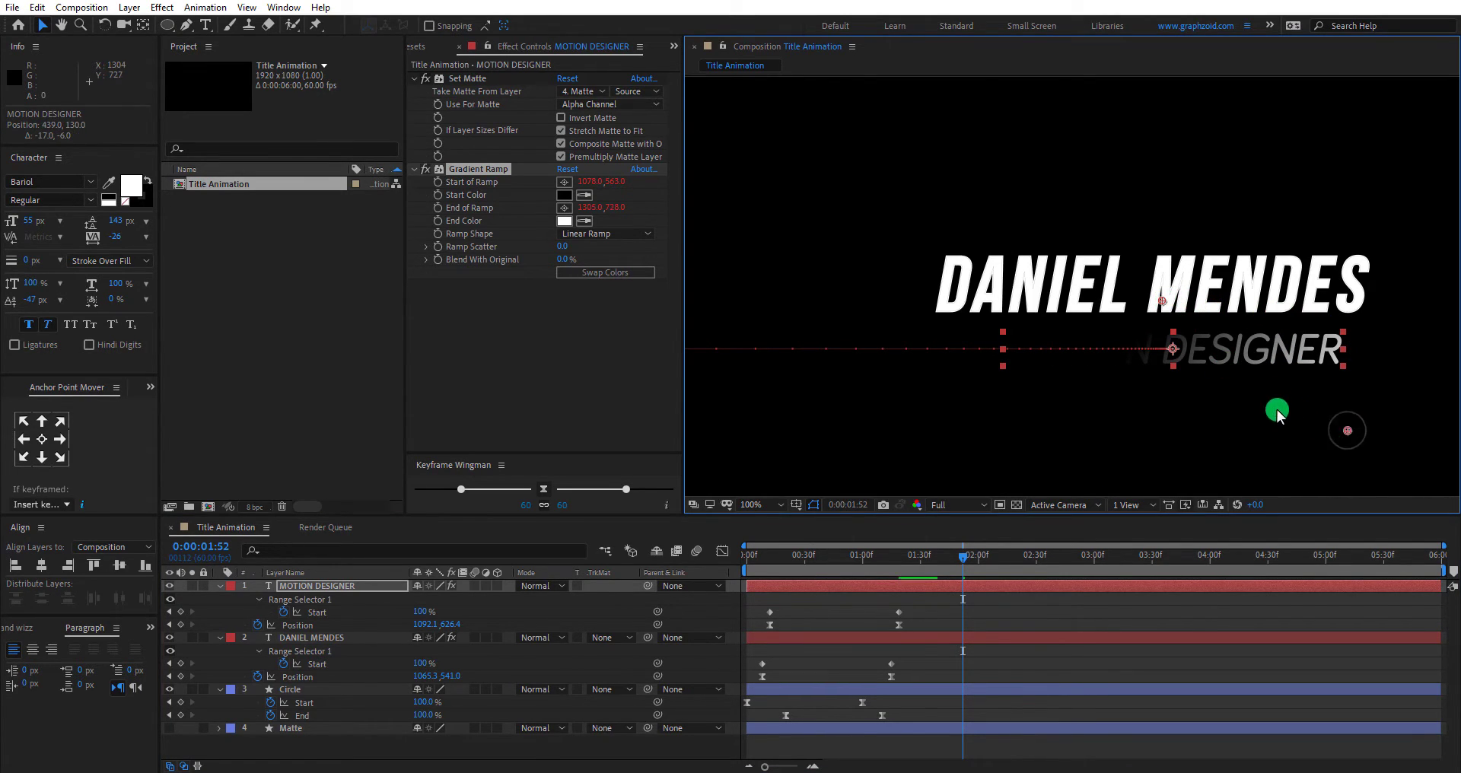
drag(1277, 410, 1165, 400)
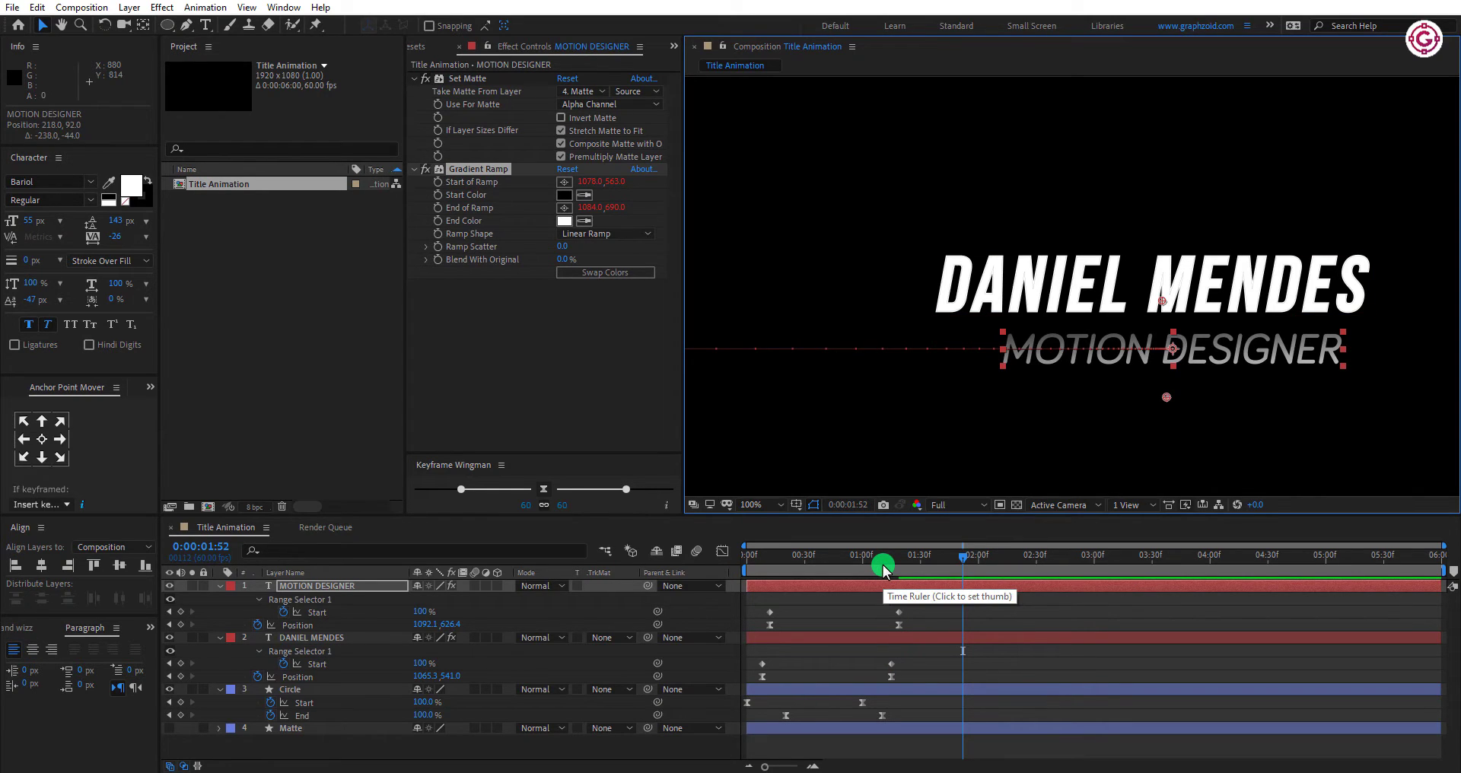
Step: Set the ramp Start Color to cyan and End Color to green
click(564, 194)
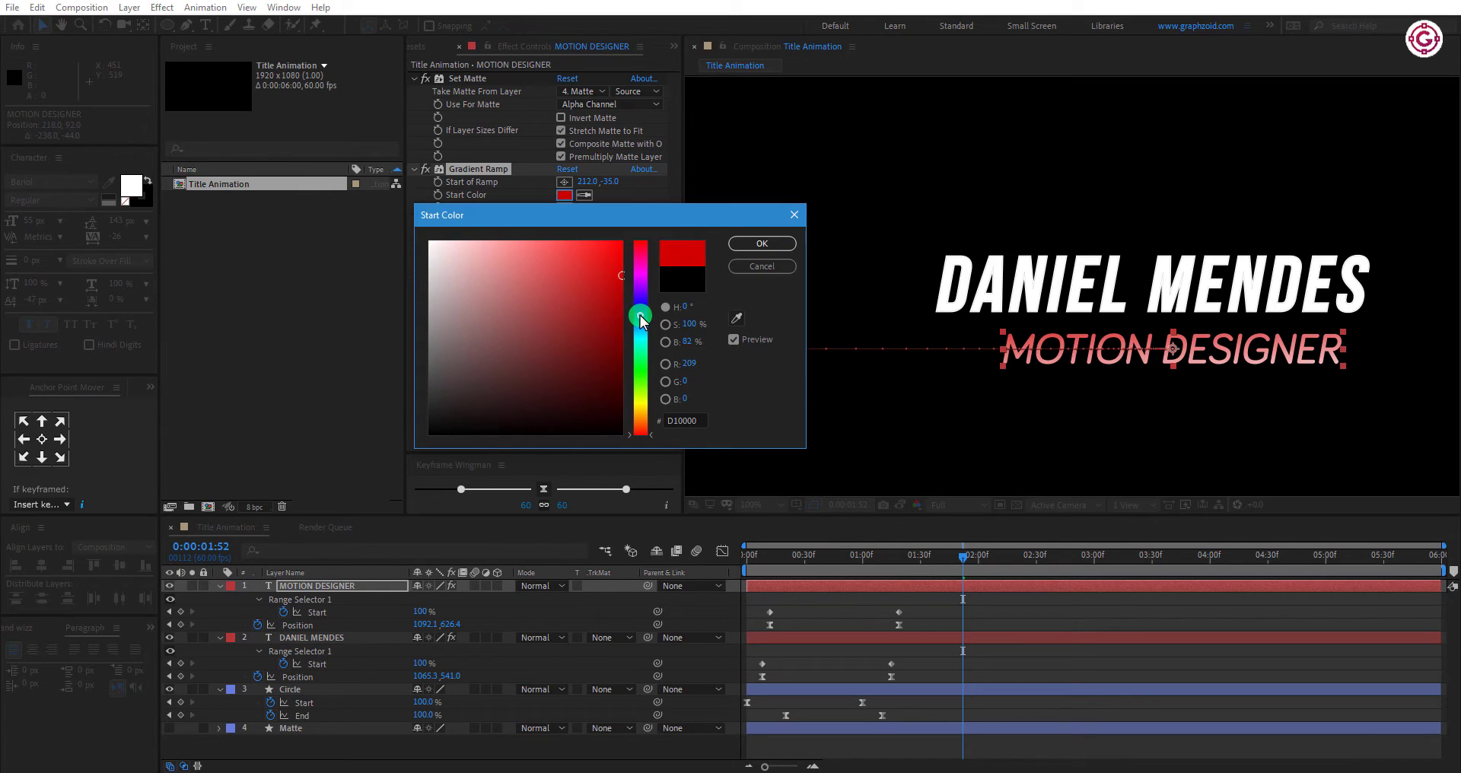
drag(639, 317, 634, 284)
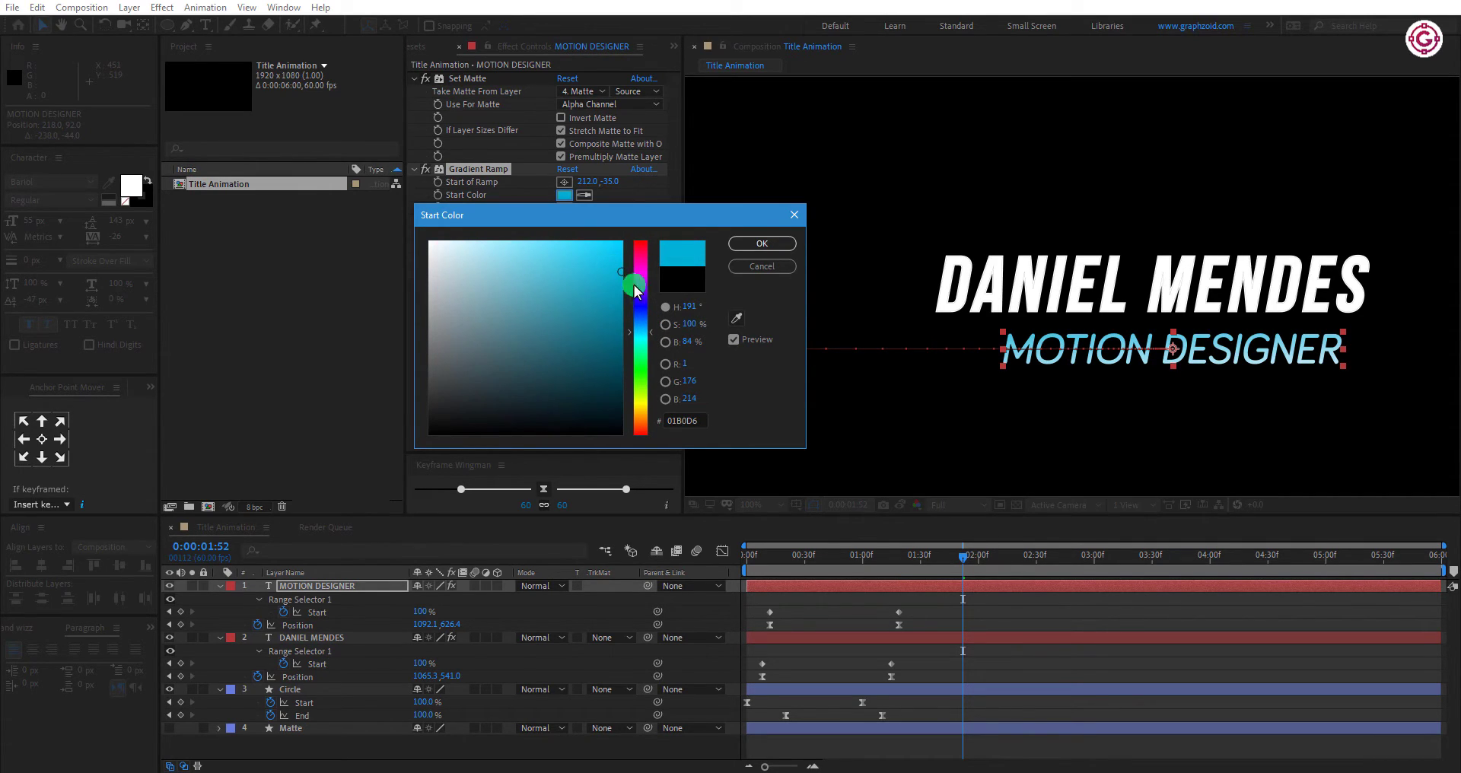
drag(633, 284, 659, 335)
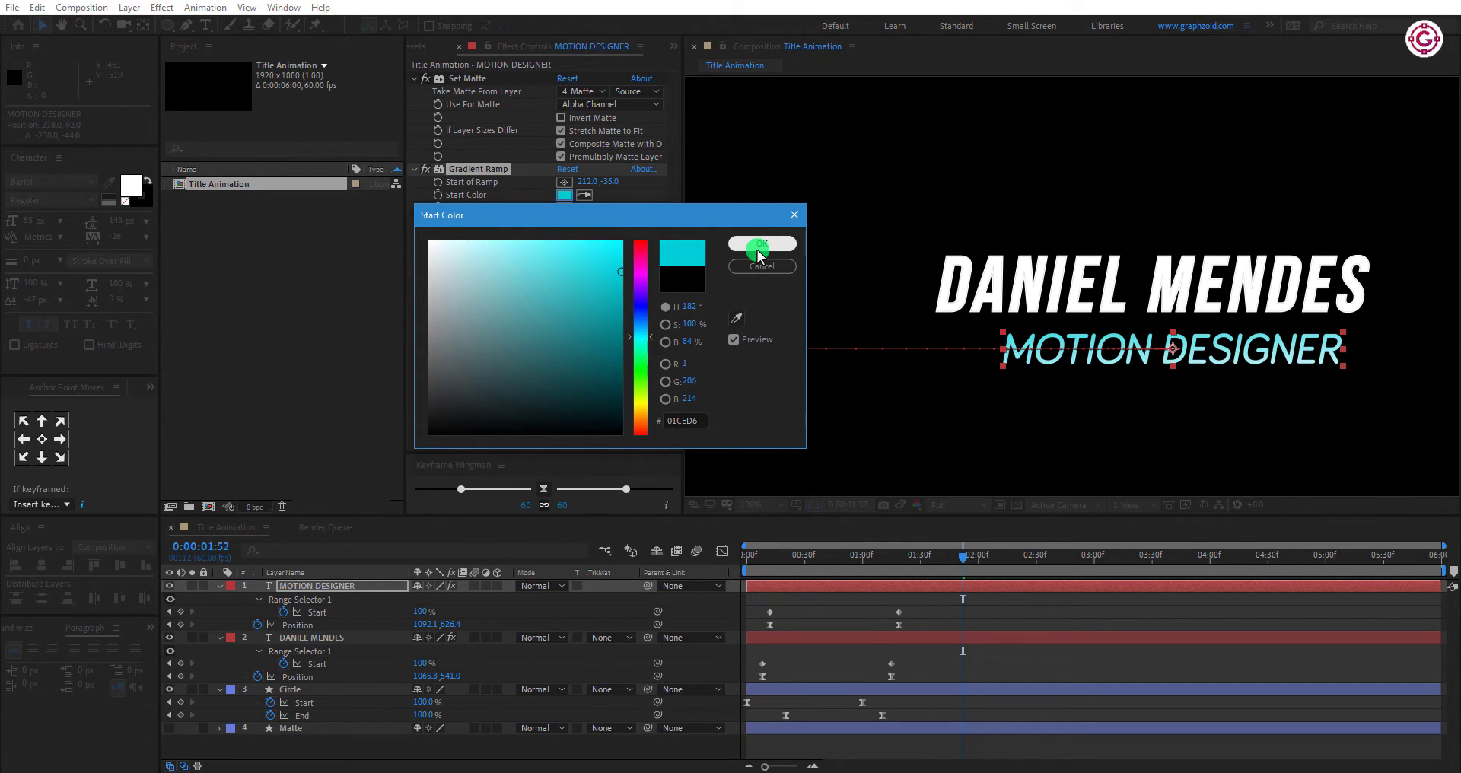
click(760, 243)
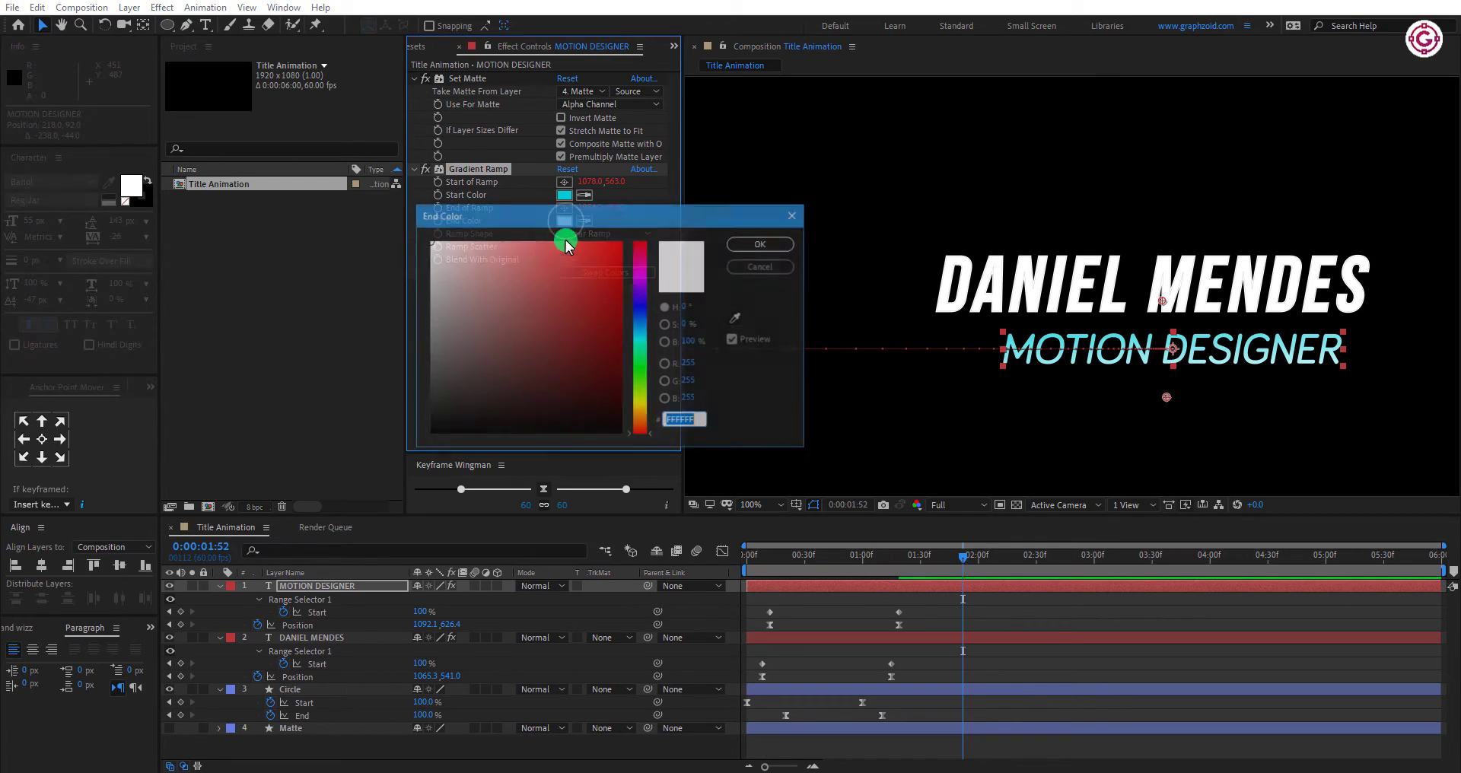
drag(566, 246, 643, 321)
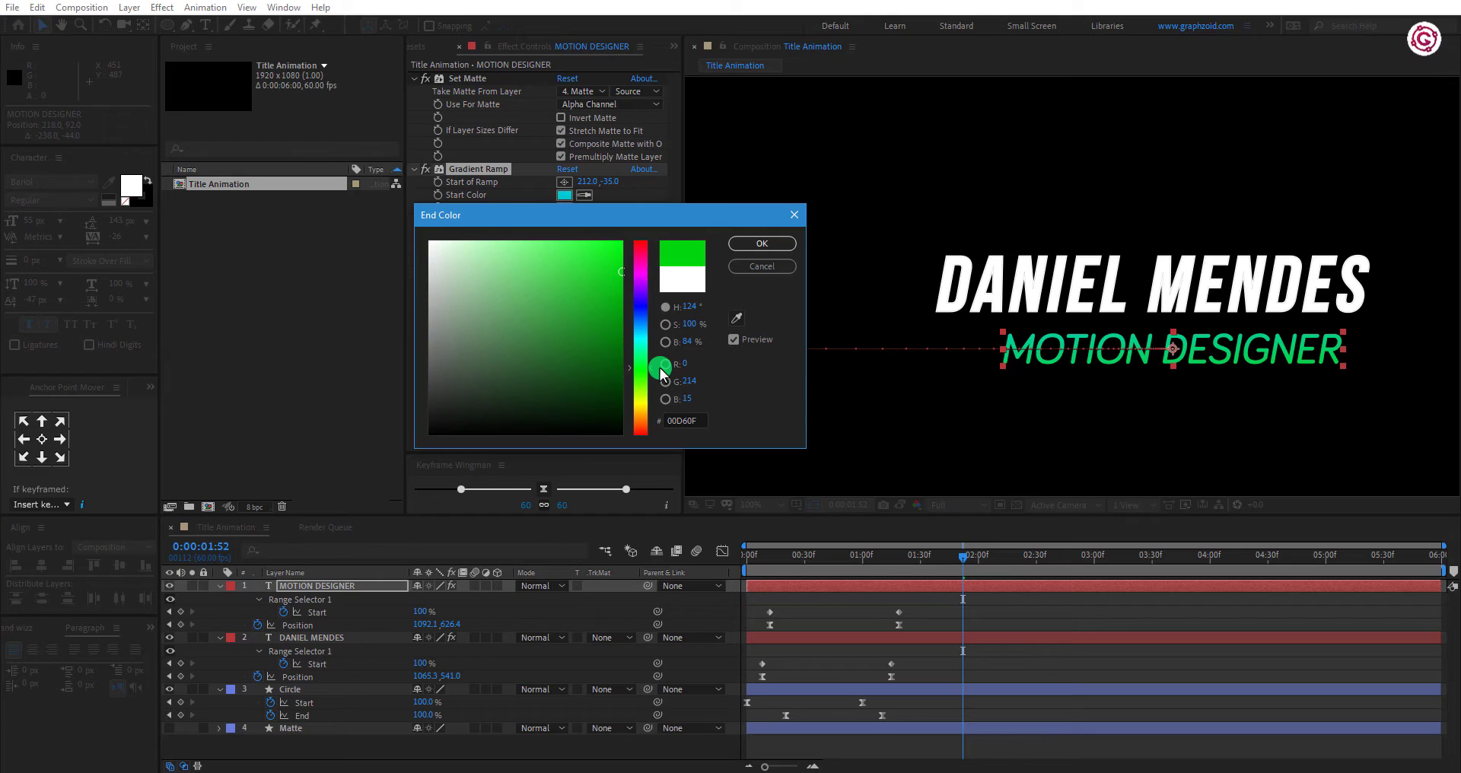
click(762, 244)
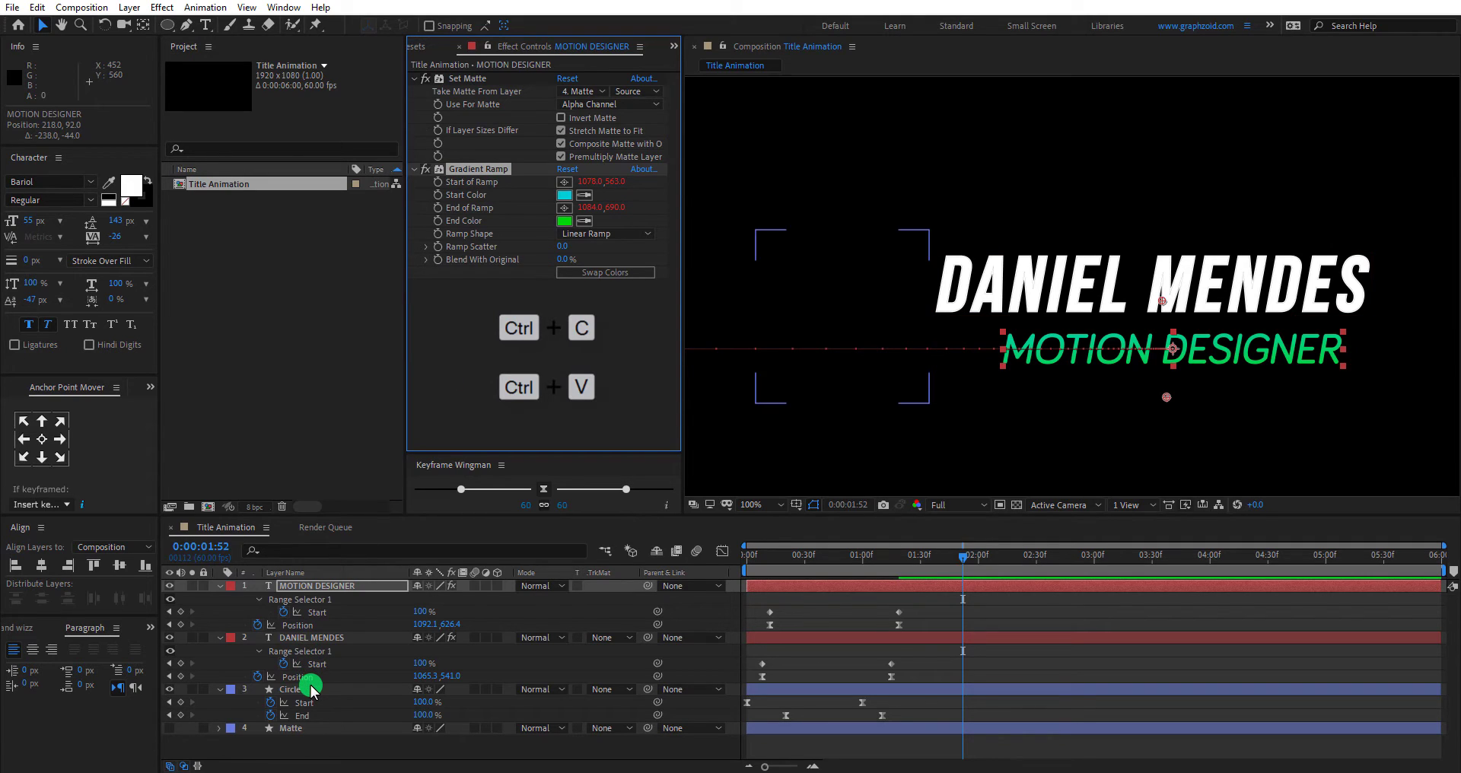
Step: Drag the Circle's ramp start to its upper left and its end point toward the right
click(296, 688)
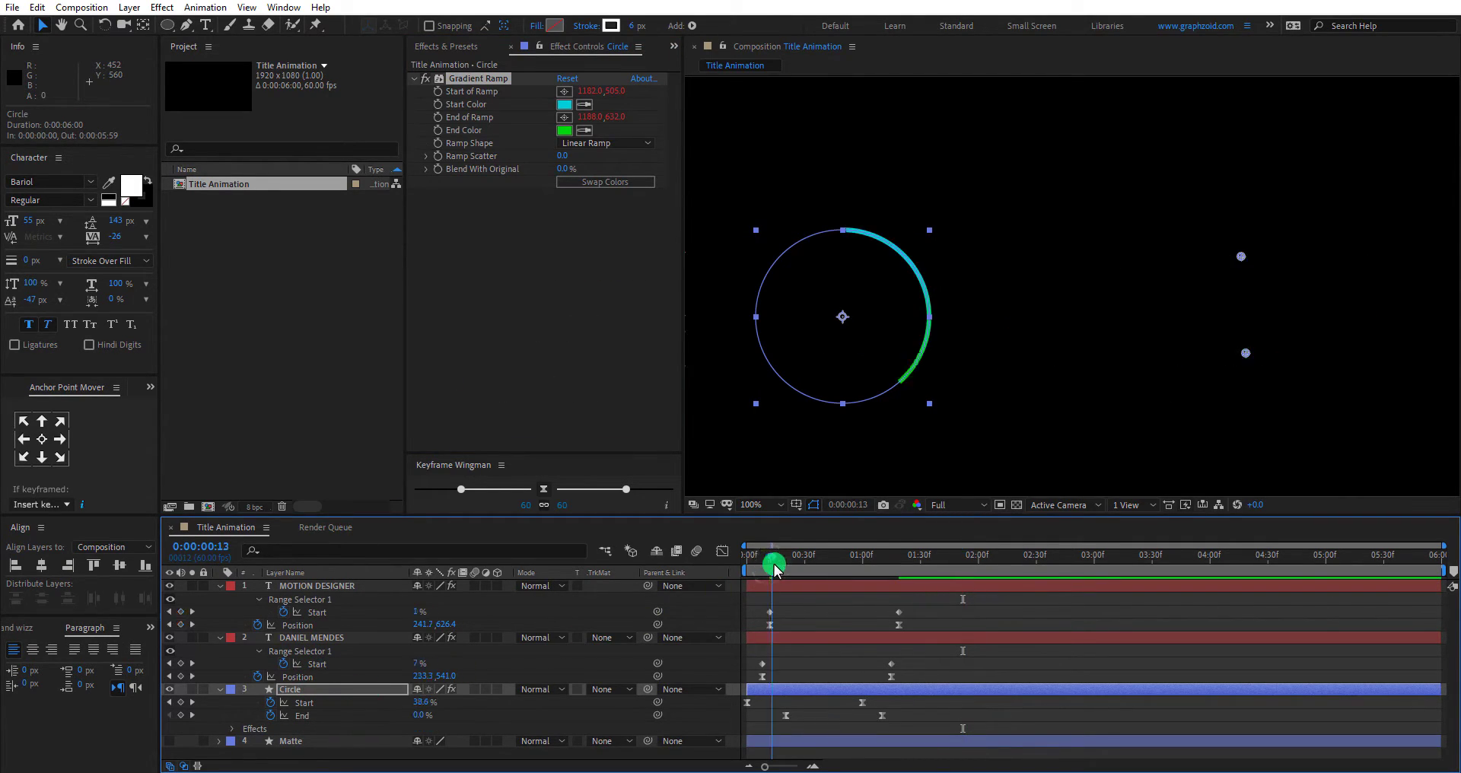
click(774, 567)
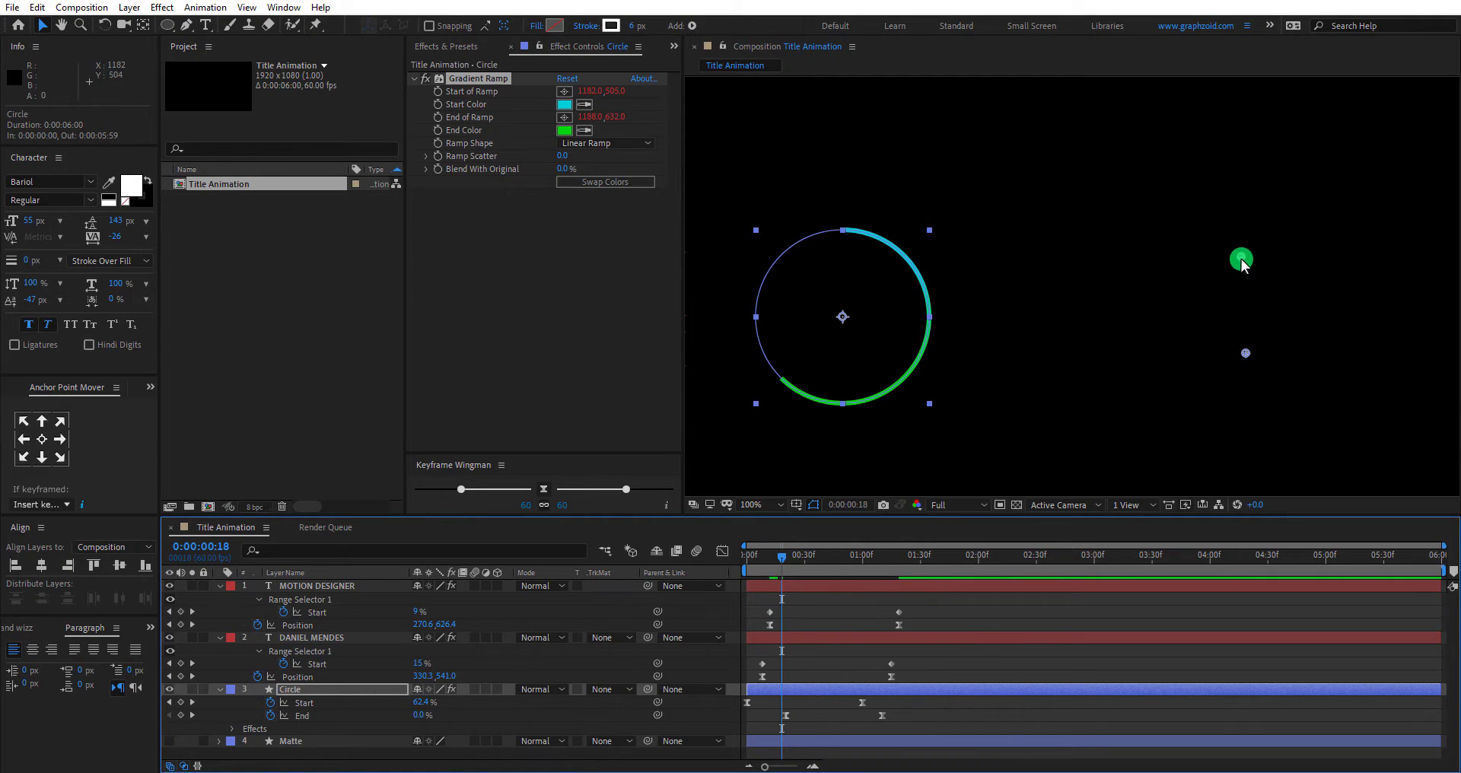
drag(1241, 259, 746, 224)
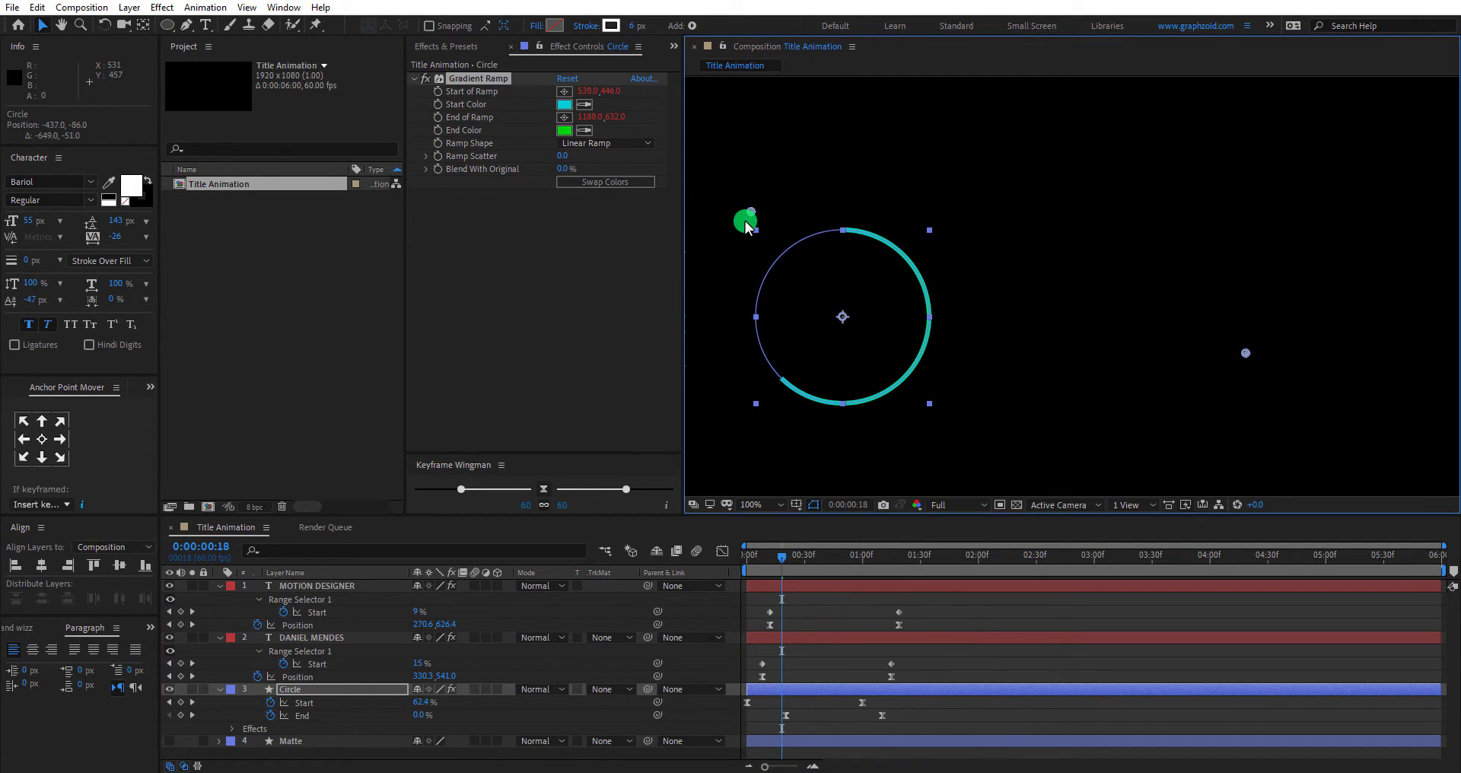
drag(745, 221, 1145, 370)
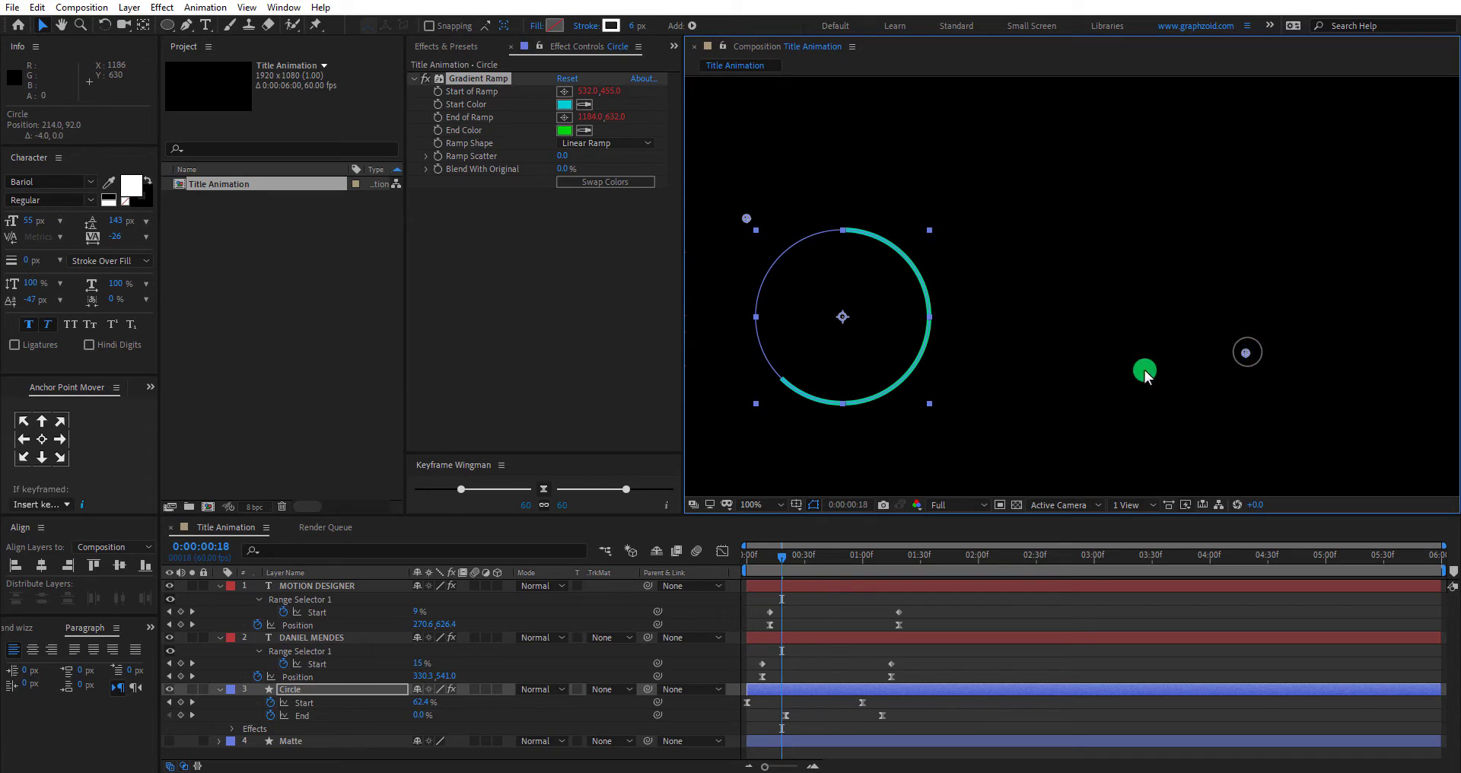
drag(1146, 370, 910, 415)
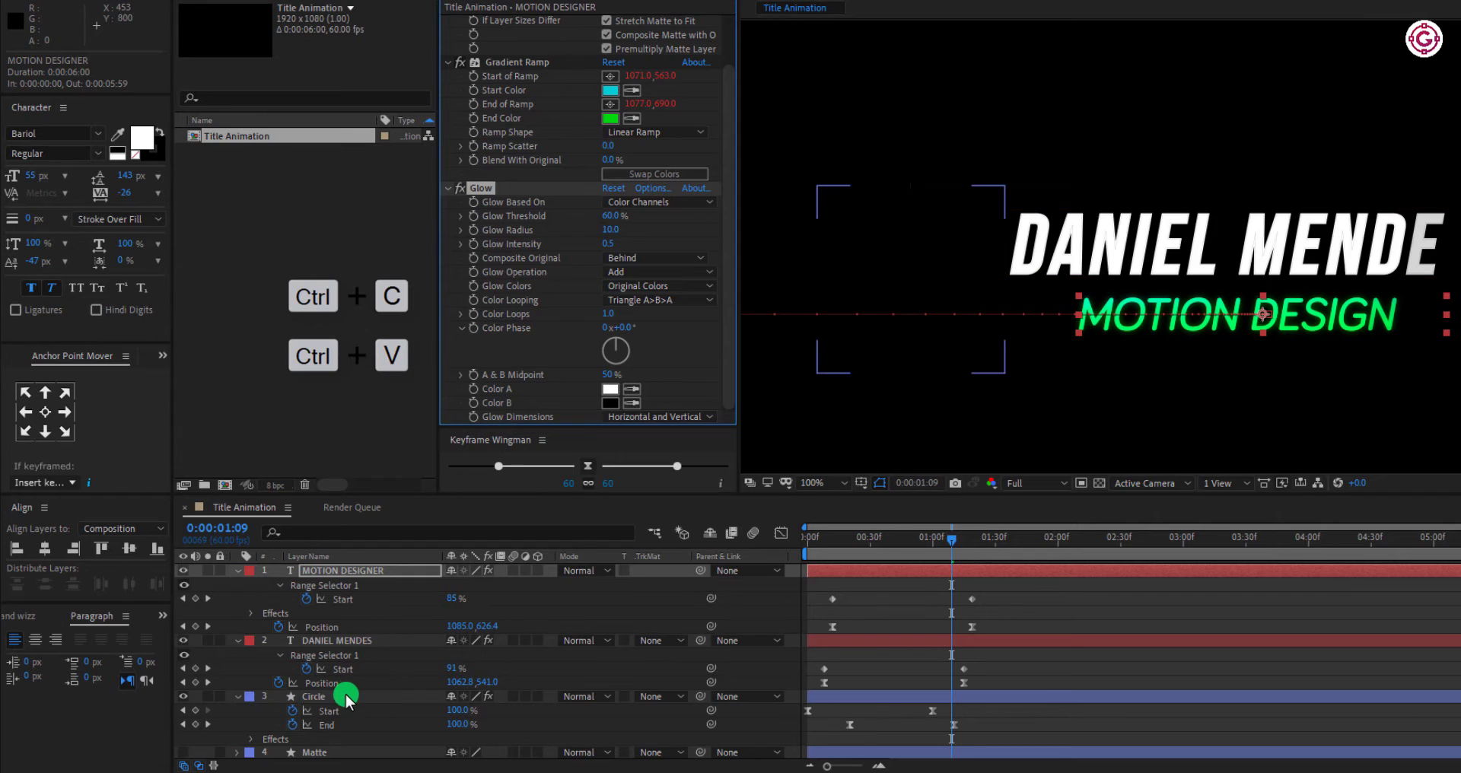
Step: Copy the Circle's Gradient Ramp and Glow to both texts; set Glow Radius 20 on MOTION DESIGNER and Circle
click(313, 696)
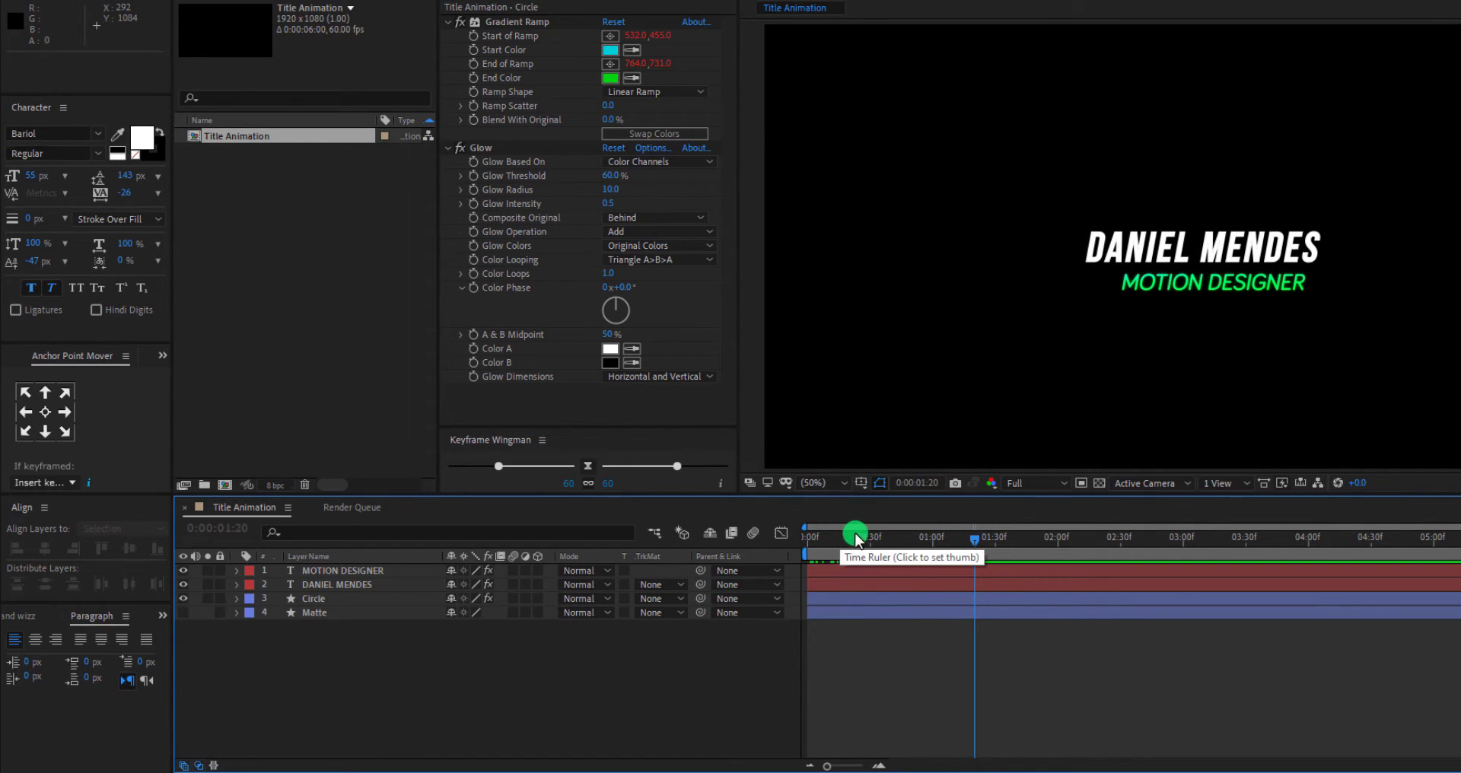
drag(855, 536, 911, 536)
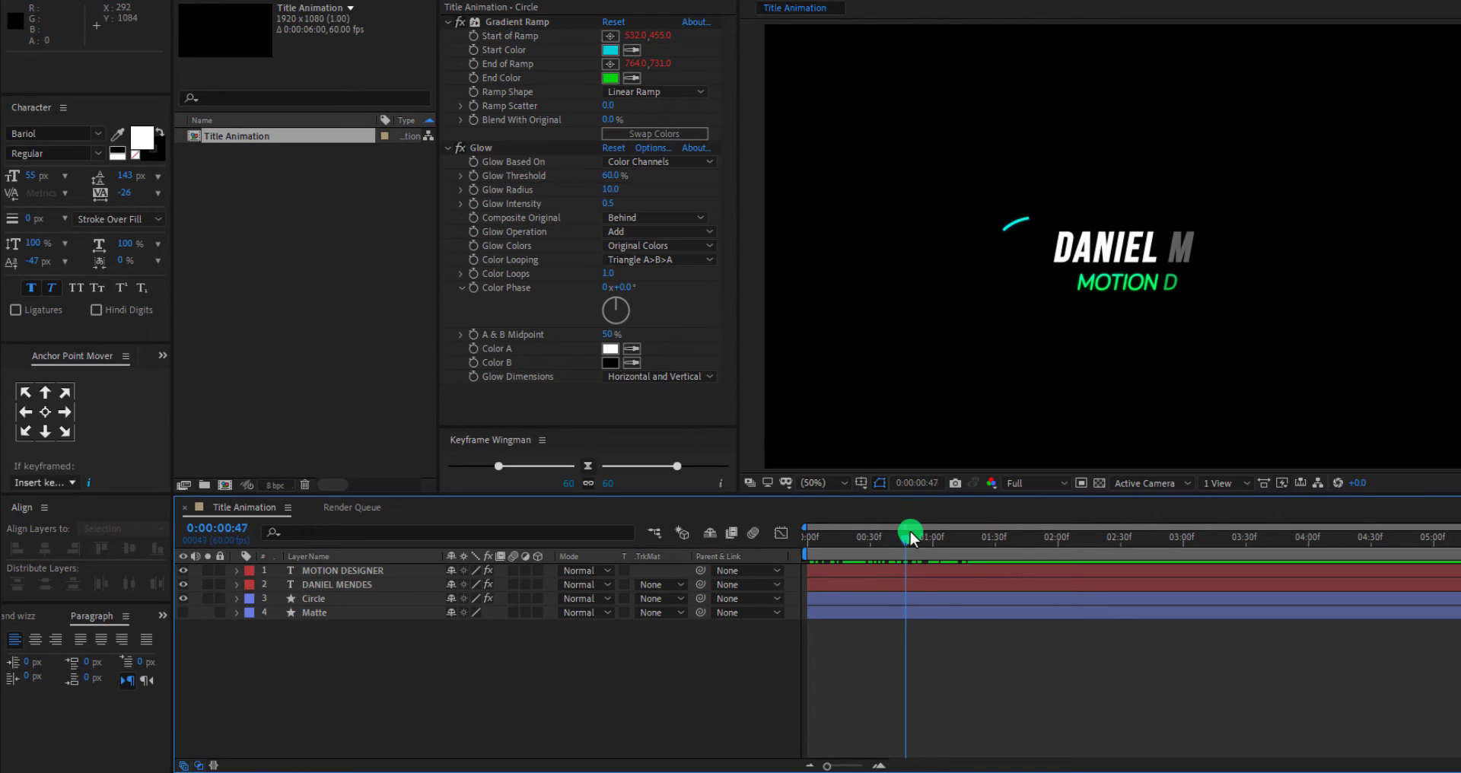
drag(910, 532, 917, 531)
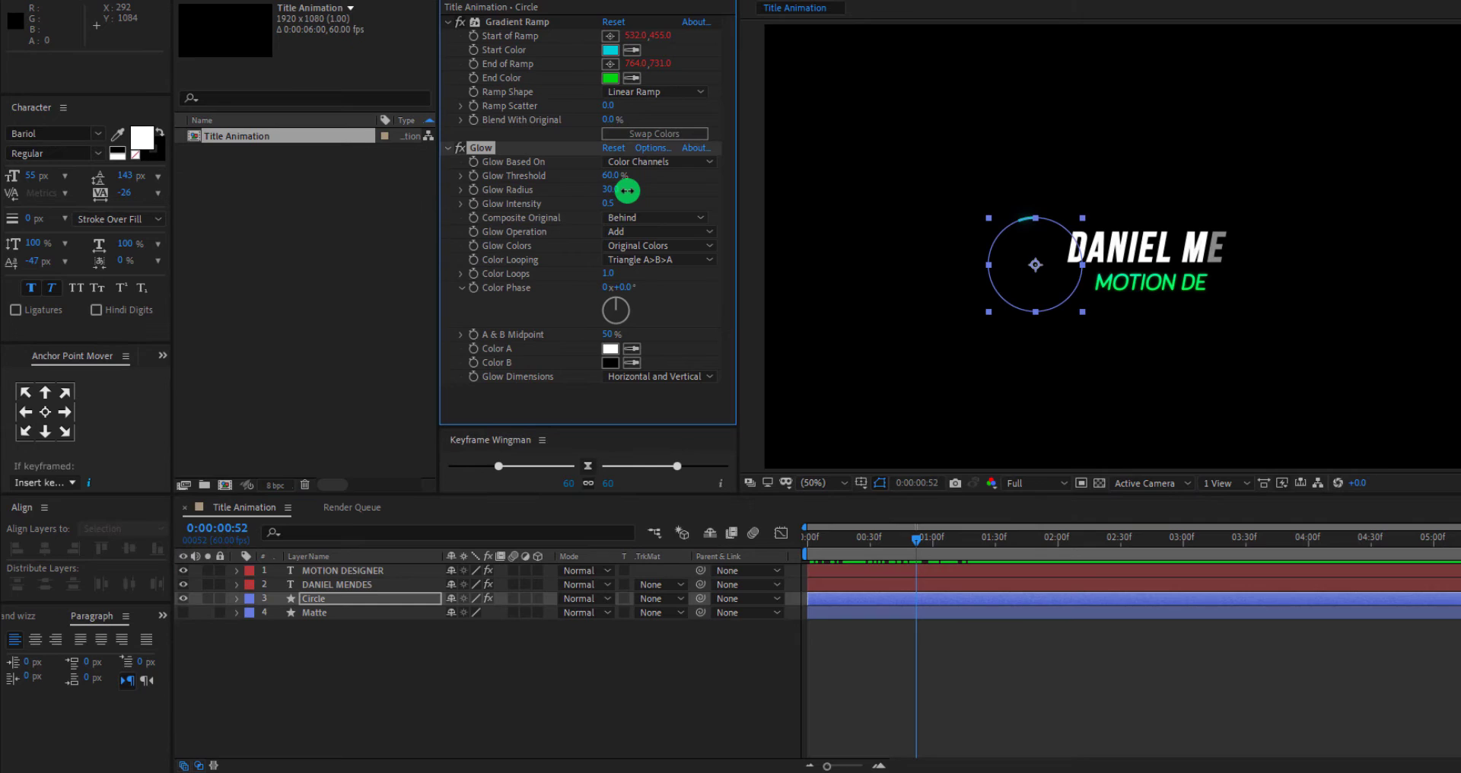
drag(626, 191, 589, 191)
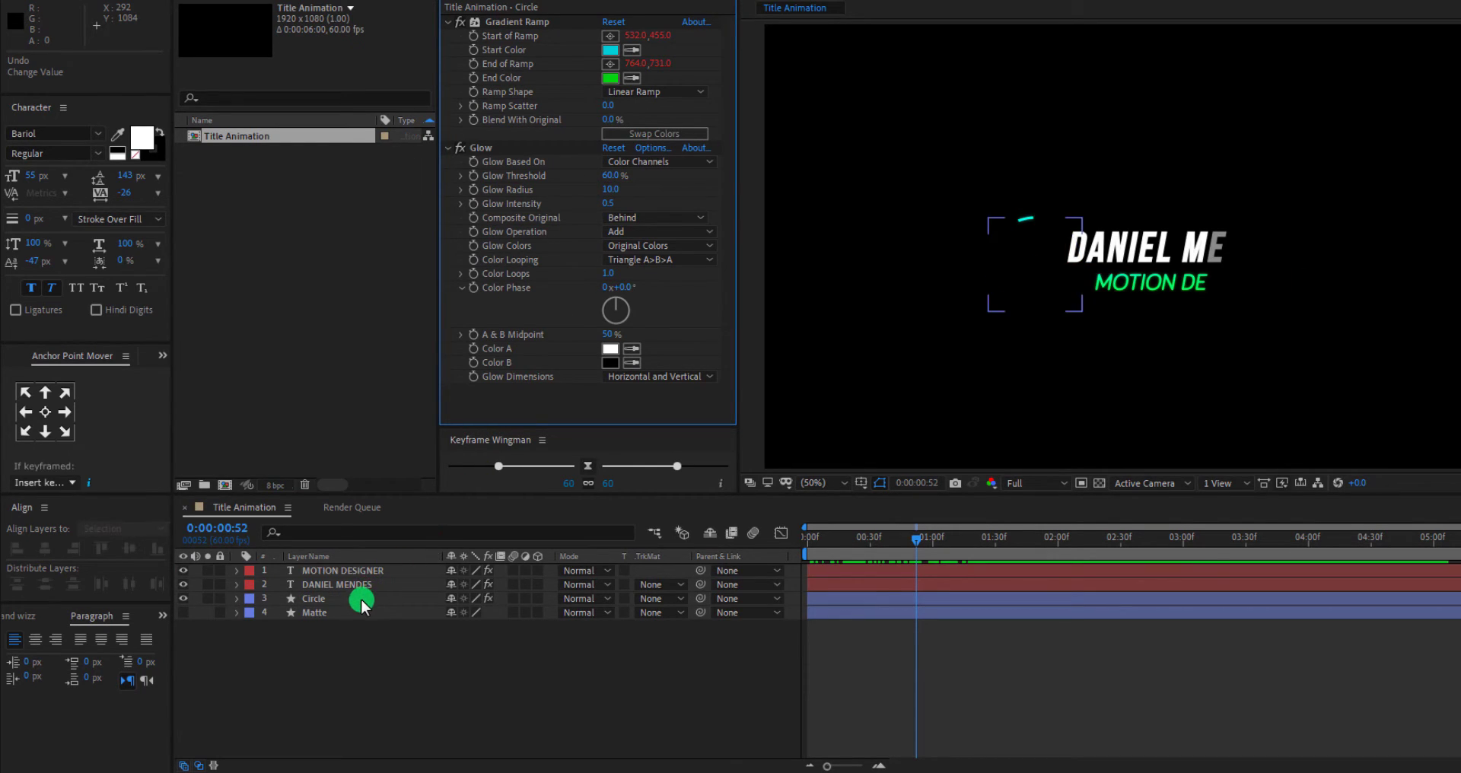
click(342, 570)
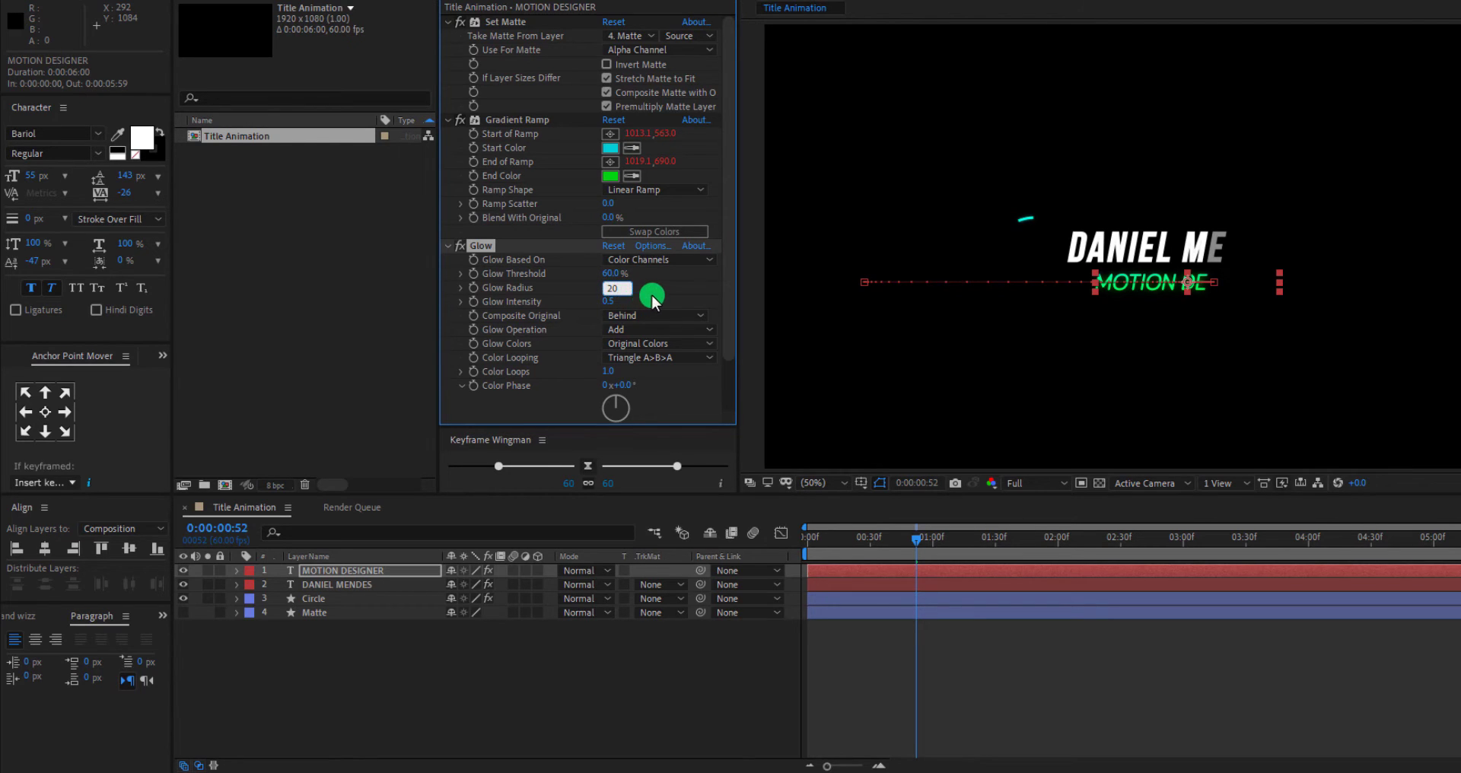
click(313, 598)
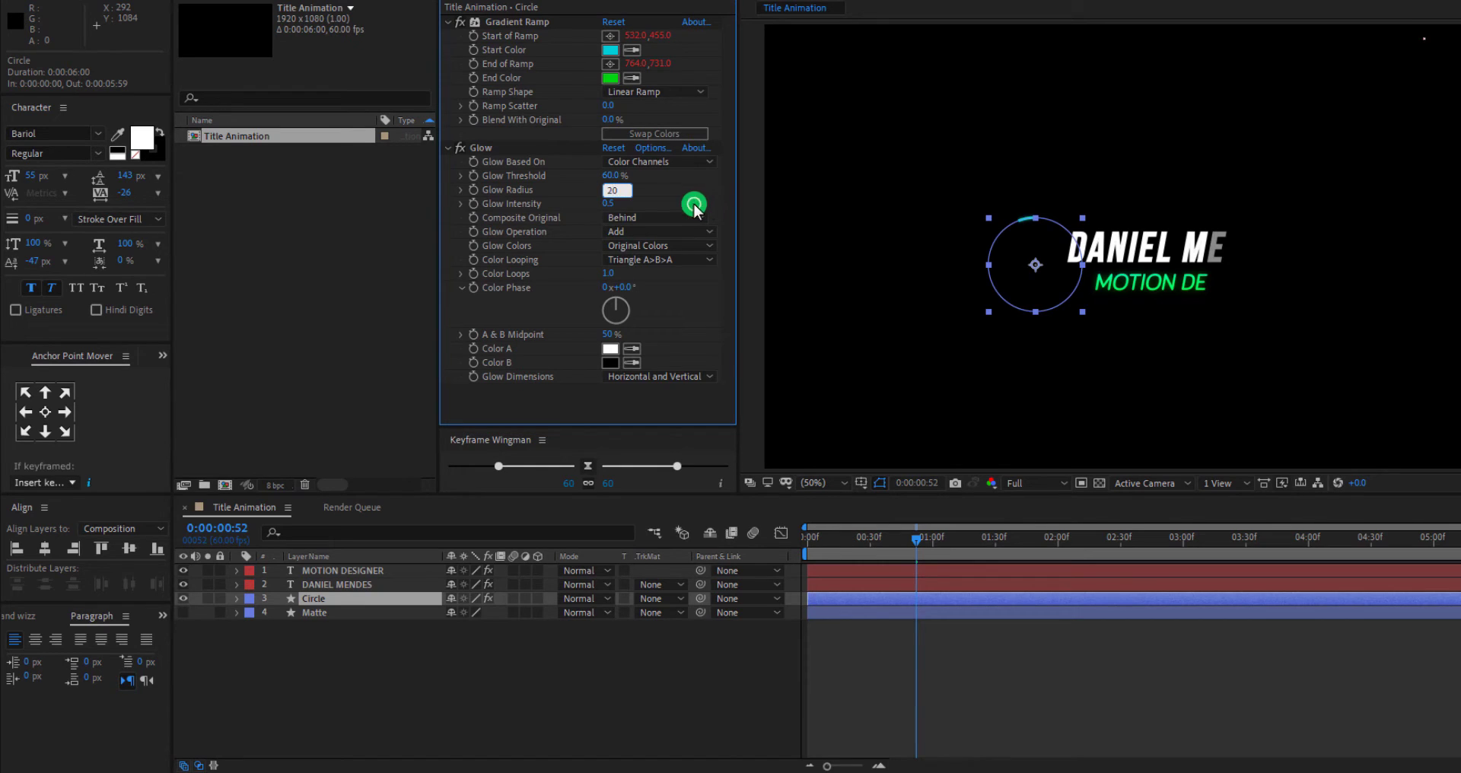
click(877, 542)
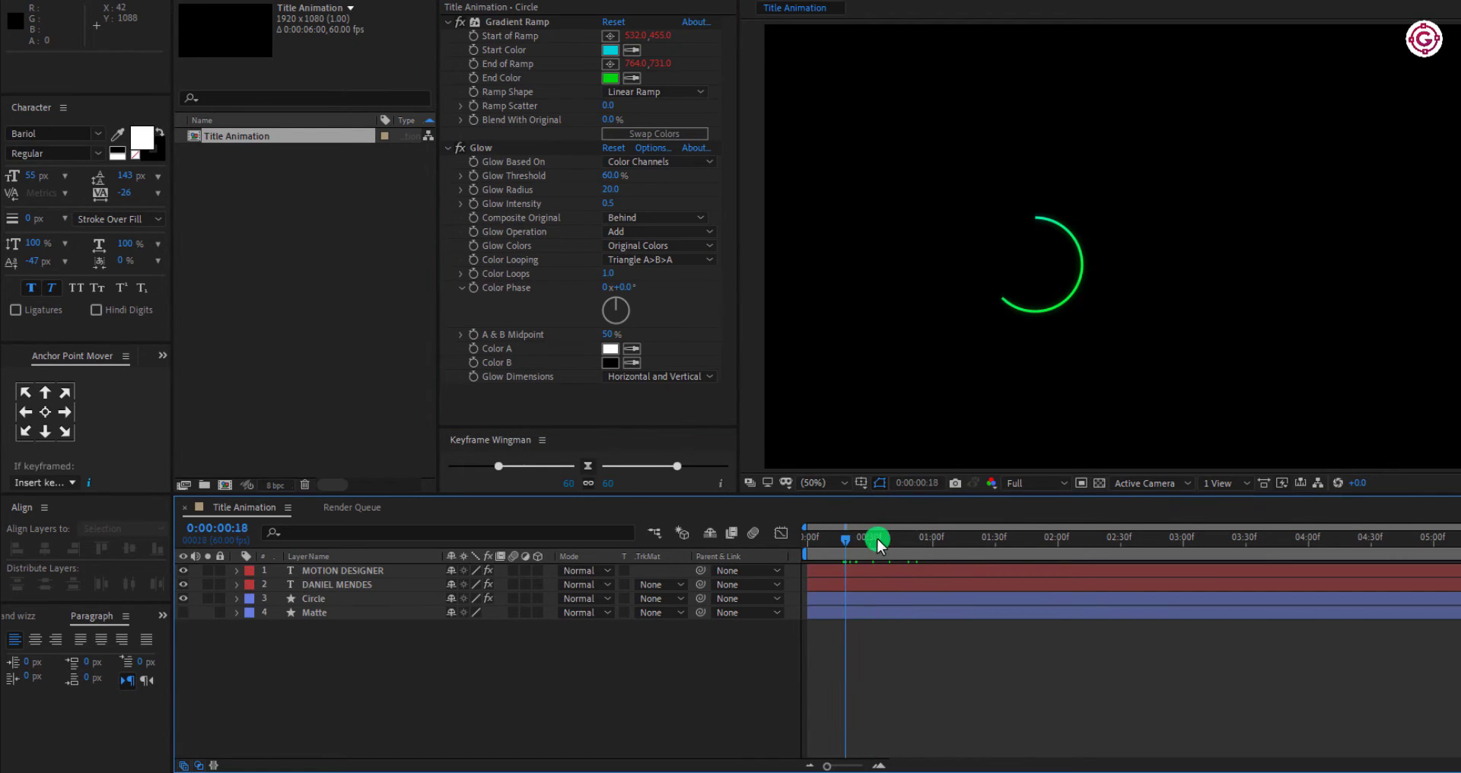
Step: Scrub through the glowing title animation, then select all four layers
drag(876, 539, 1003, 539)
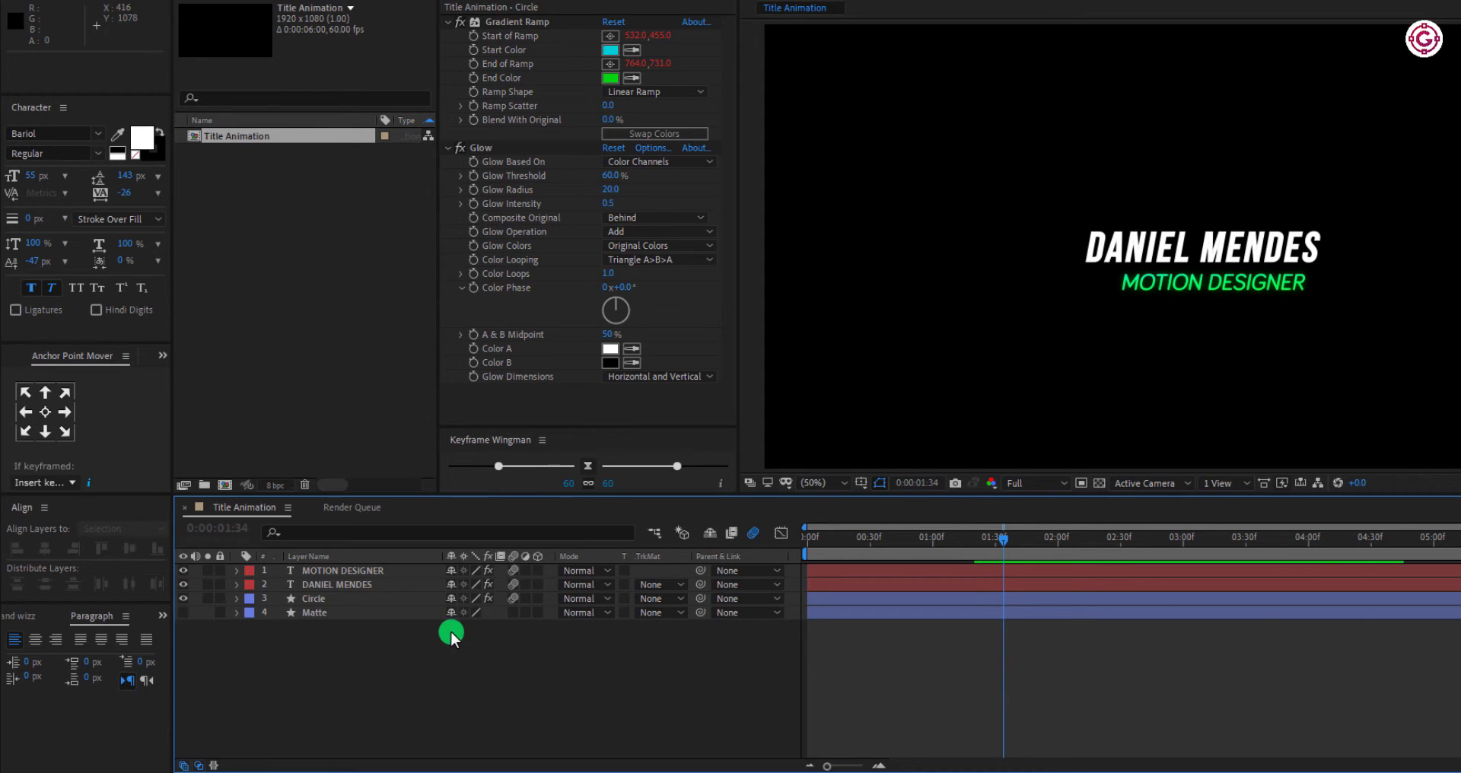
click(314, 598)
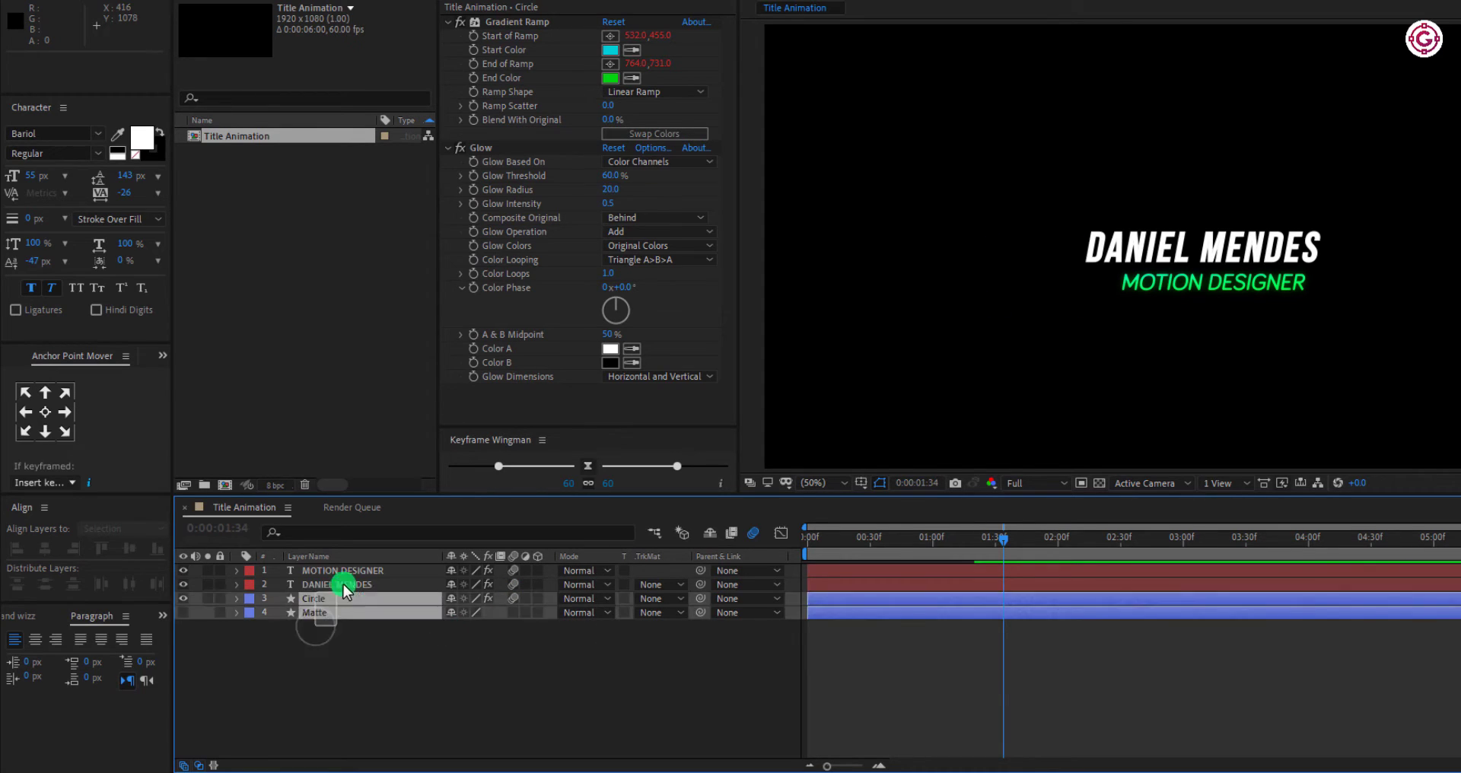
click(343, 585)
text(Final Output)
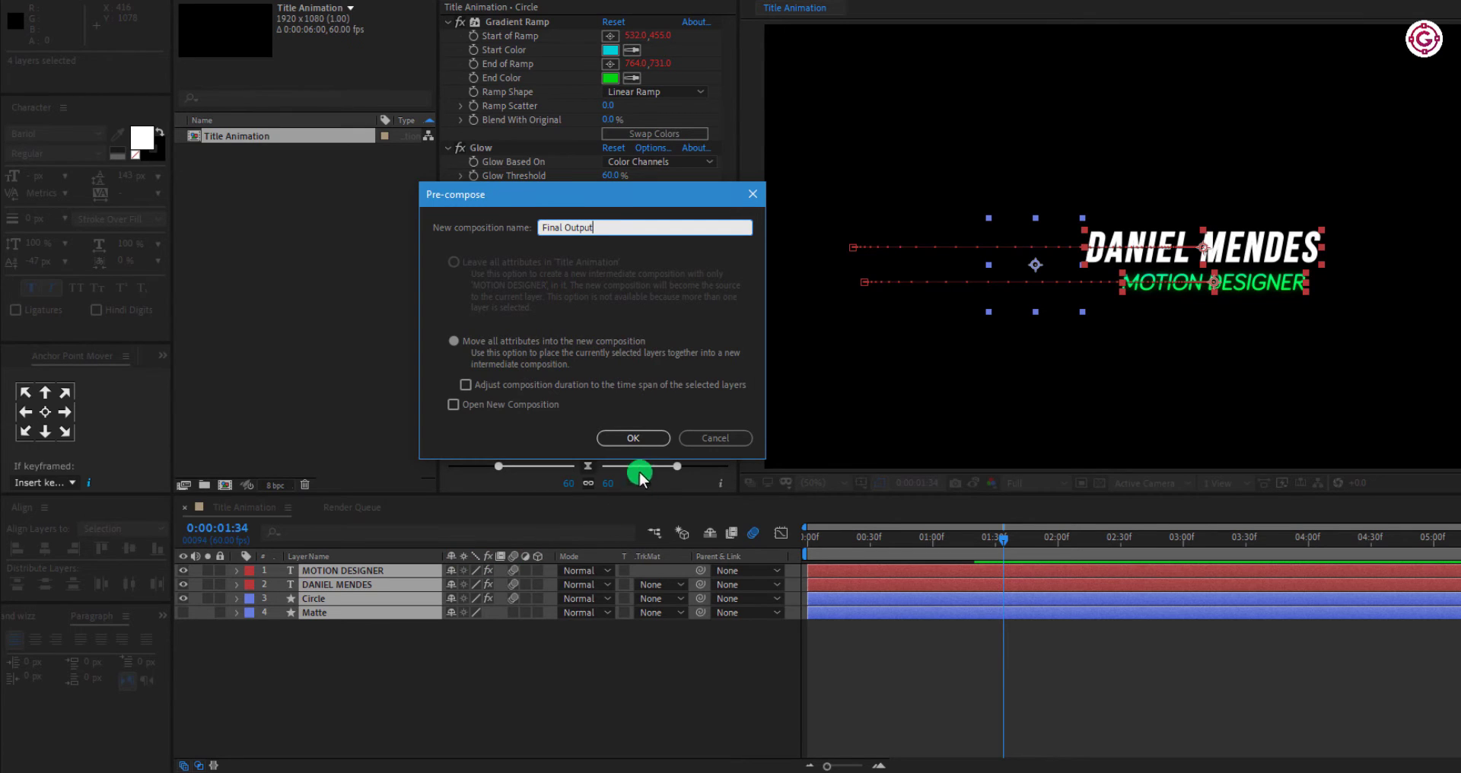
Step: Confirm the Final Output pre-compose and scrub to where the title finishes building
click(634, 438)
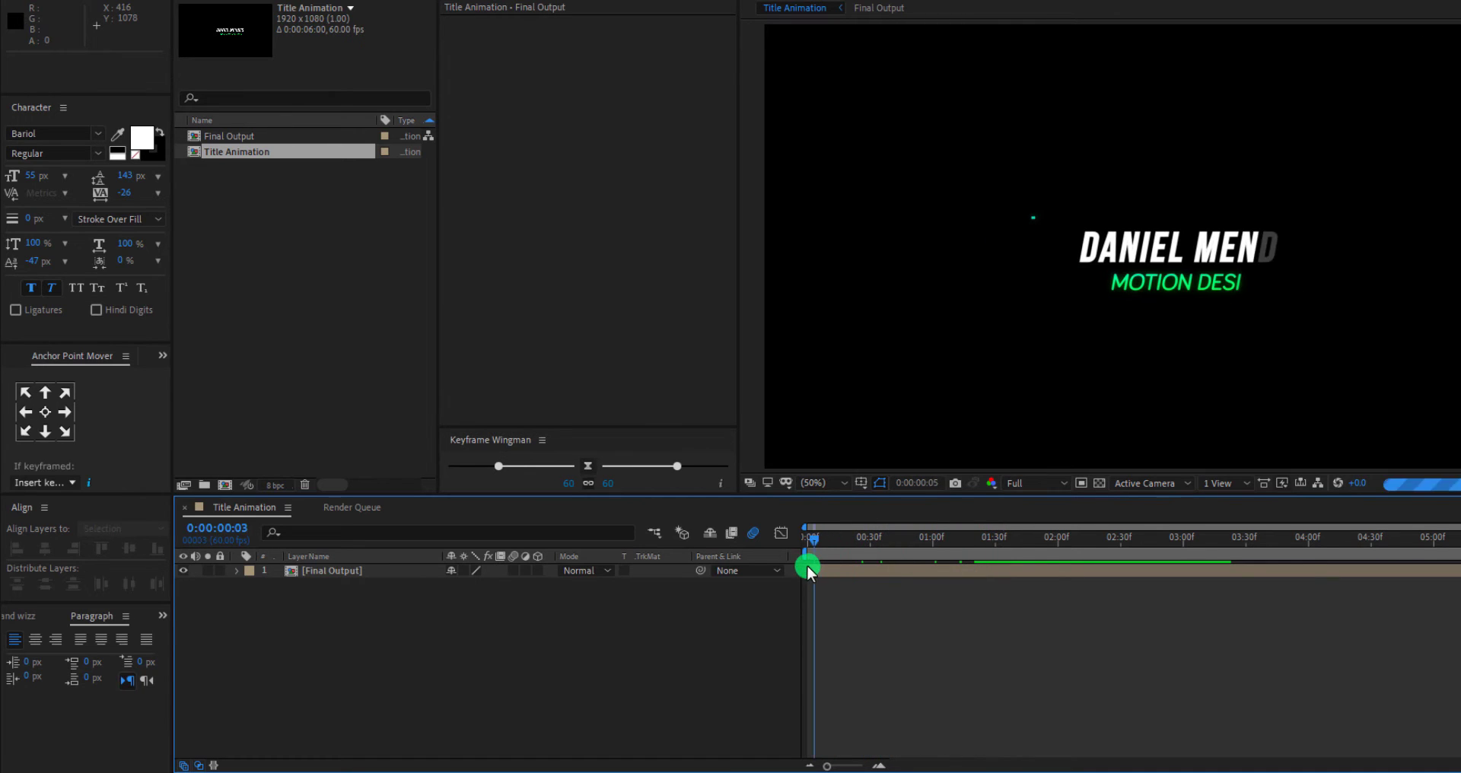
drag(809, 554, 917, 554)
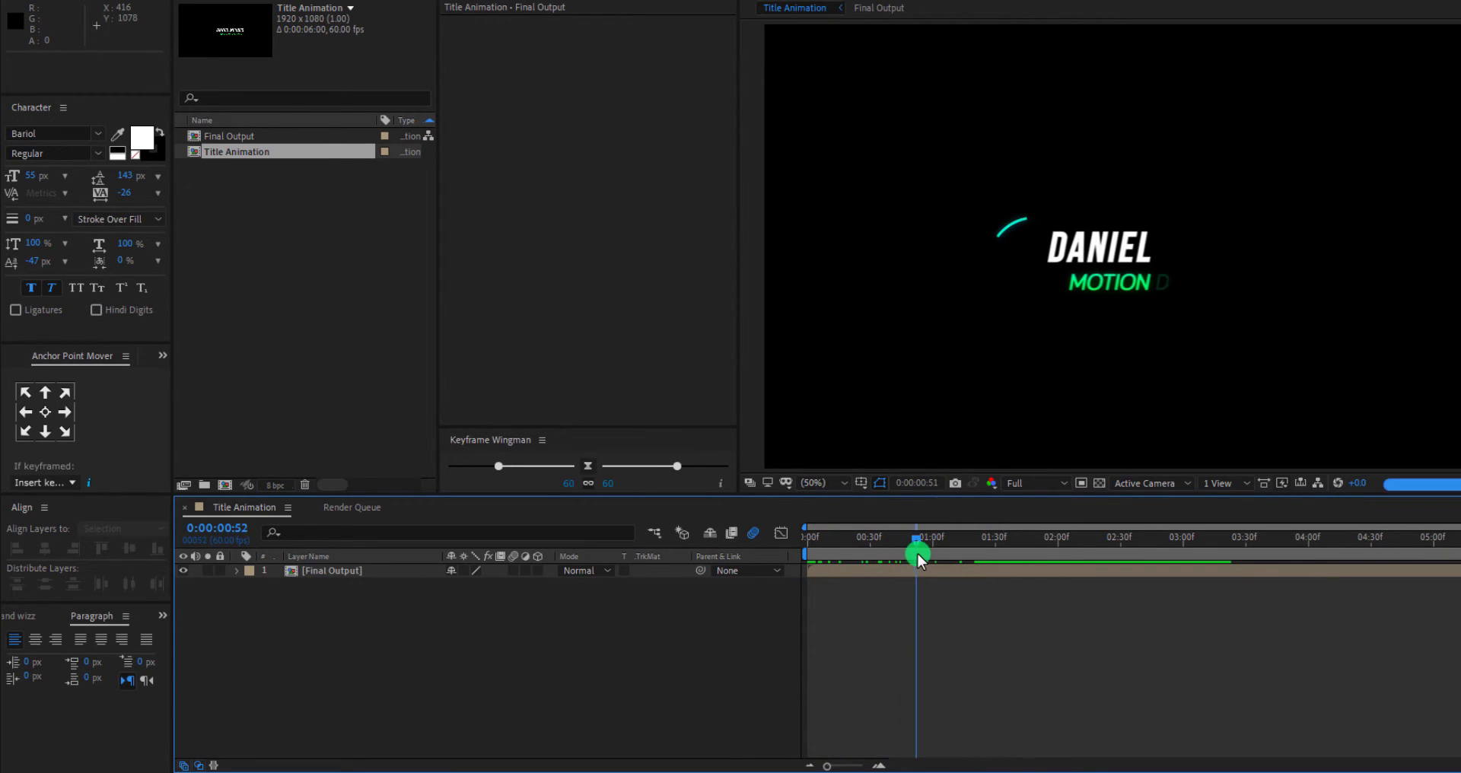
drag(918, 552, 978, 552)
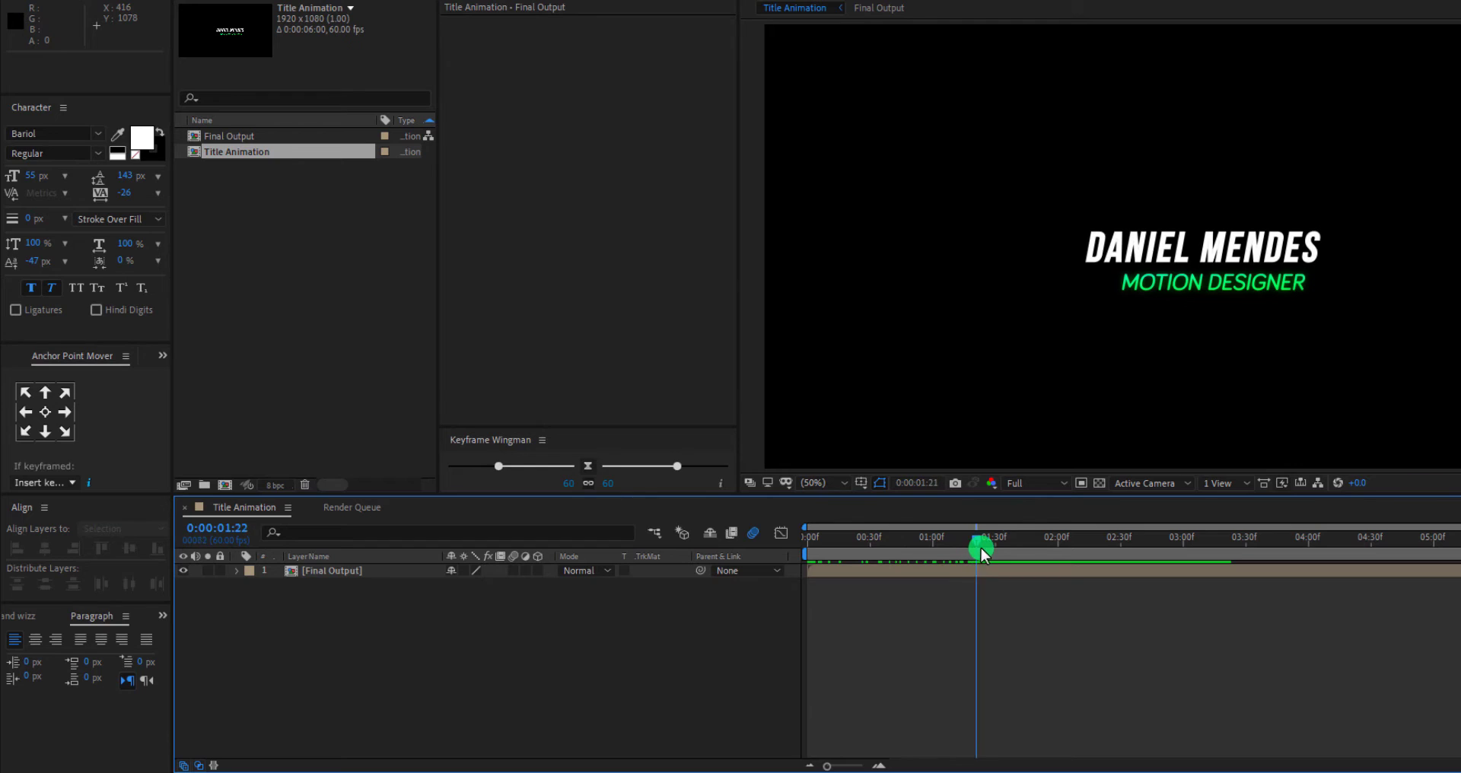
drag(979, 547, 1016, 548)
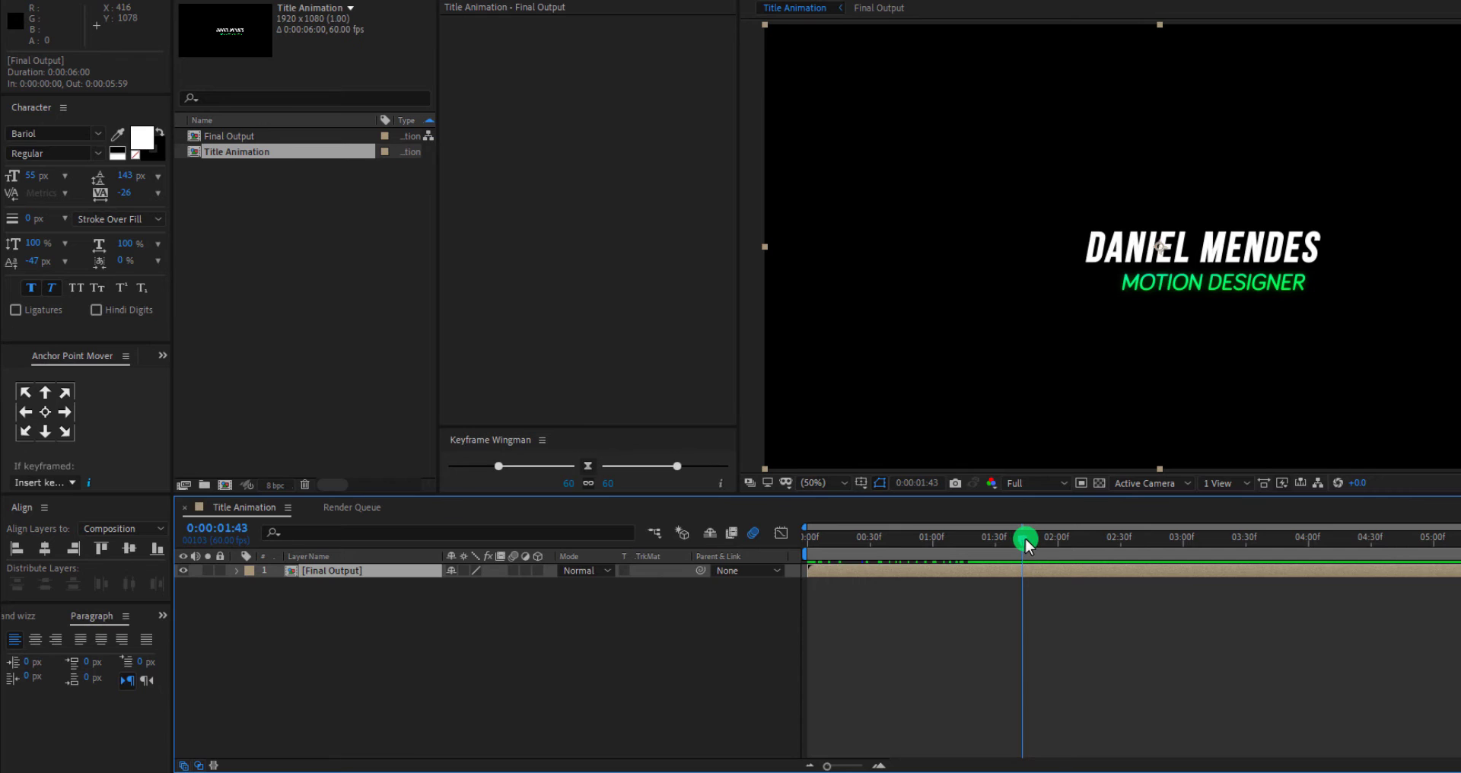
drag(1025, 538, 979, 539)
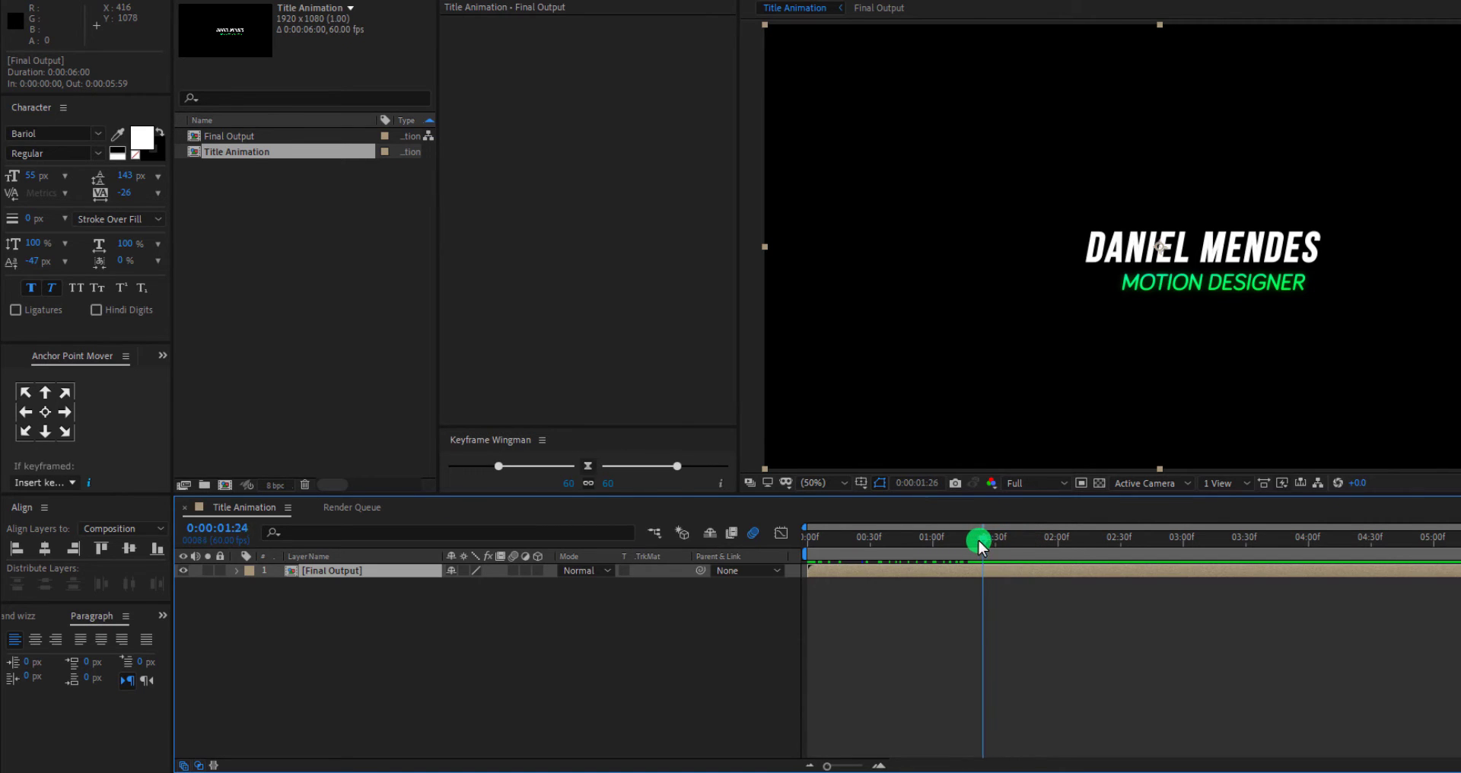
drag(979, 539, 988, 549)
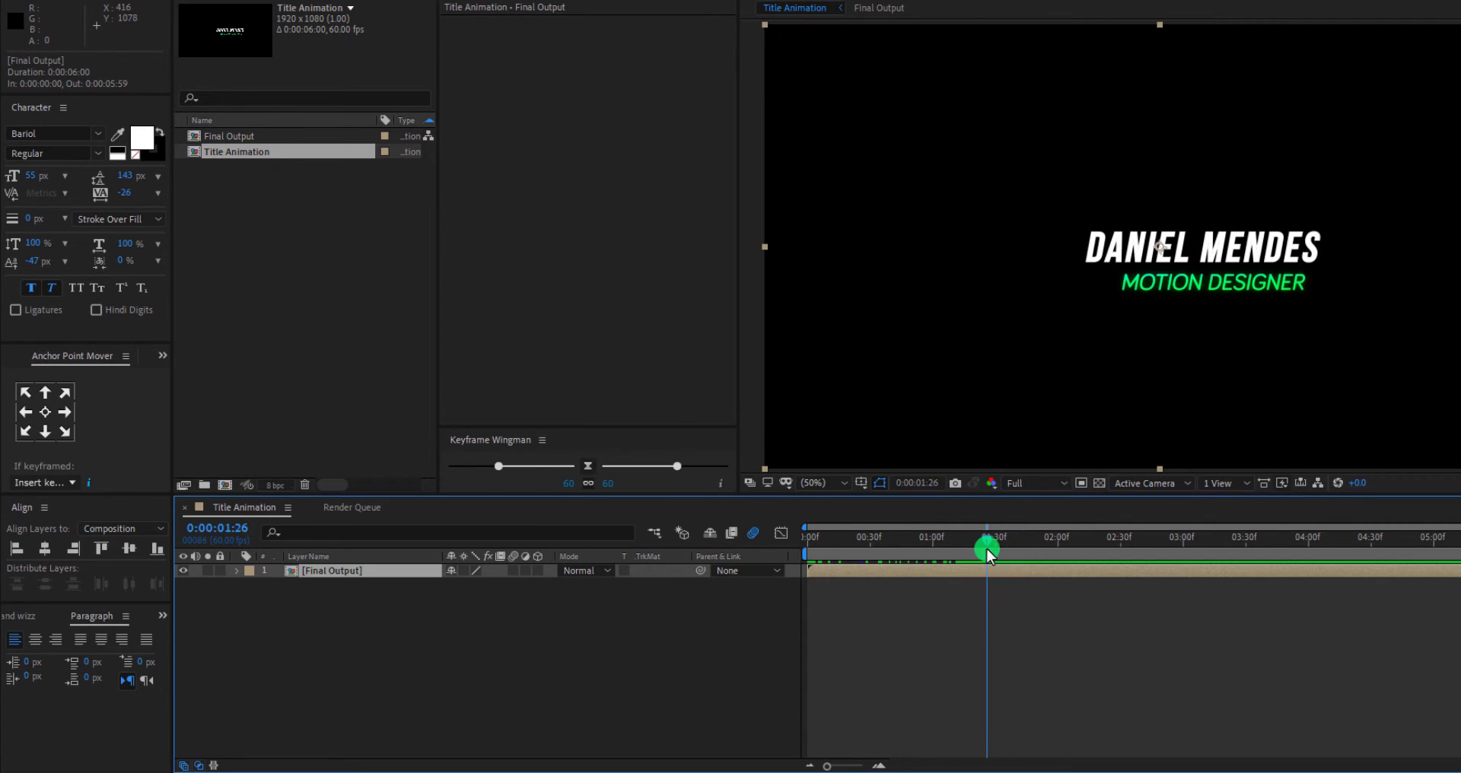
drag(987, 554, 999, 554)
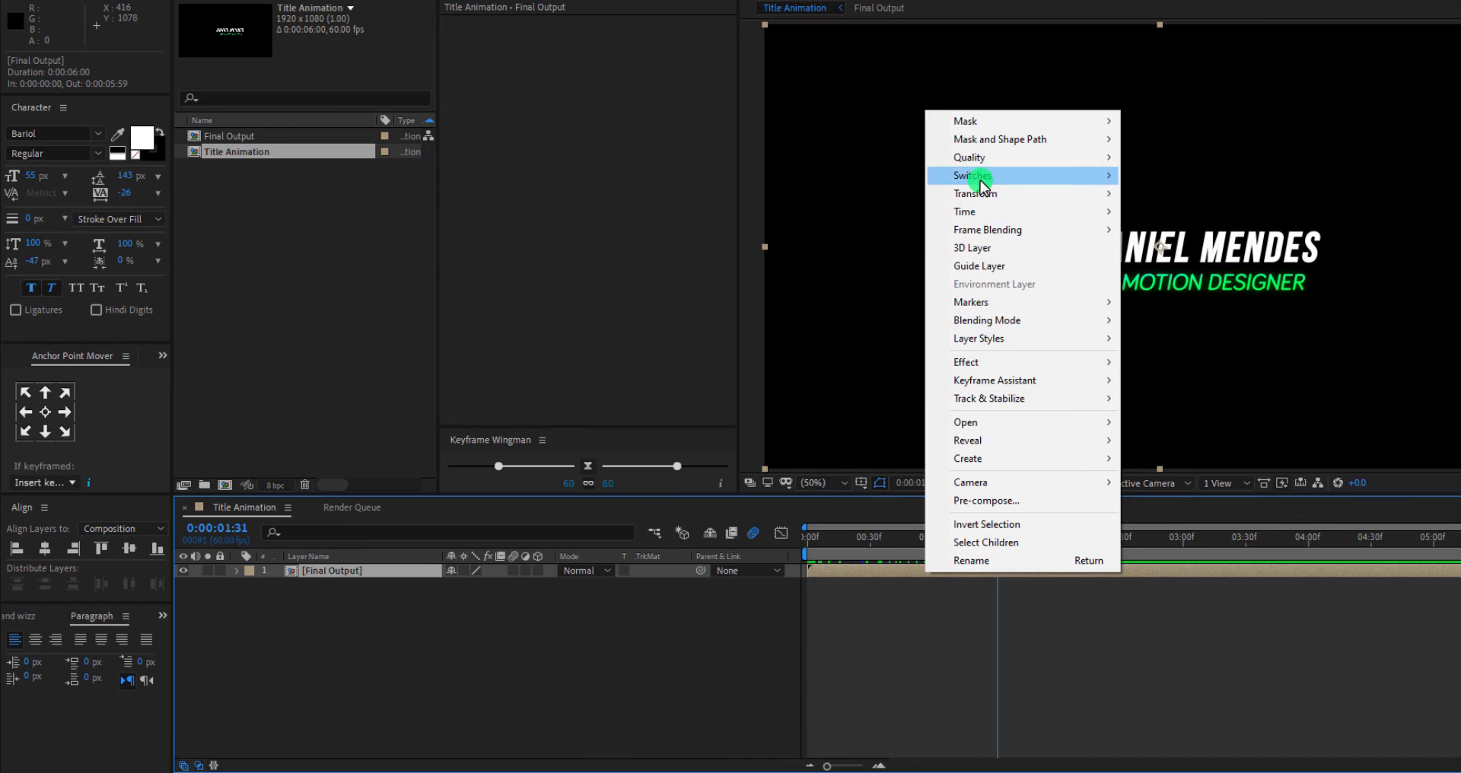
mouse_move(983, 211)
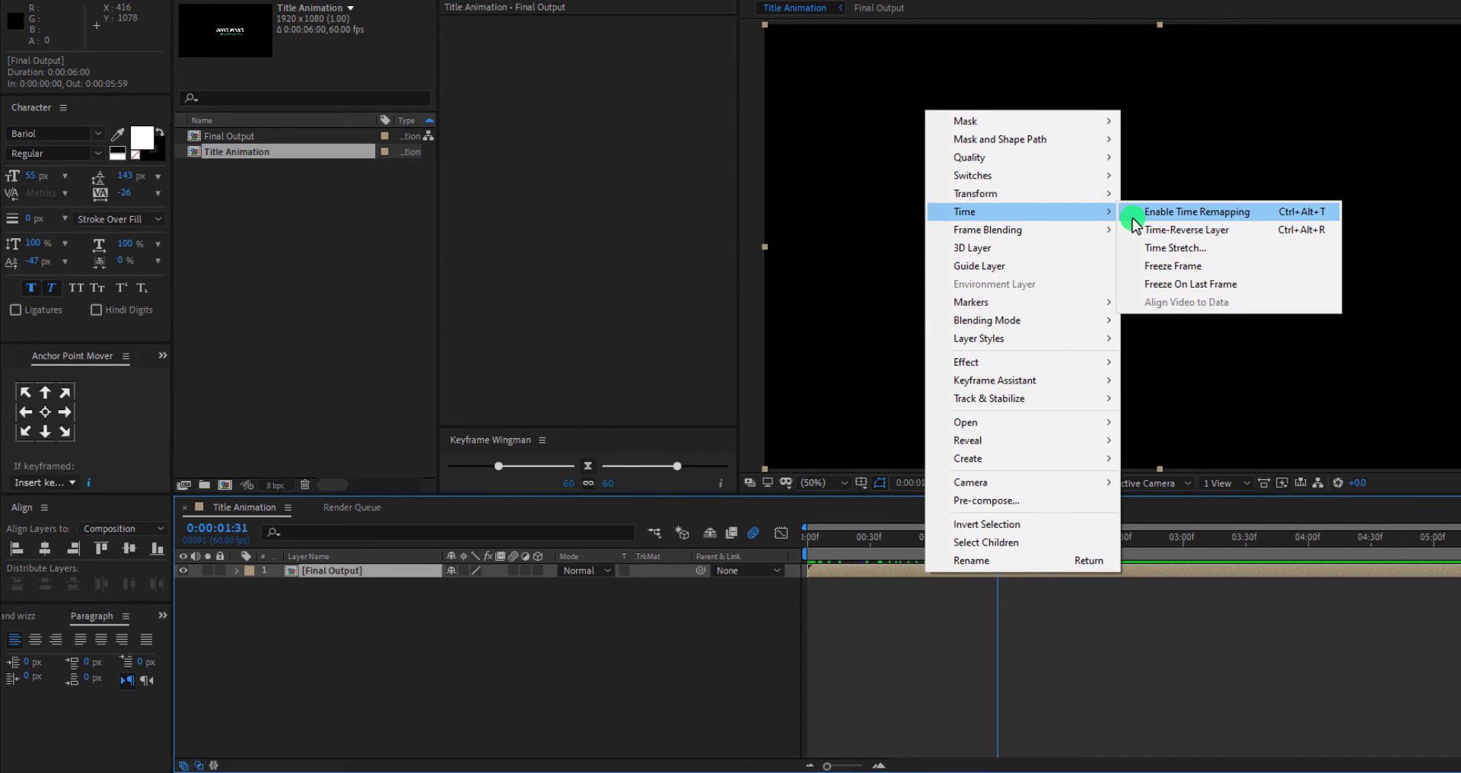
Step: Enable time remapping on Final Output and end the work area at three seconds
click(1197, 212)
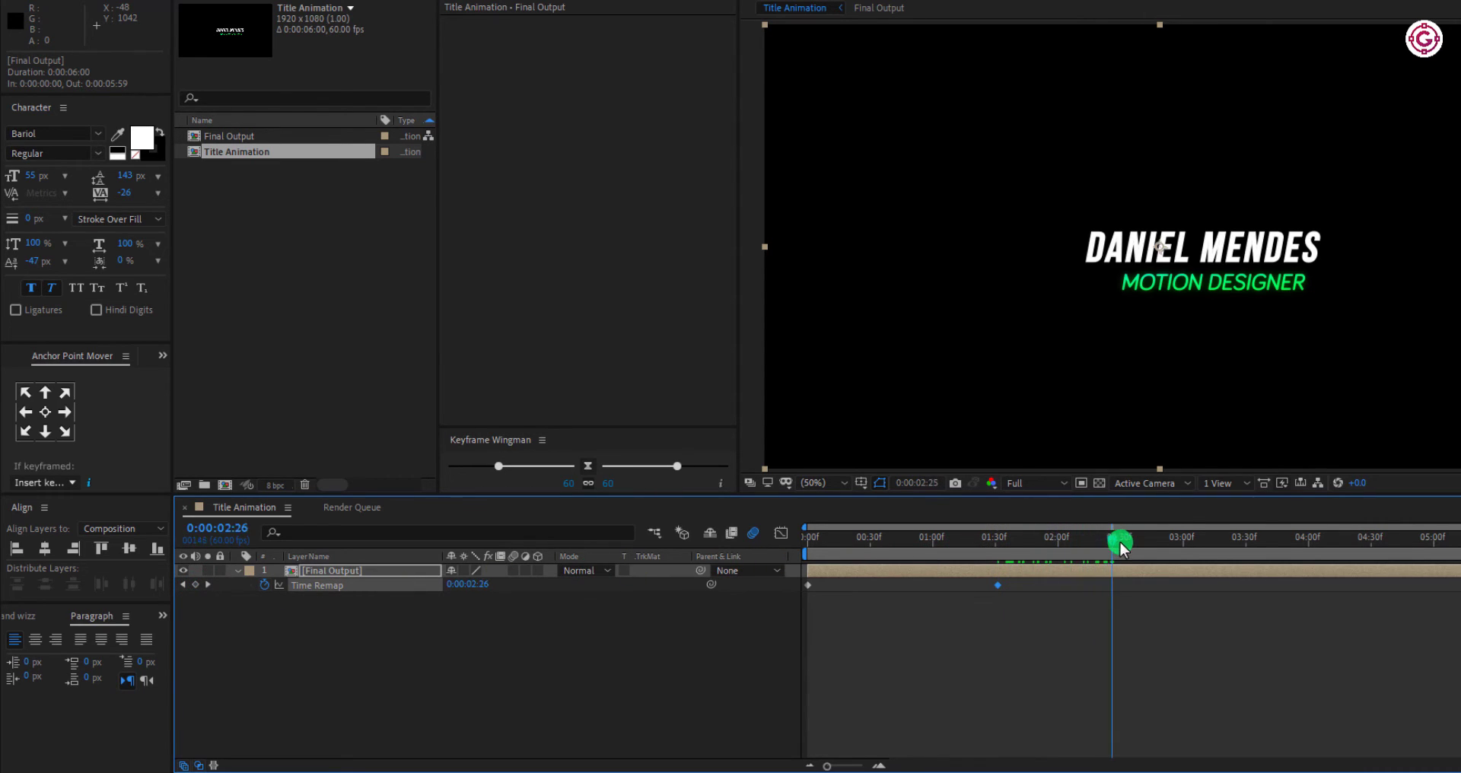
drag(1121, 543, 1177, 543)
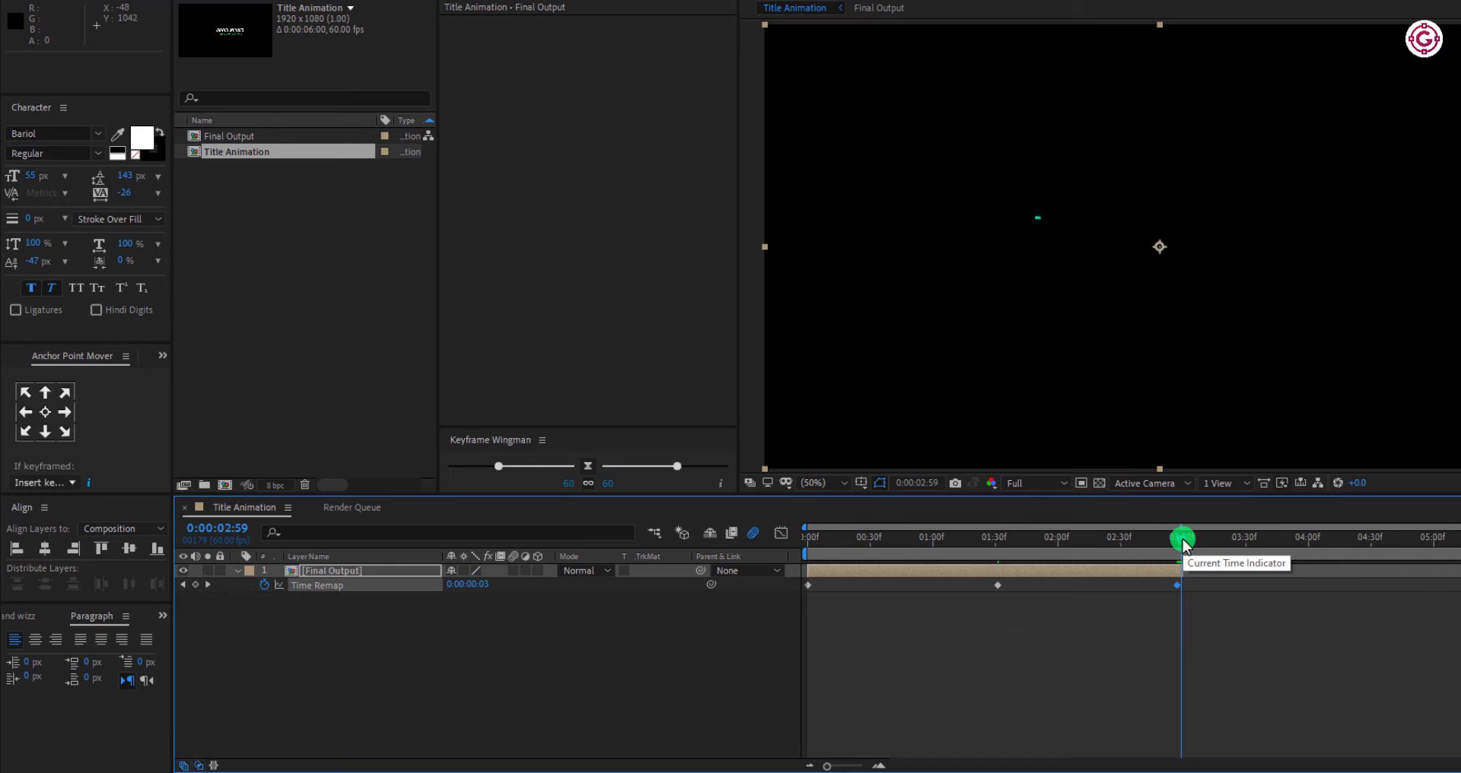
key(n)
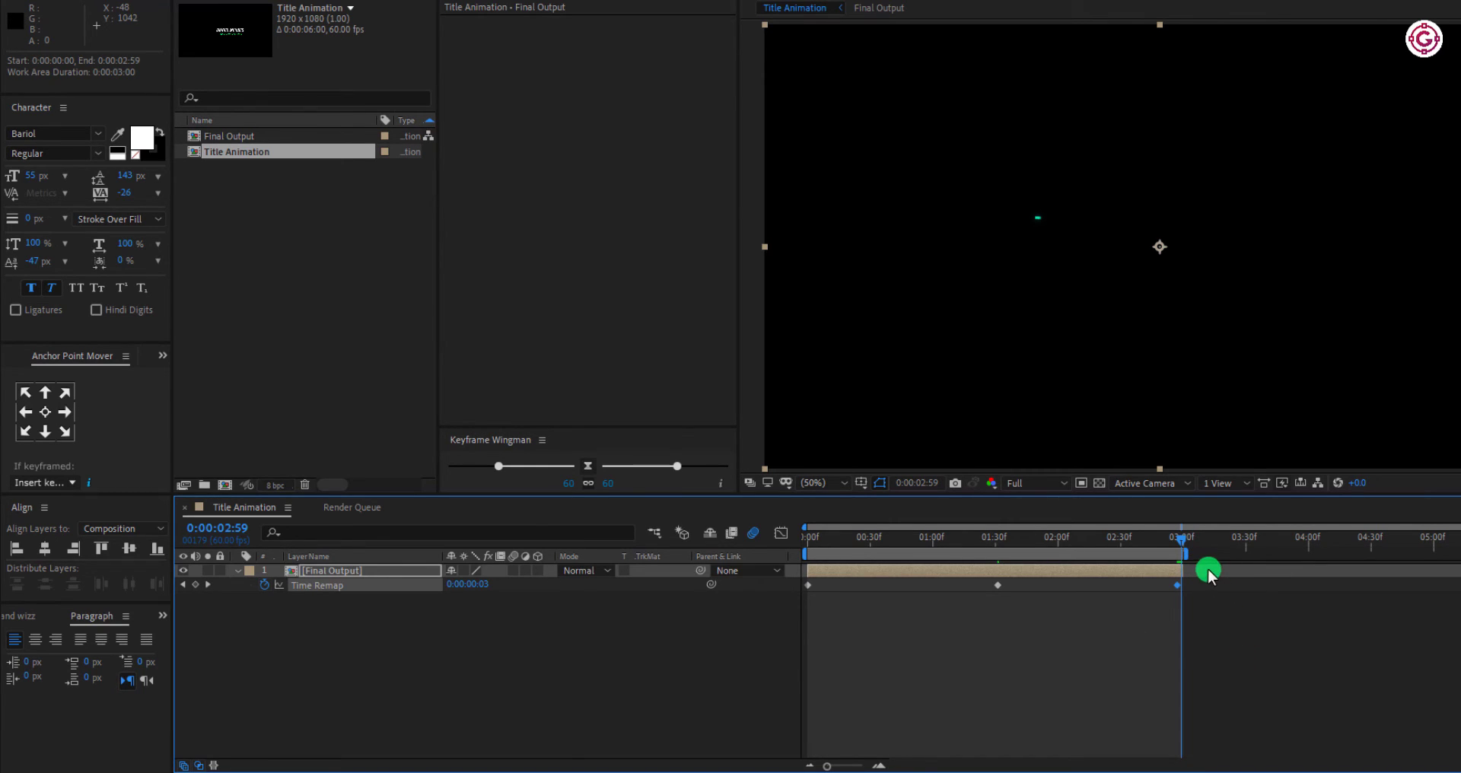
drag(1208, 558, 995, 559)
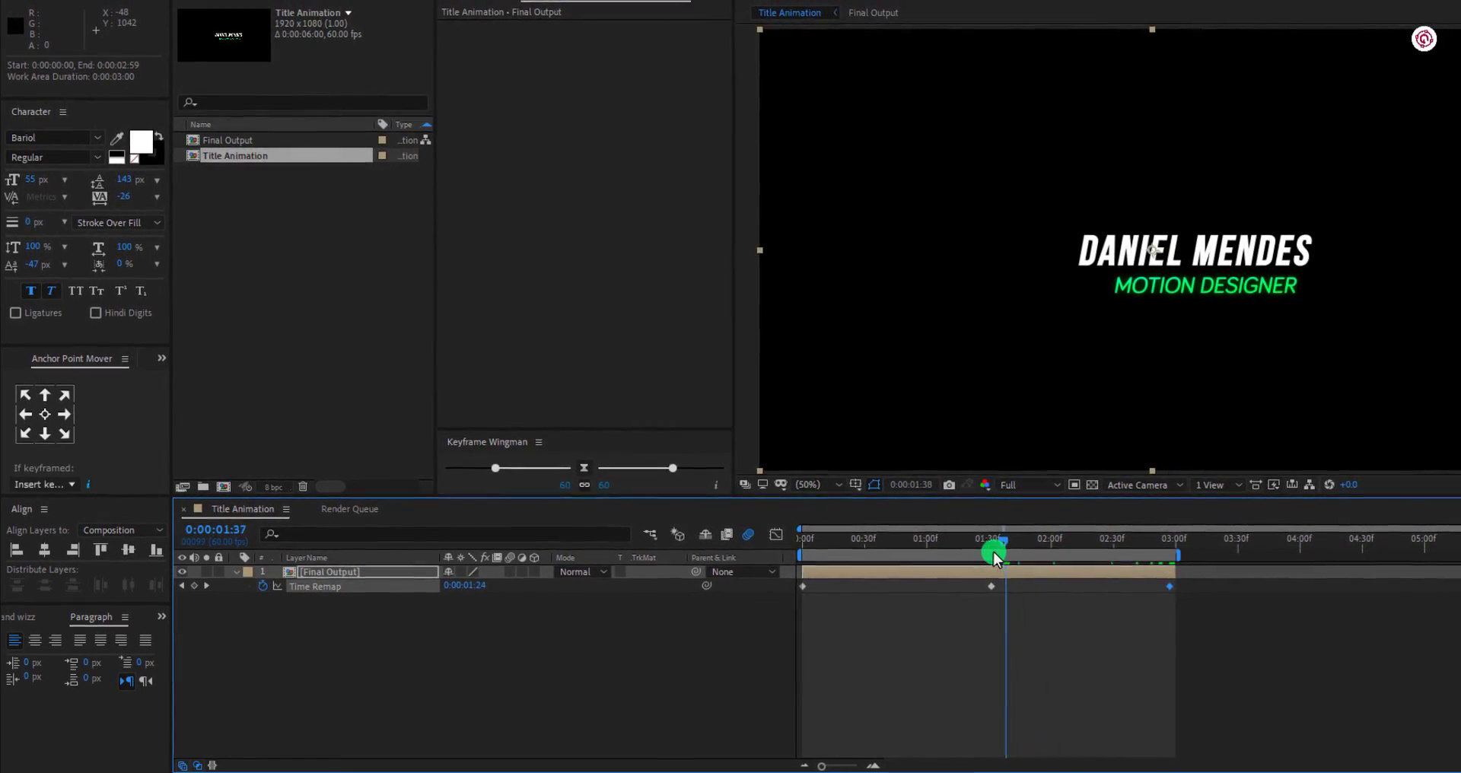